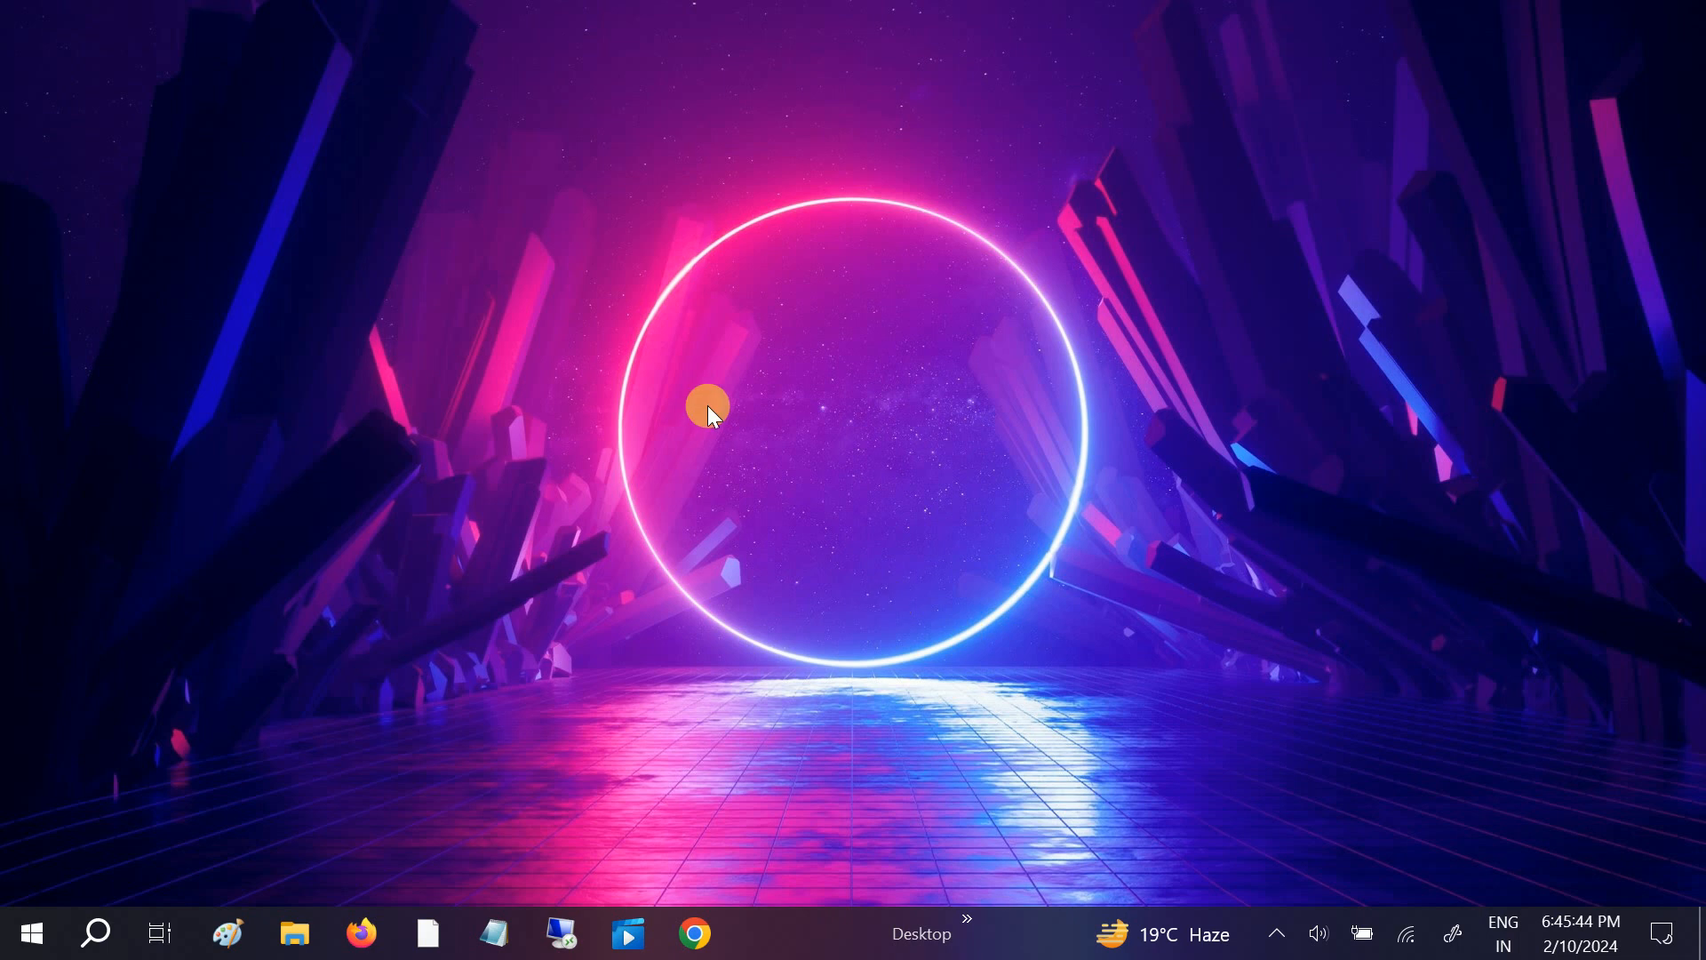
mouse_move(724, 419)
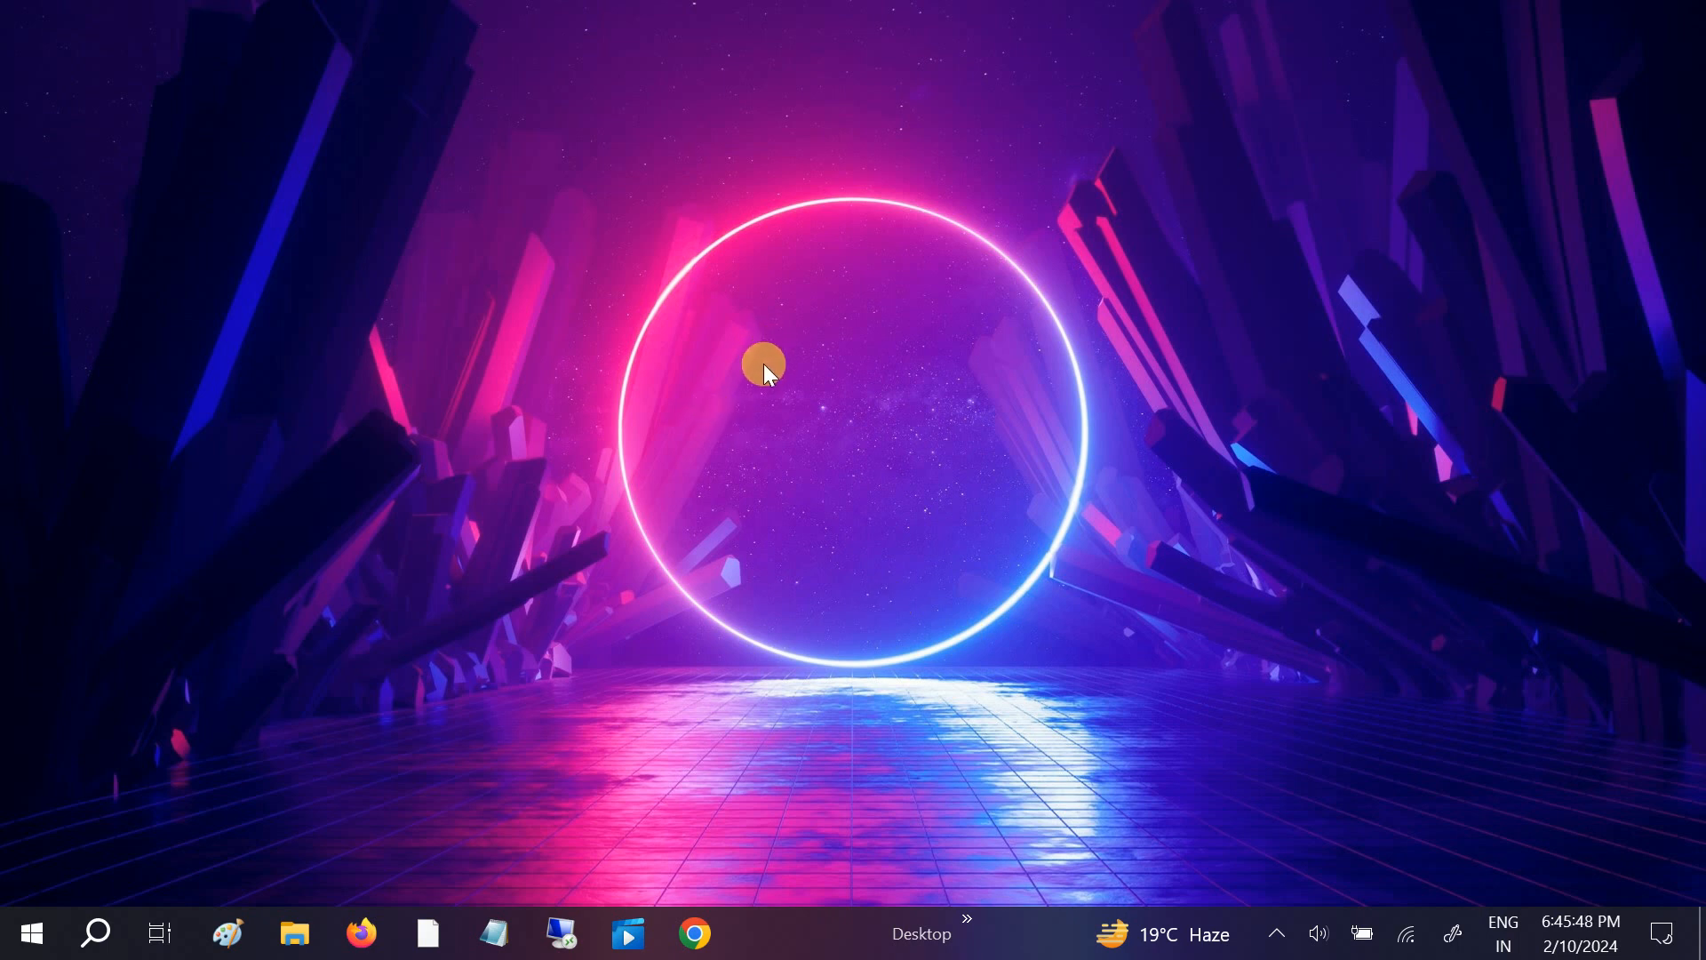
mouse_move(682, 386)
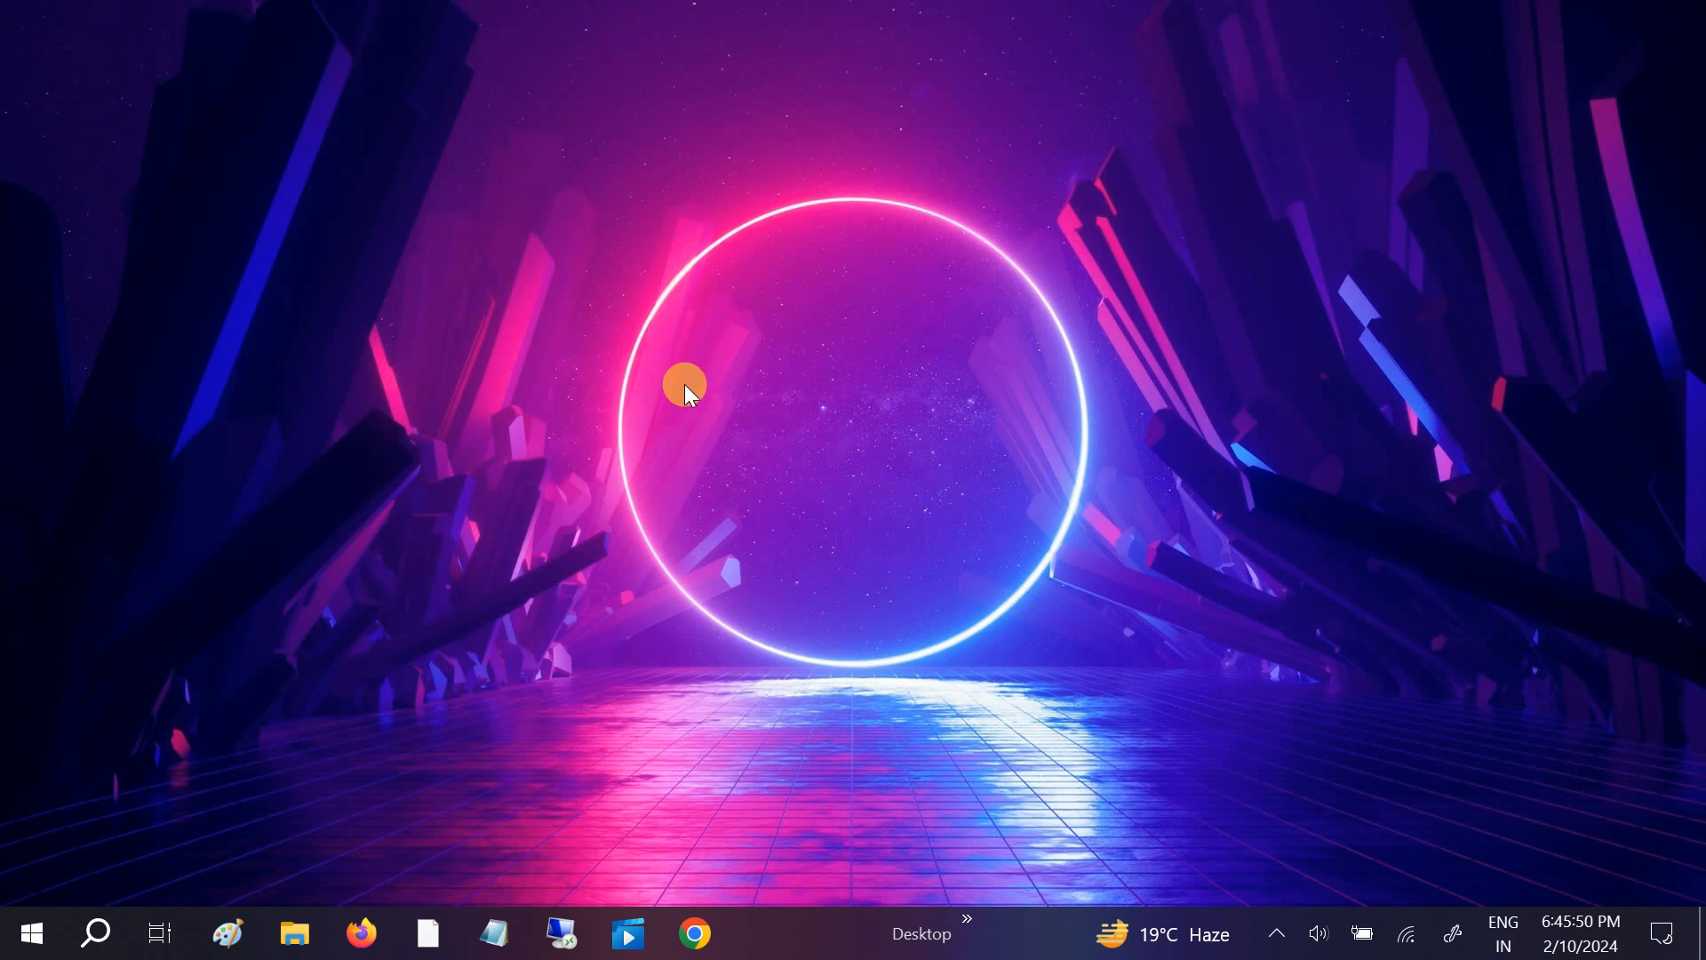
mouse_move(640, 384)
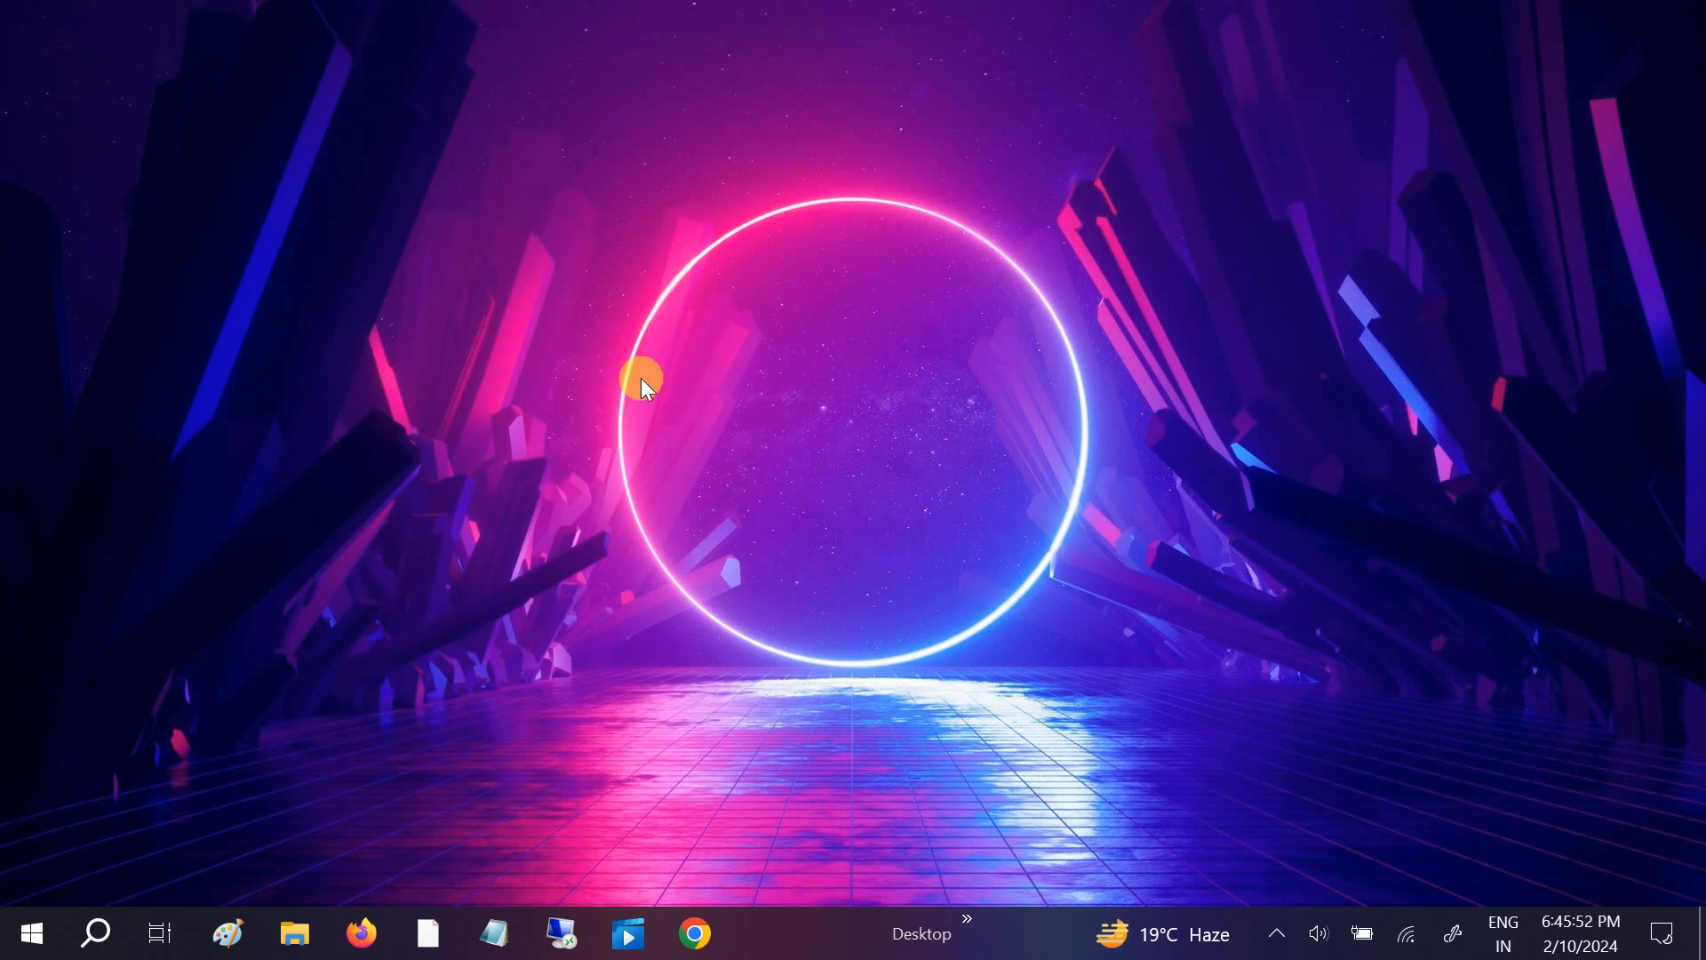
mouse_move(730, 432)
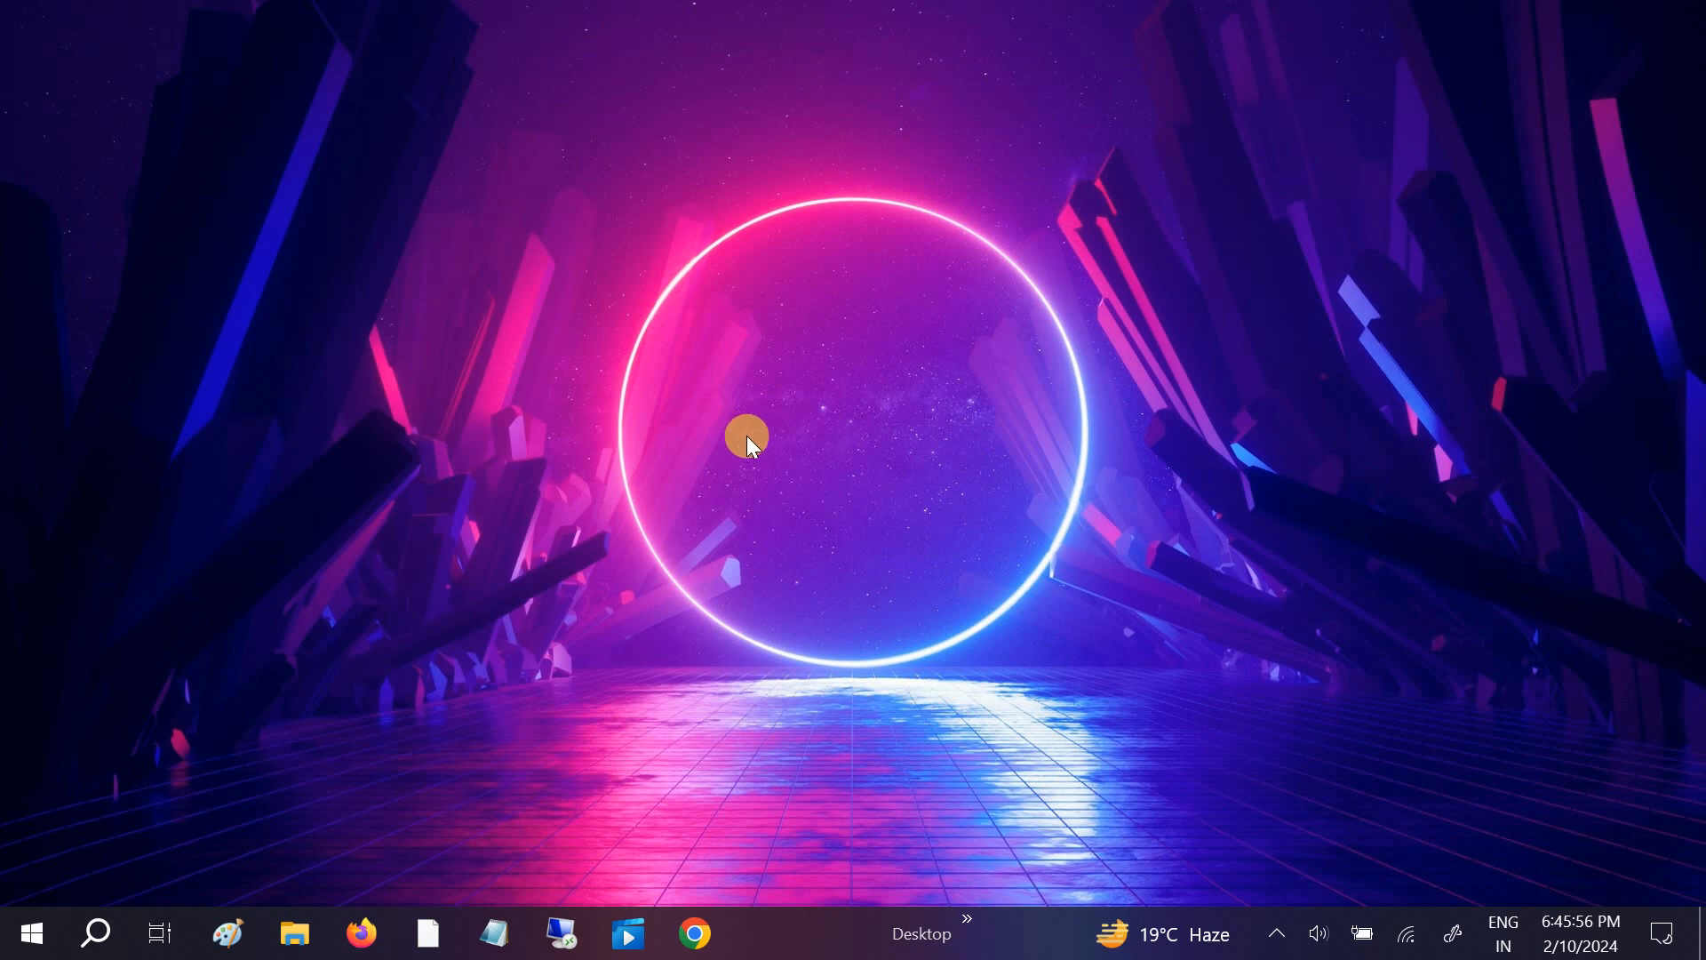
mouse_move(1233, 176)
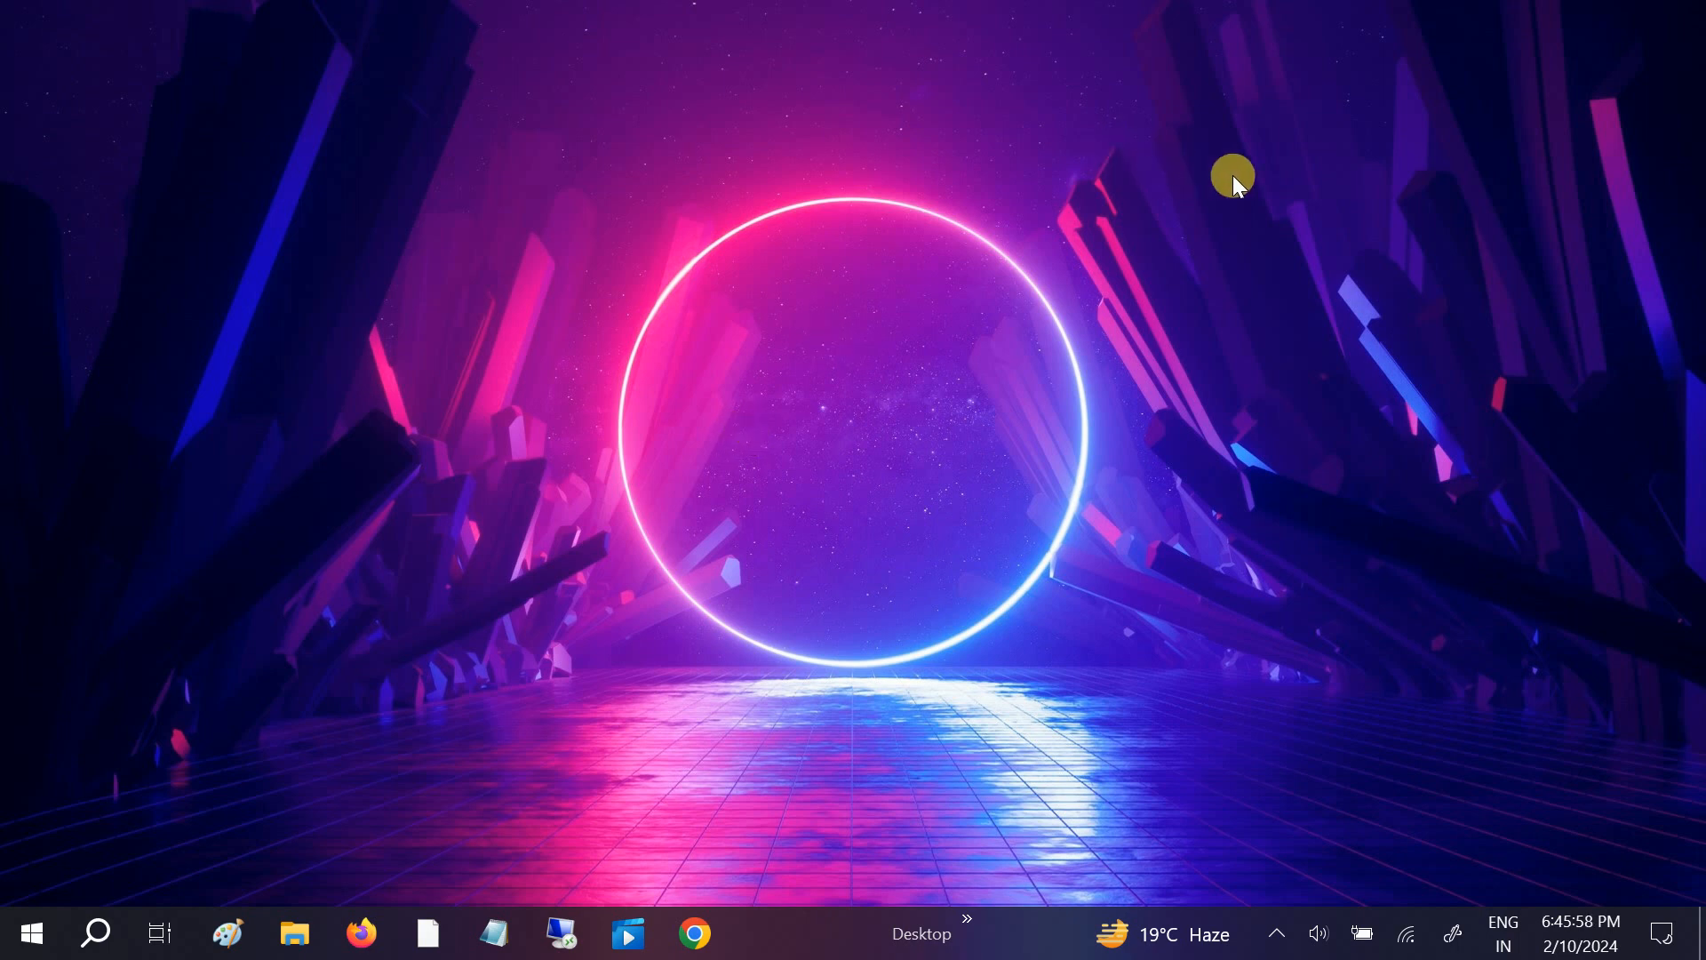
Reach the Display settings page from the desktop's shortcut menu.
right_click(1234, 178)
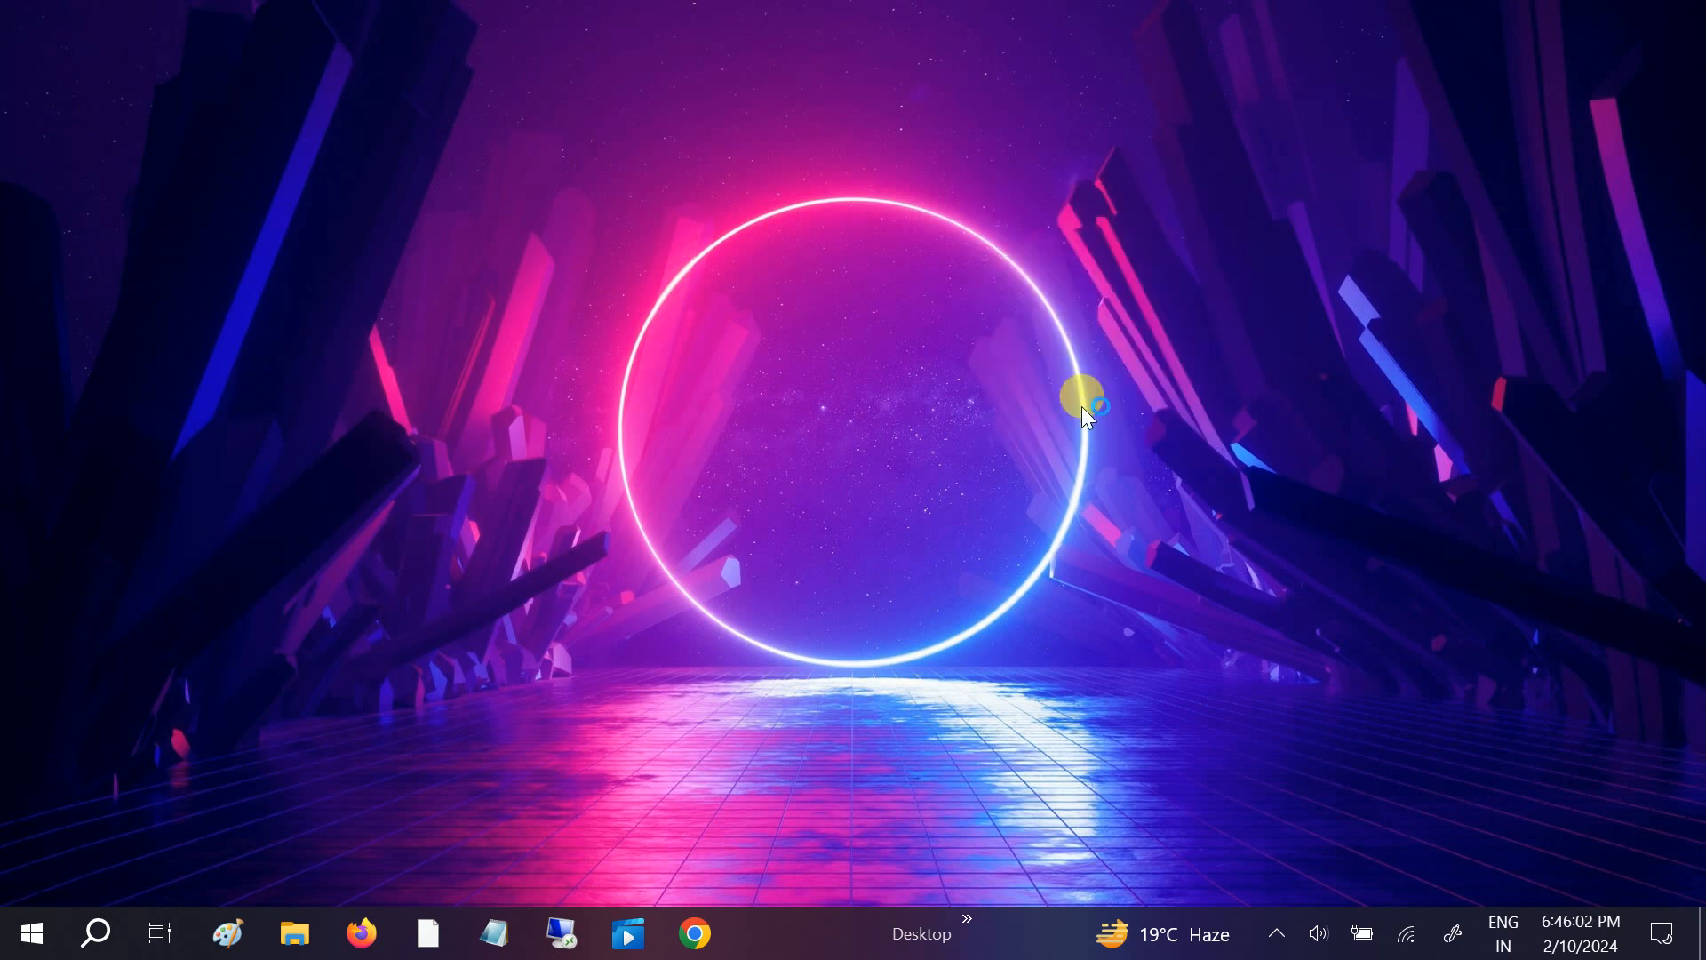
left_click(759, 933)
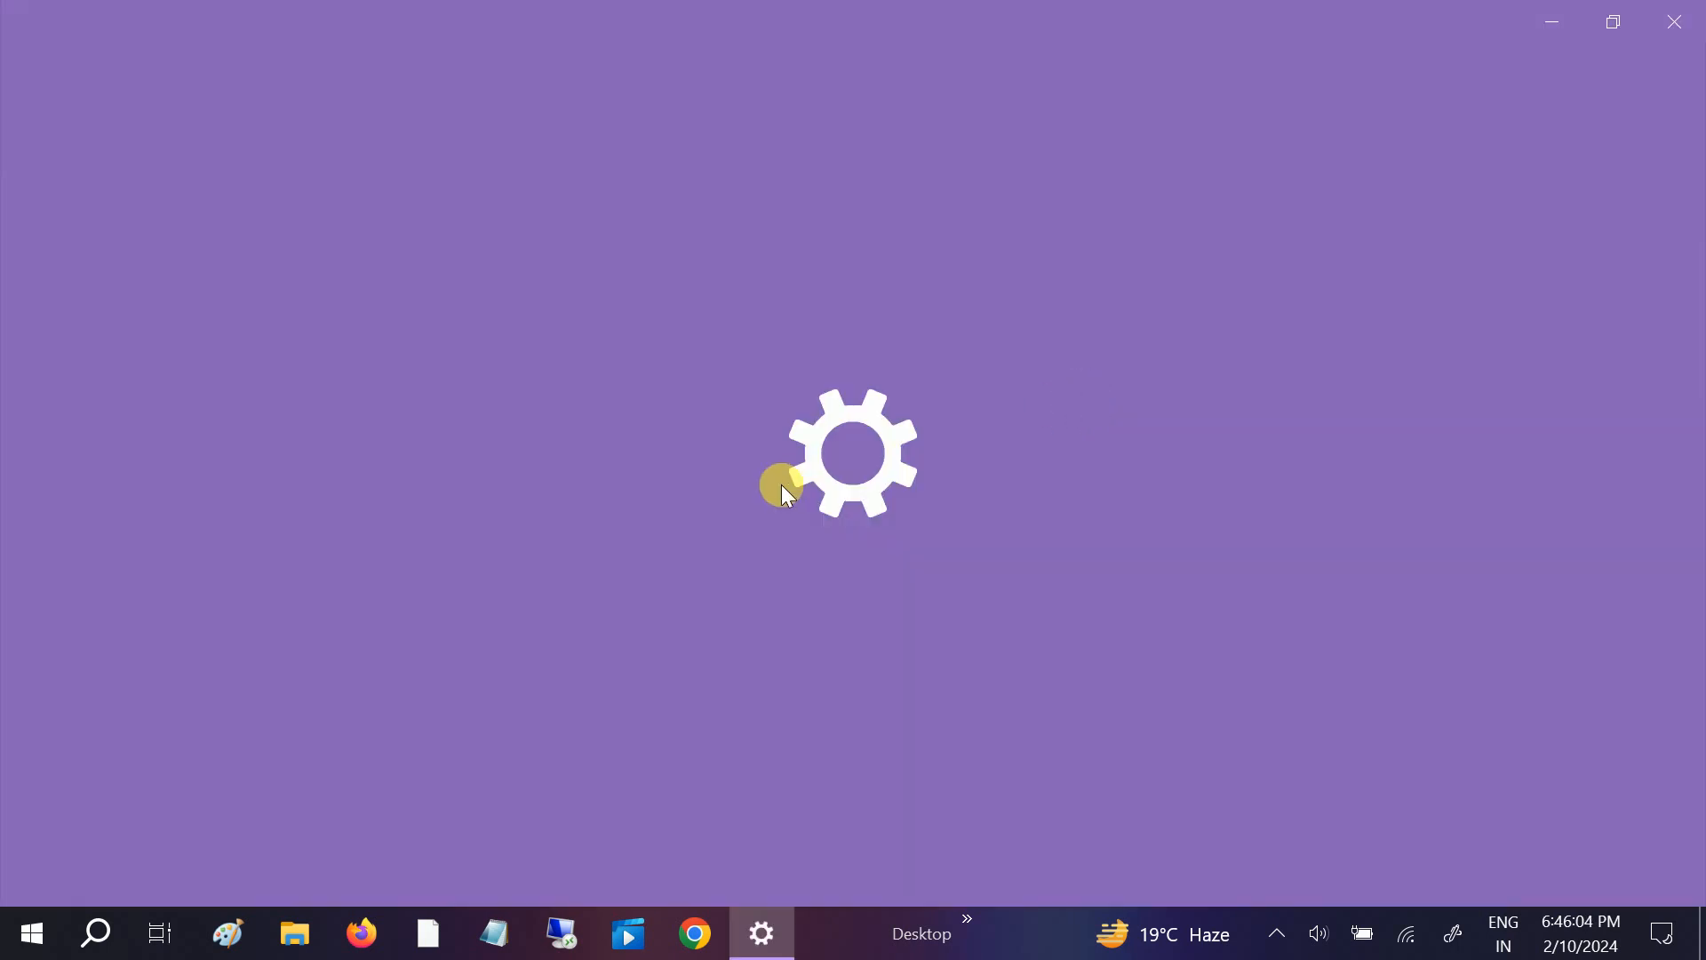
left_click(761, 933)
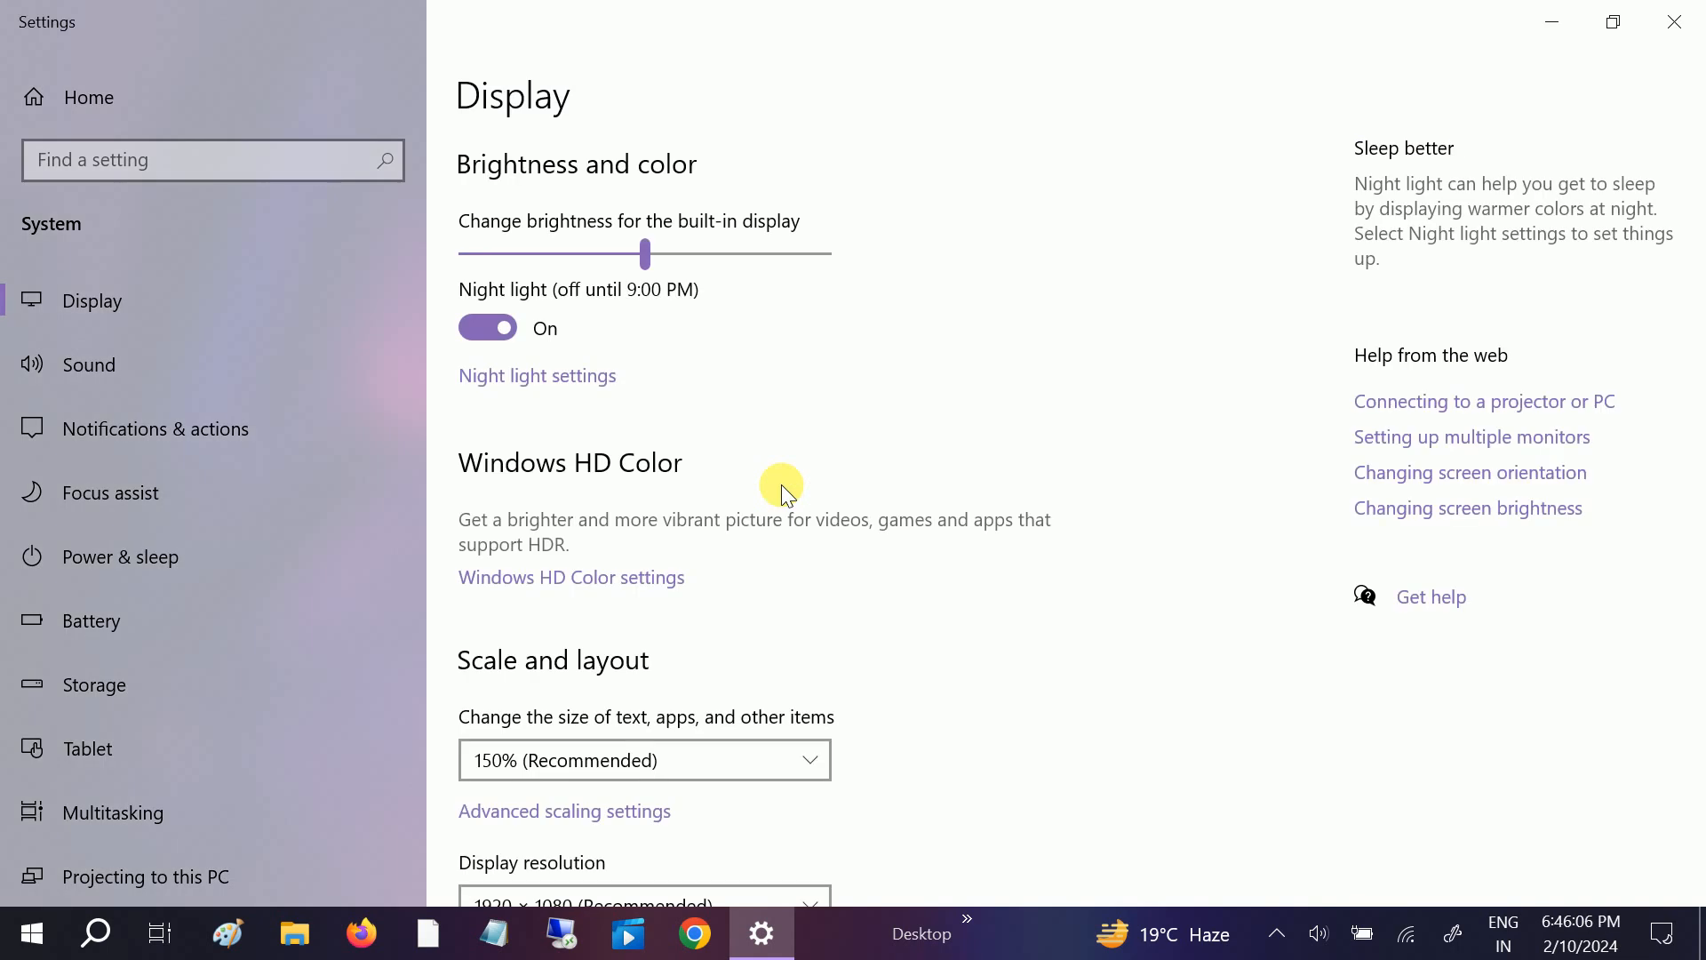
scroll("down", 3)
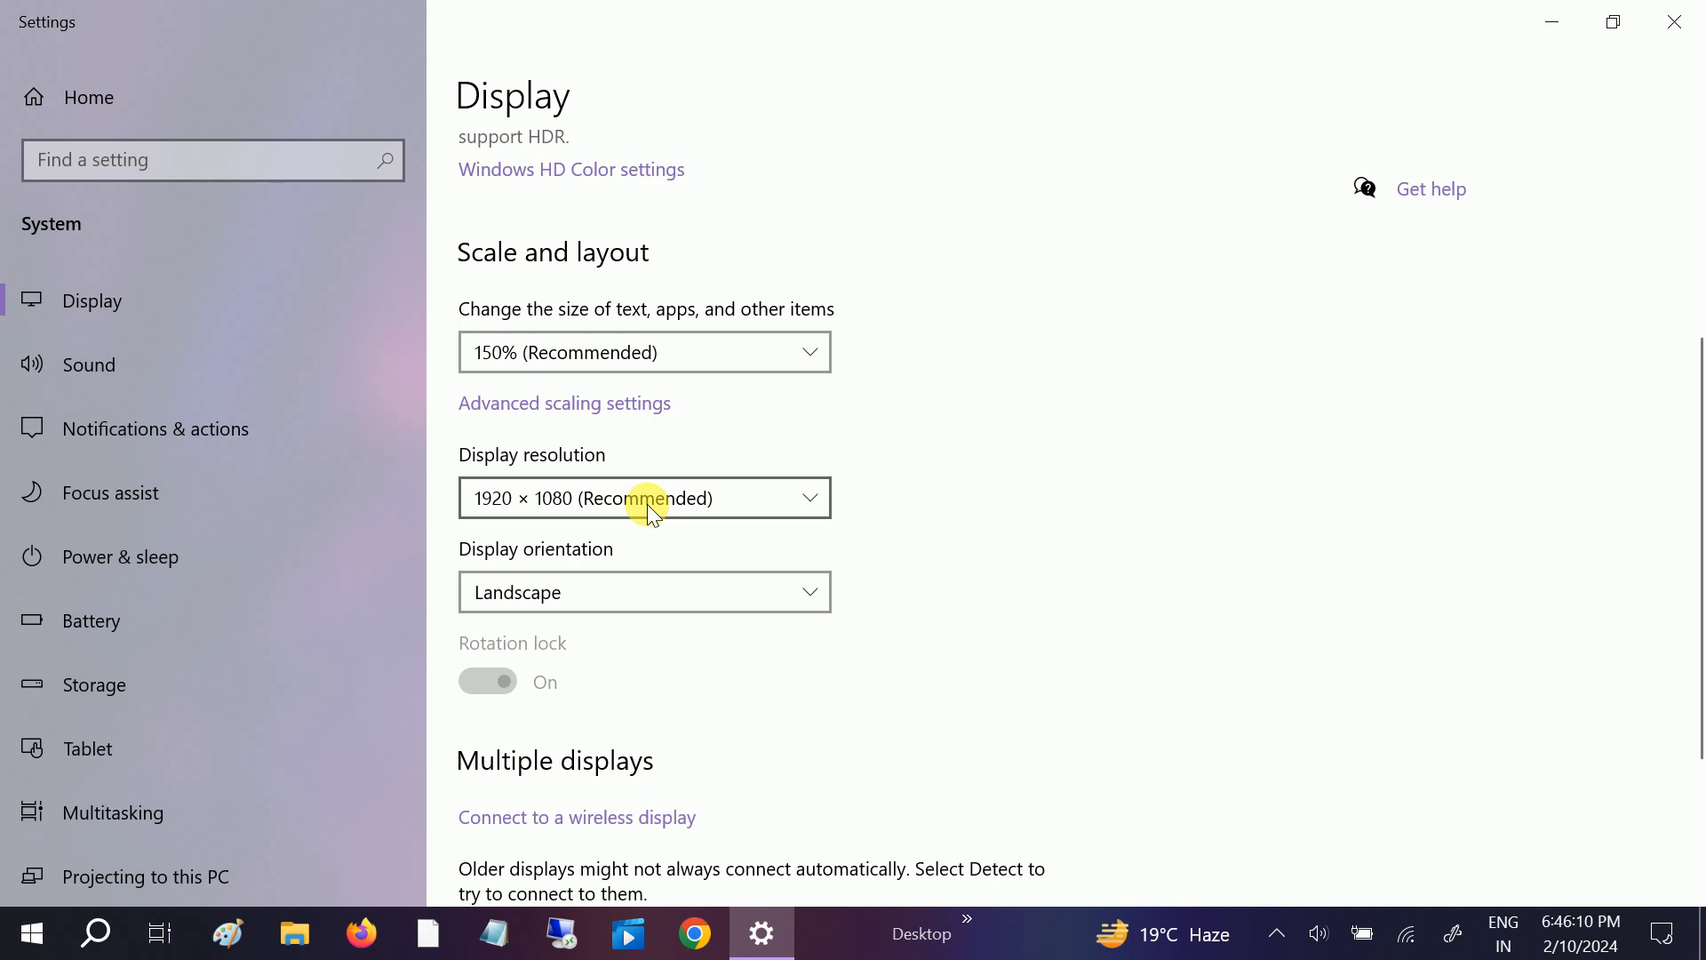
Keep the display resolution at 1920 × 1080 (Recommended) and confirm Keep changes.
left_click(643, 498)
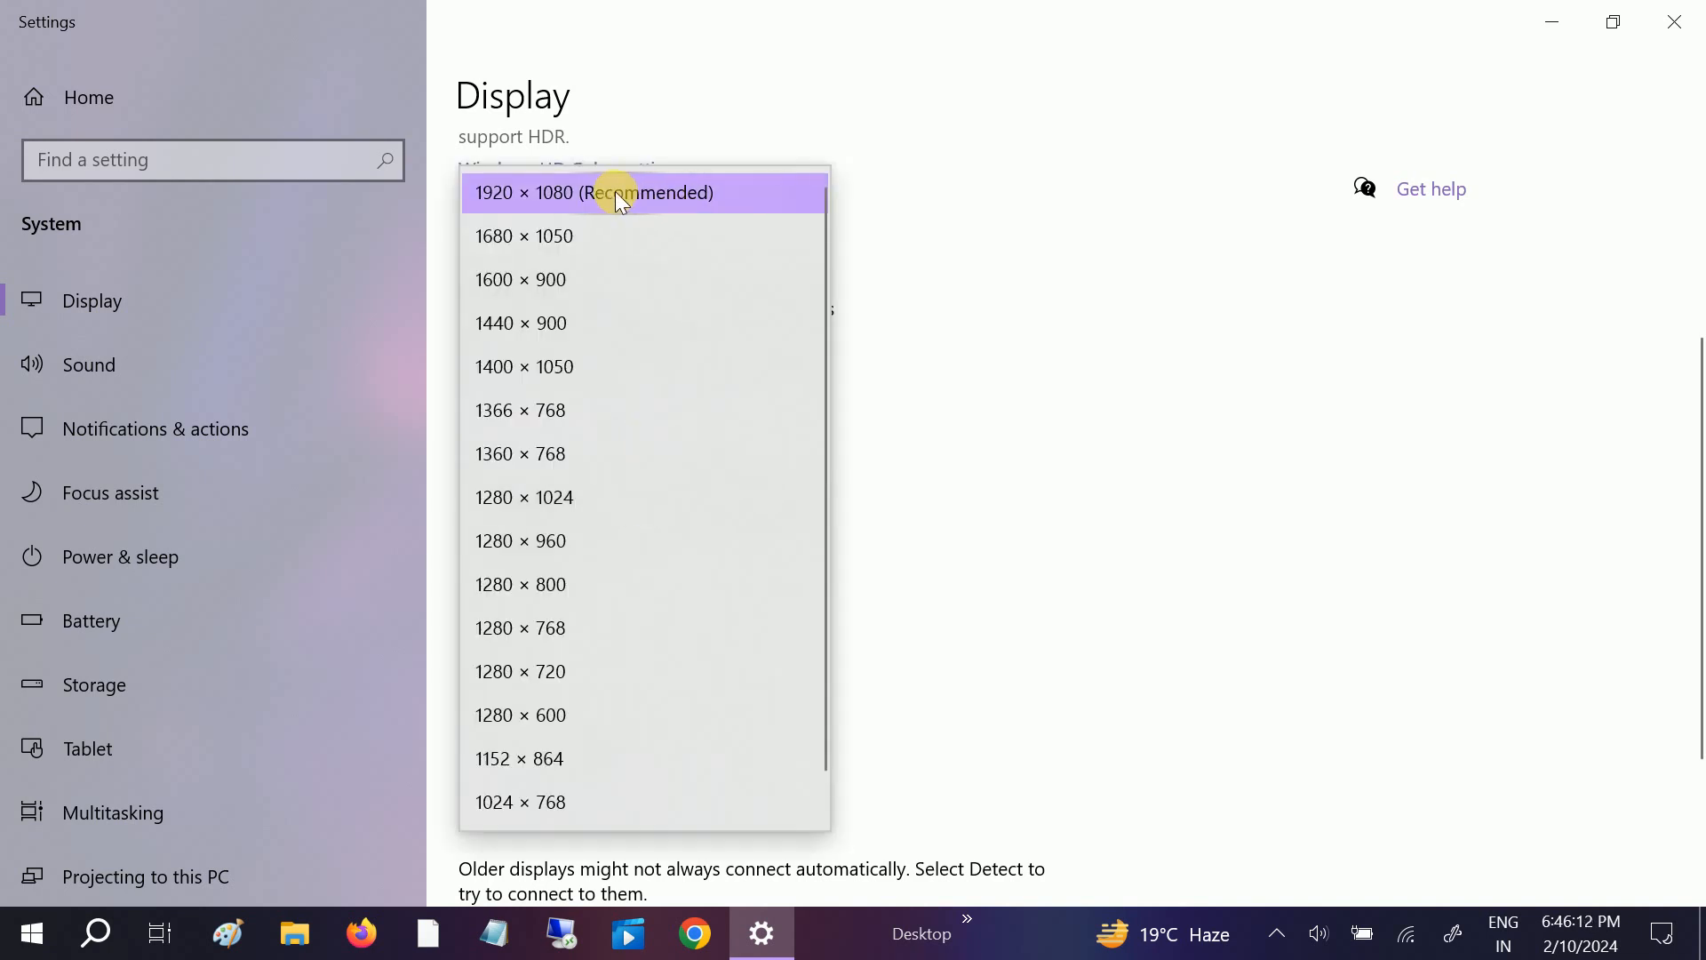
mouse_move(640, 192)
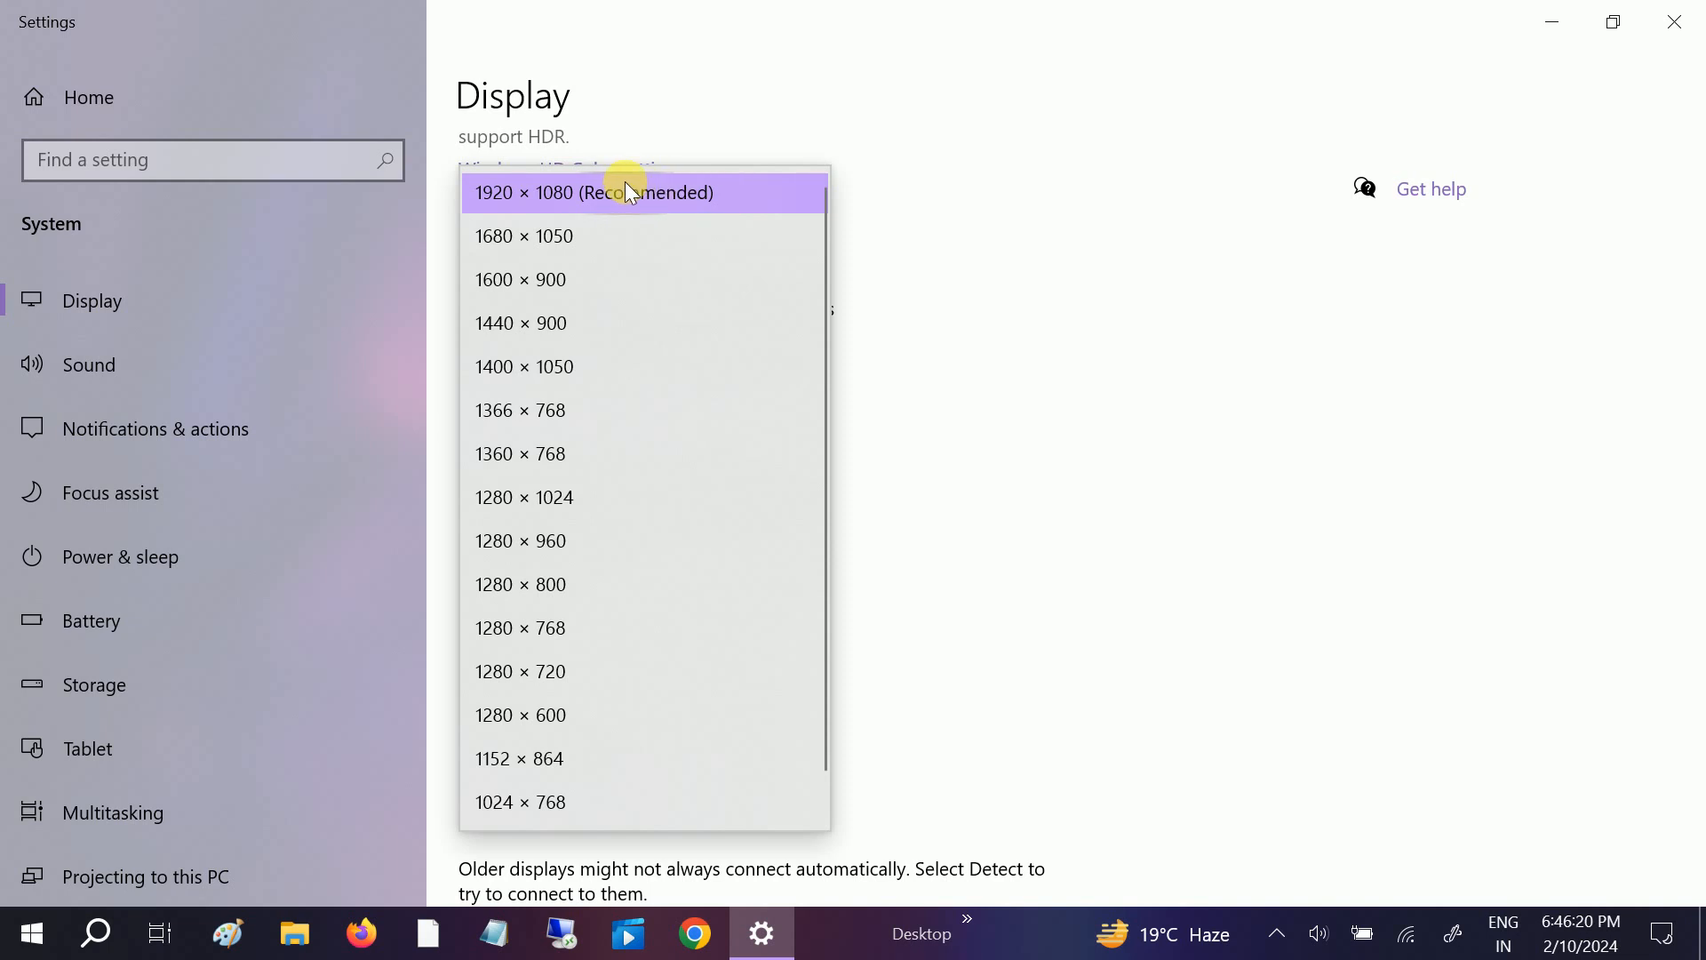
mouse_move(658, 203)
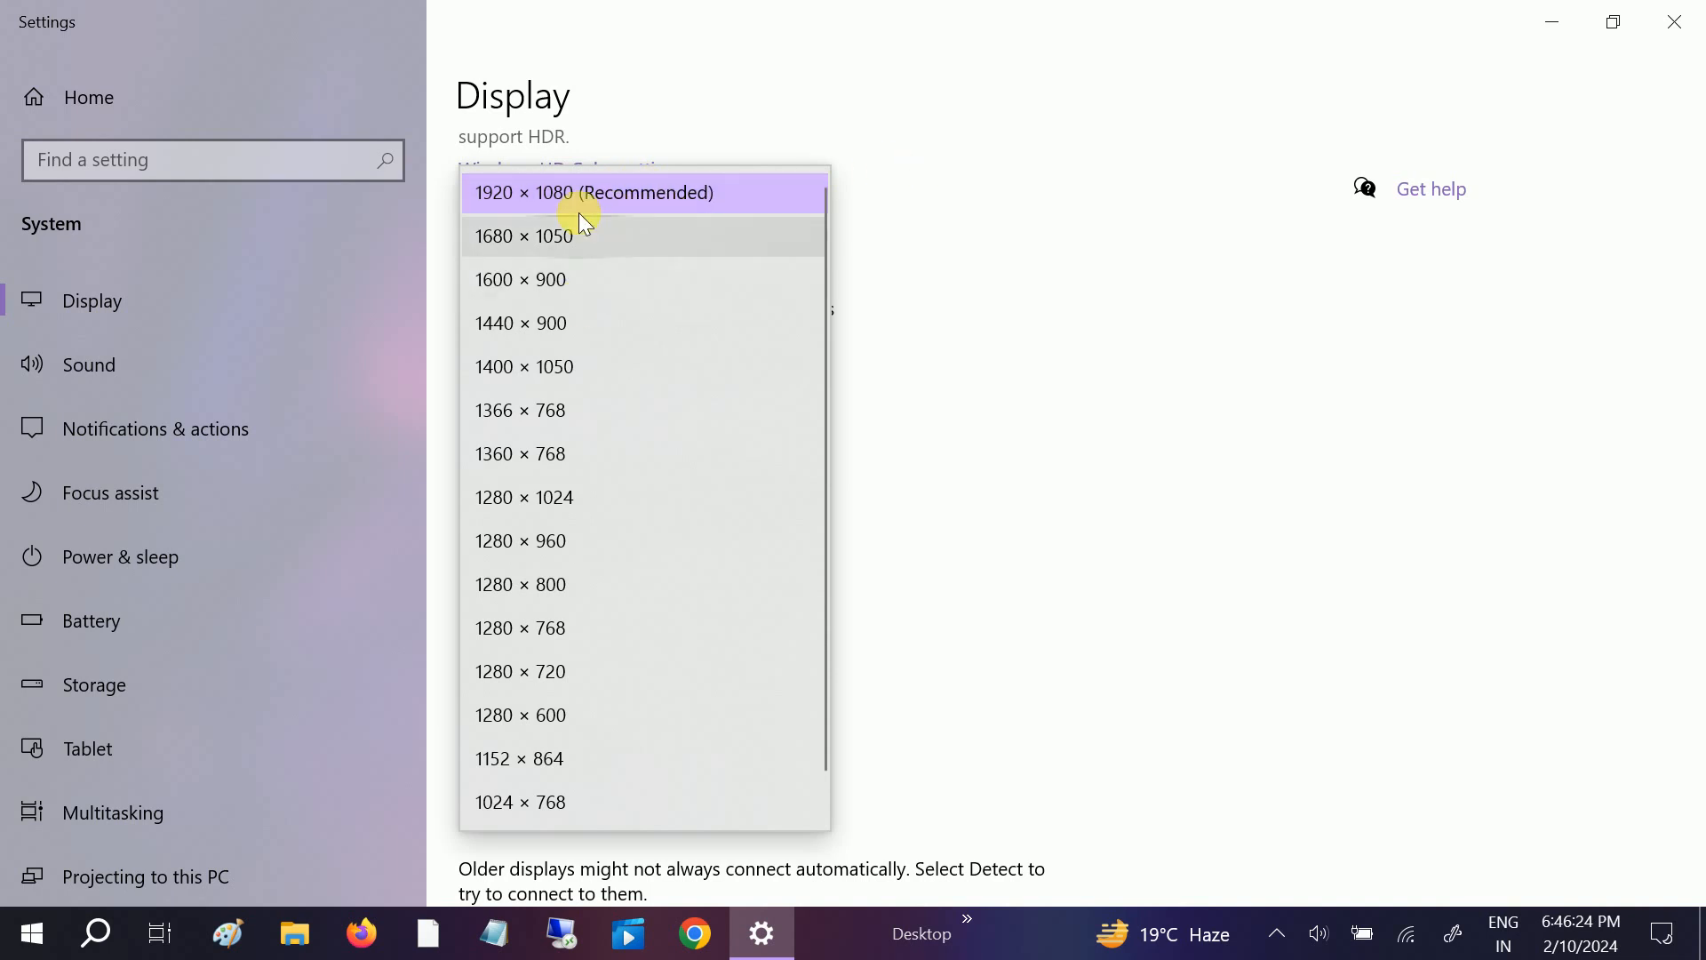
mouse_move(576, 410)
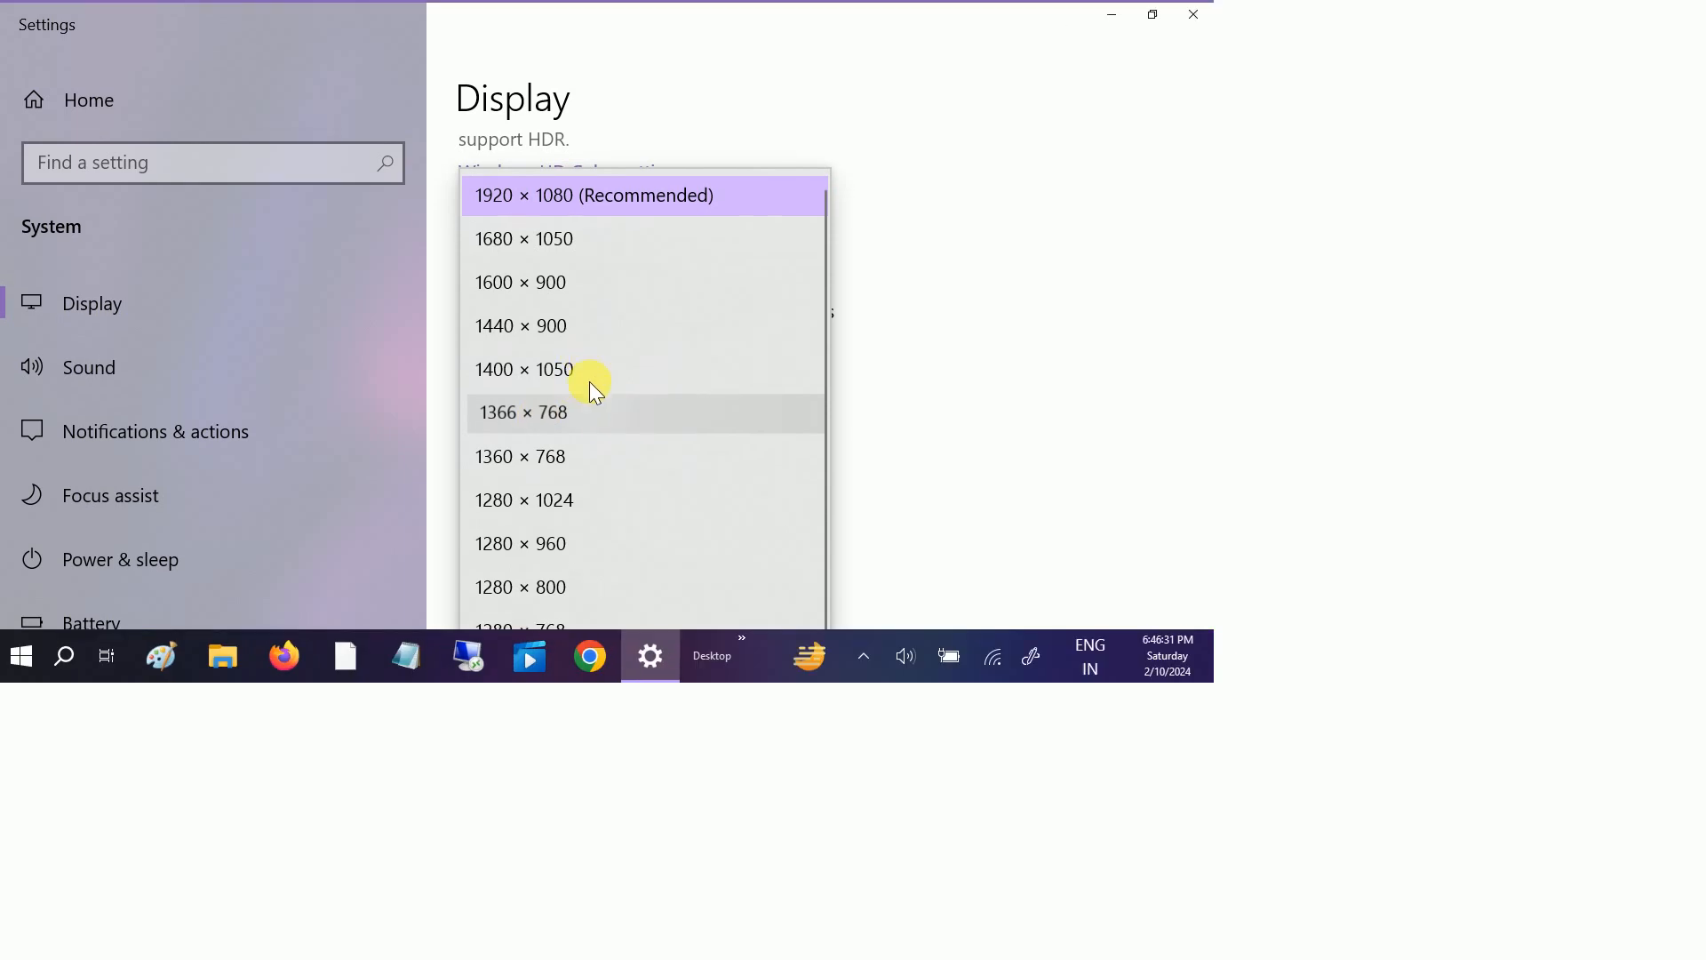
left_click(523, 411)
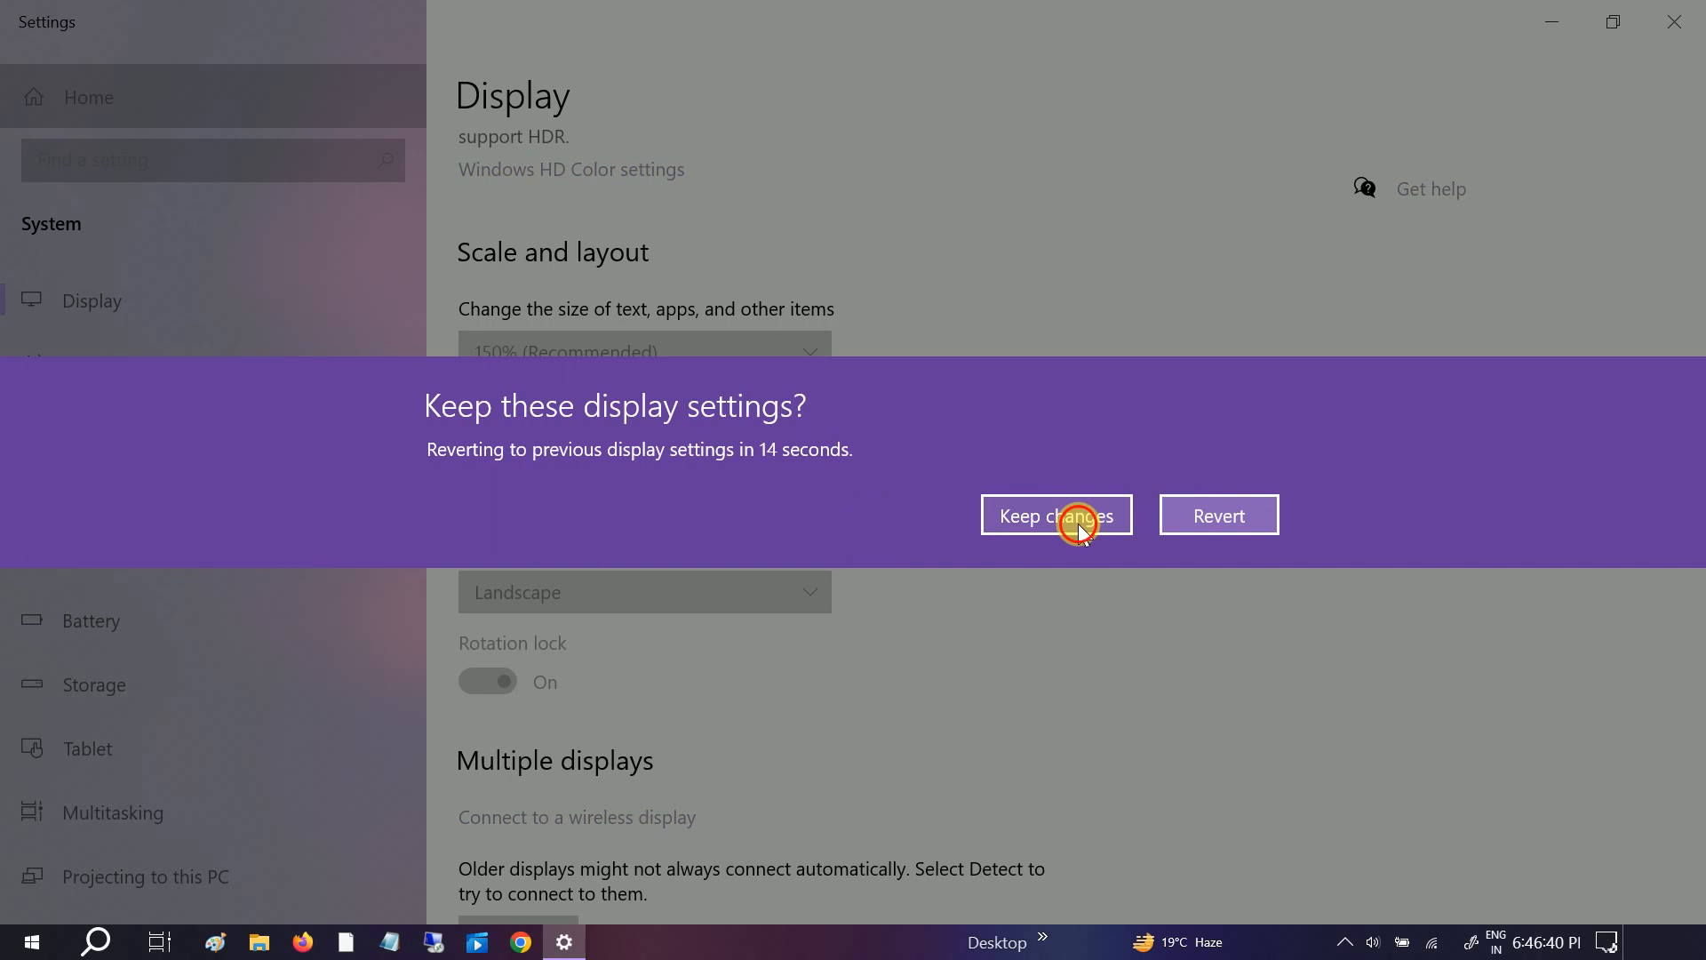
left_click(1054, 515)
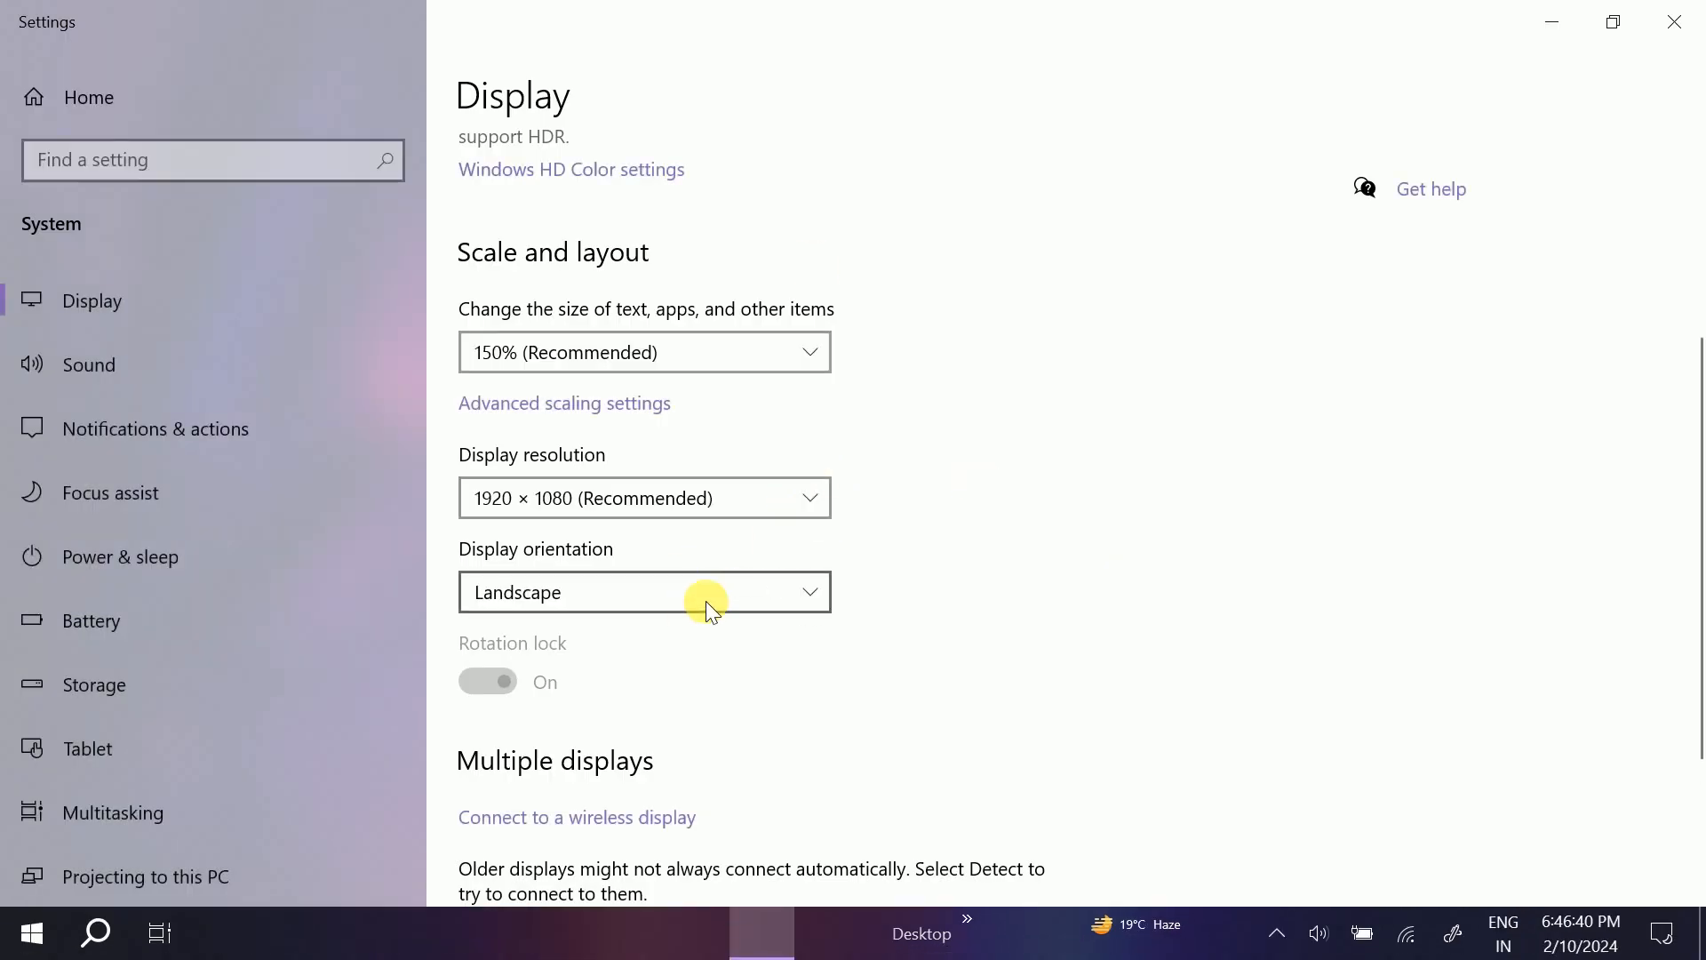
scroll("down", 3)
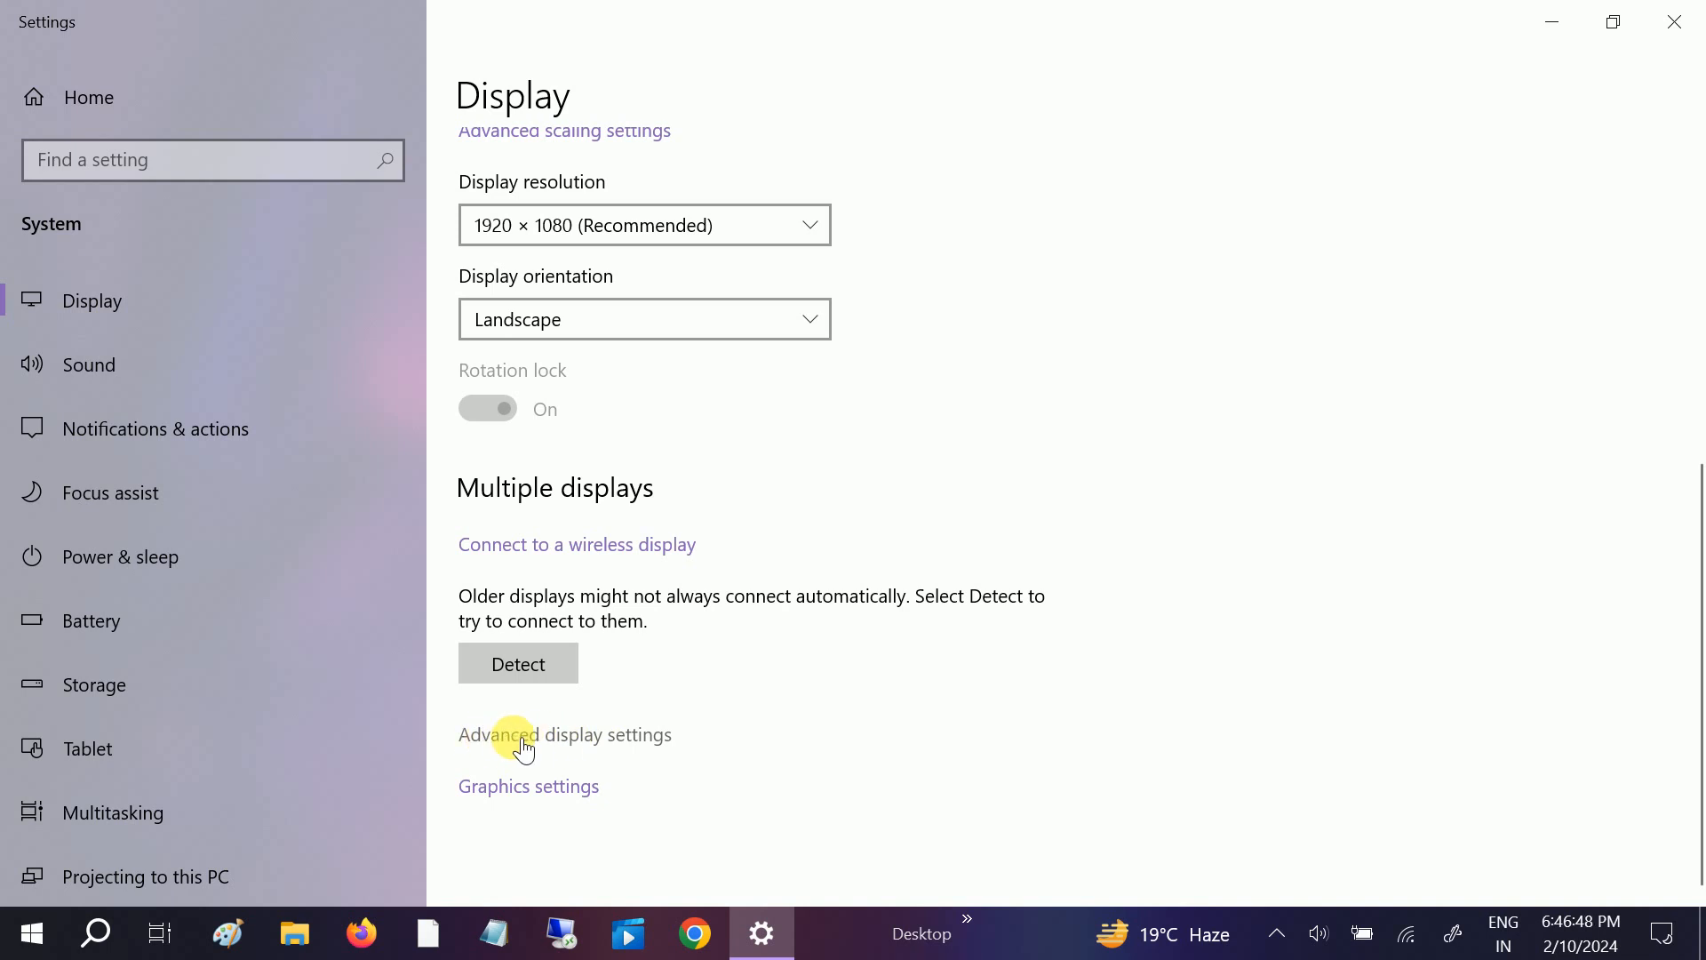
In Advanced display settings, leave the refresh rate at 60.020 Hz.
left_click(564, 734)
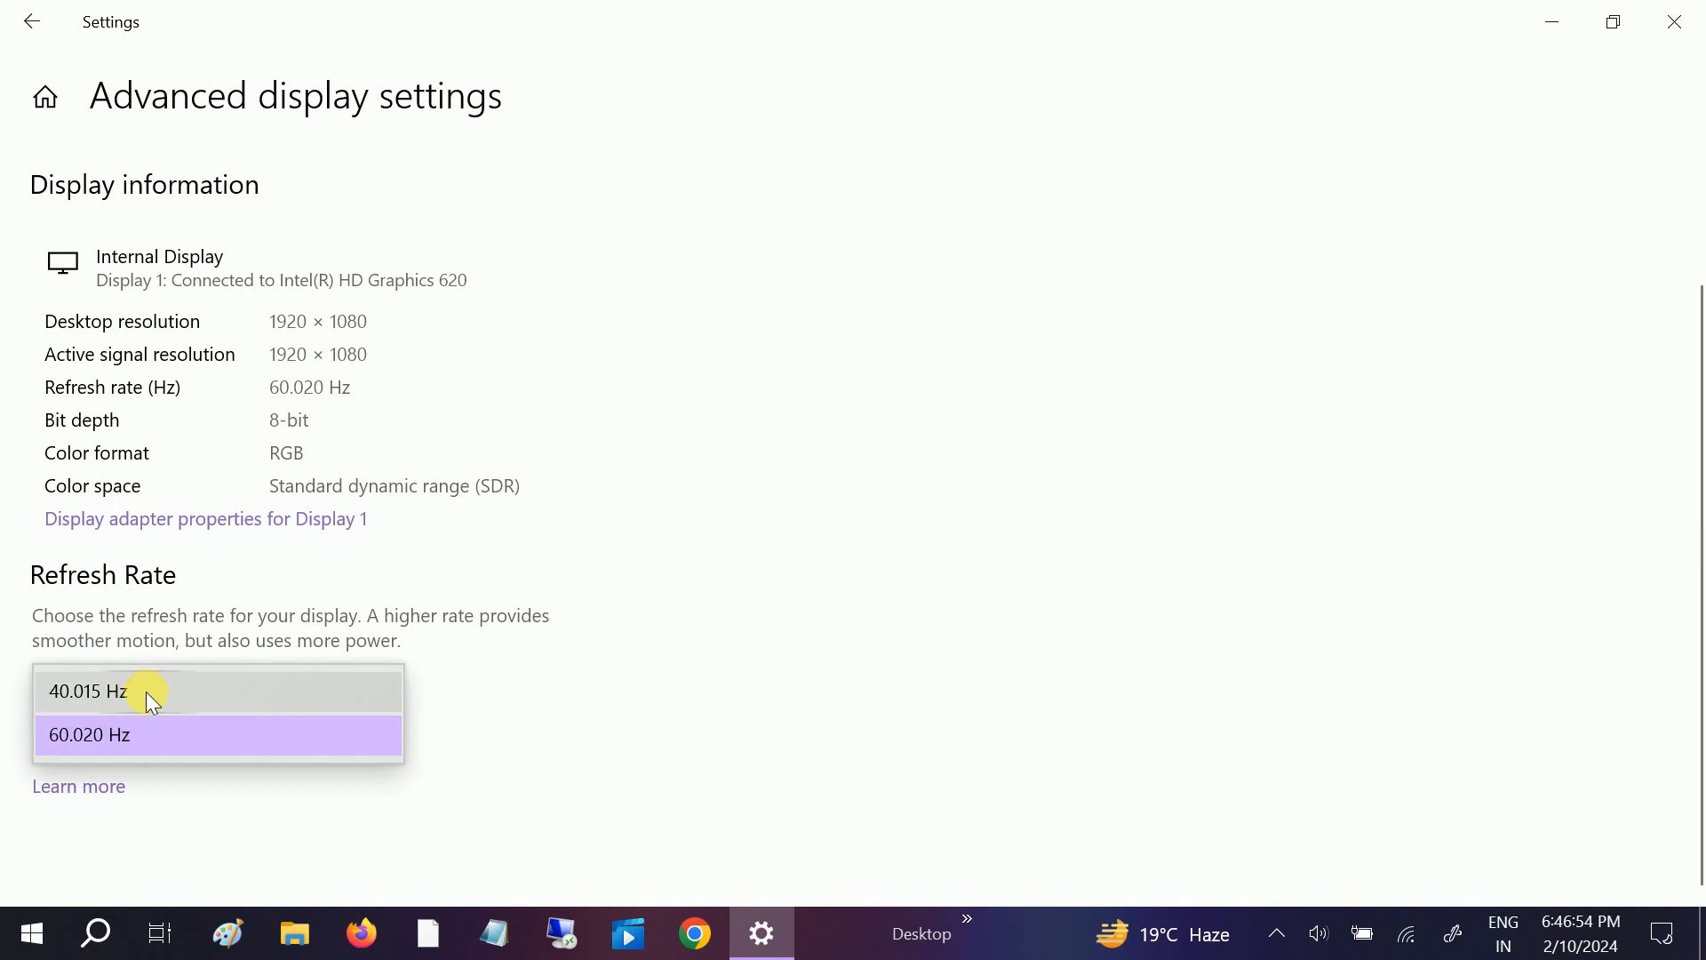
mouse_move(163, 699)
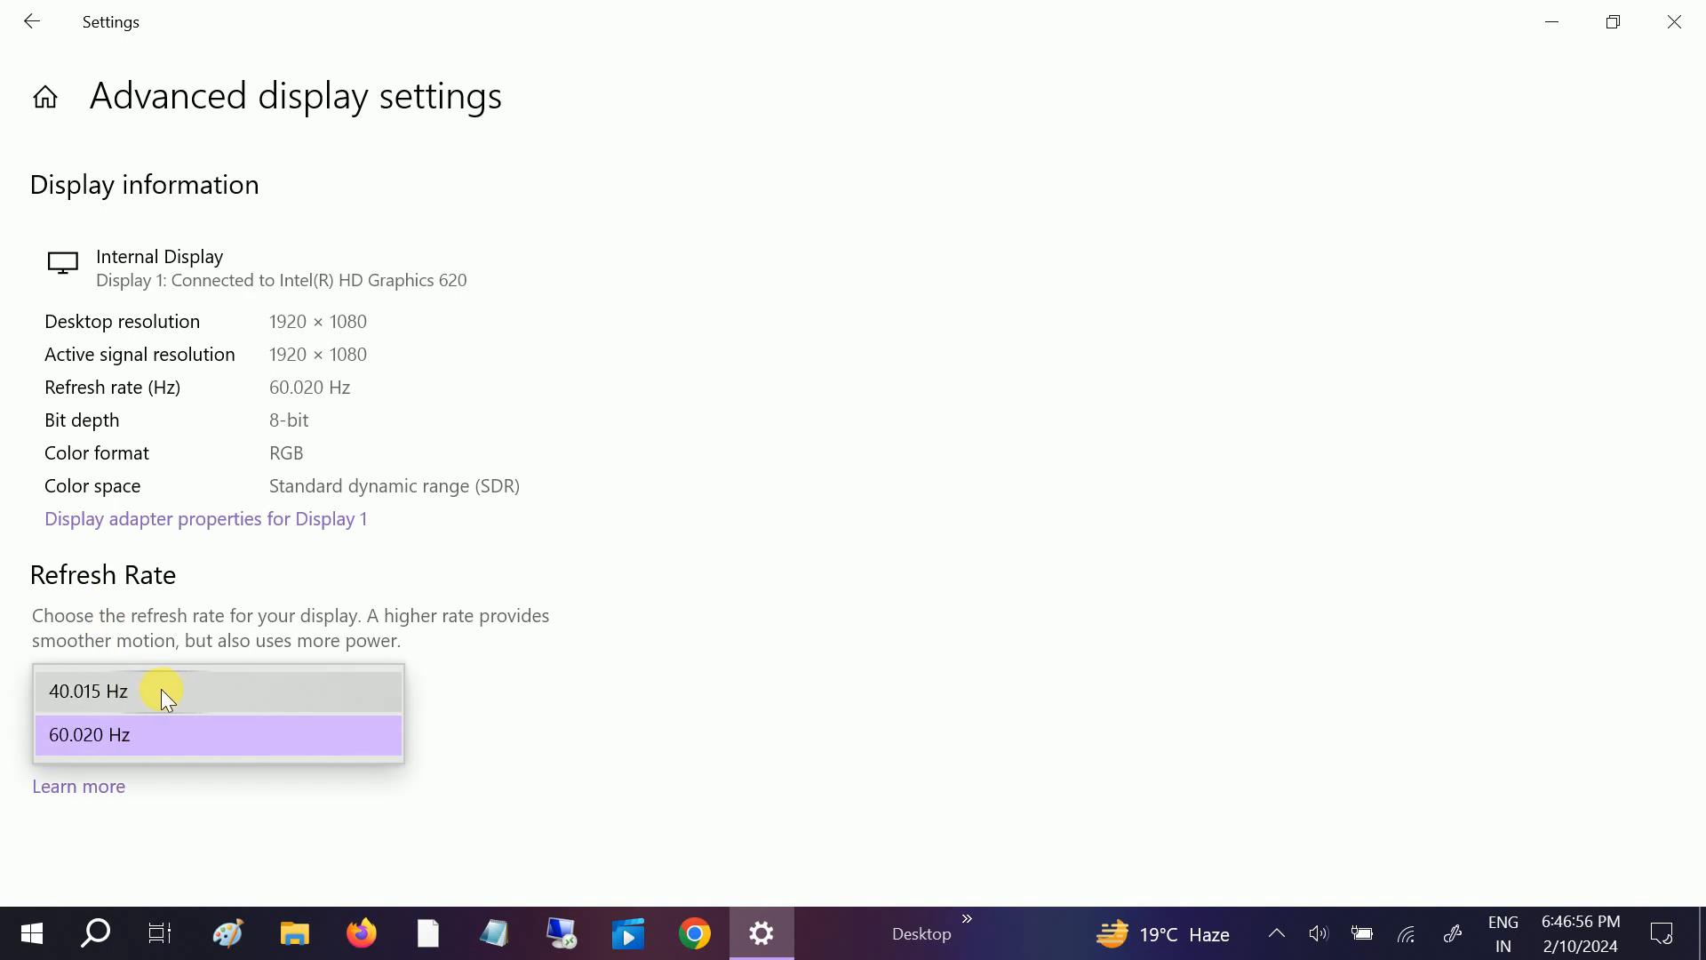
mouse_move(162, 725)
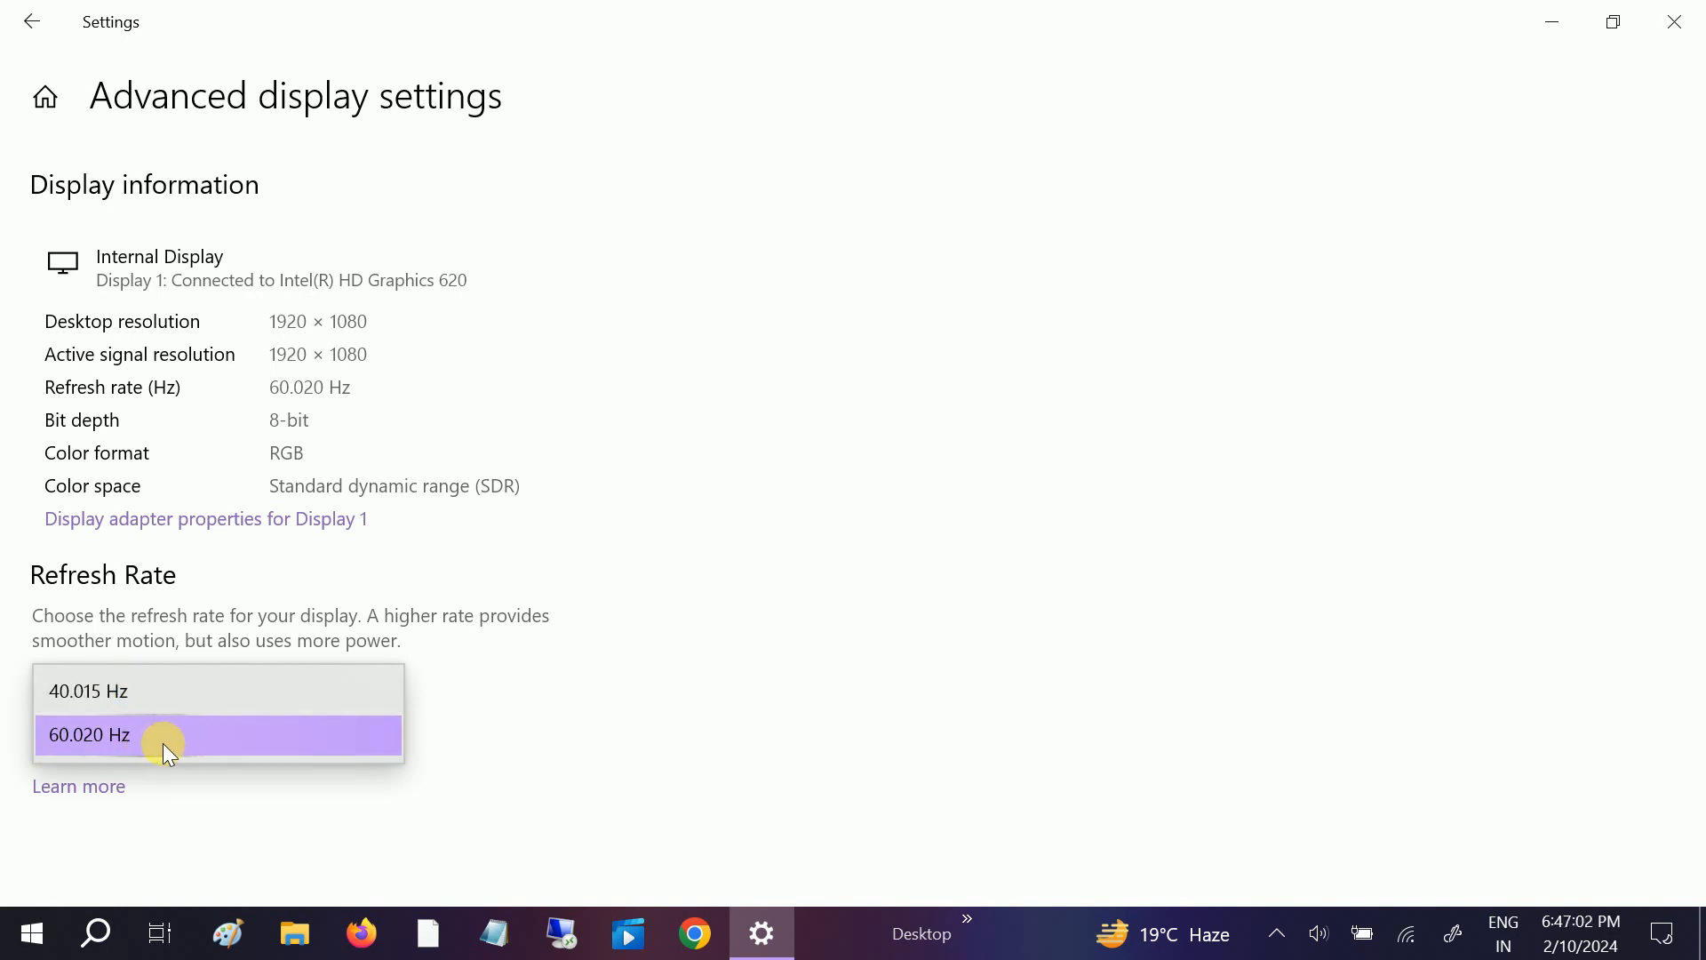
left_click(162, 734)
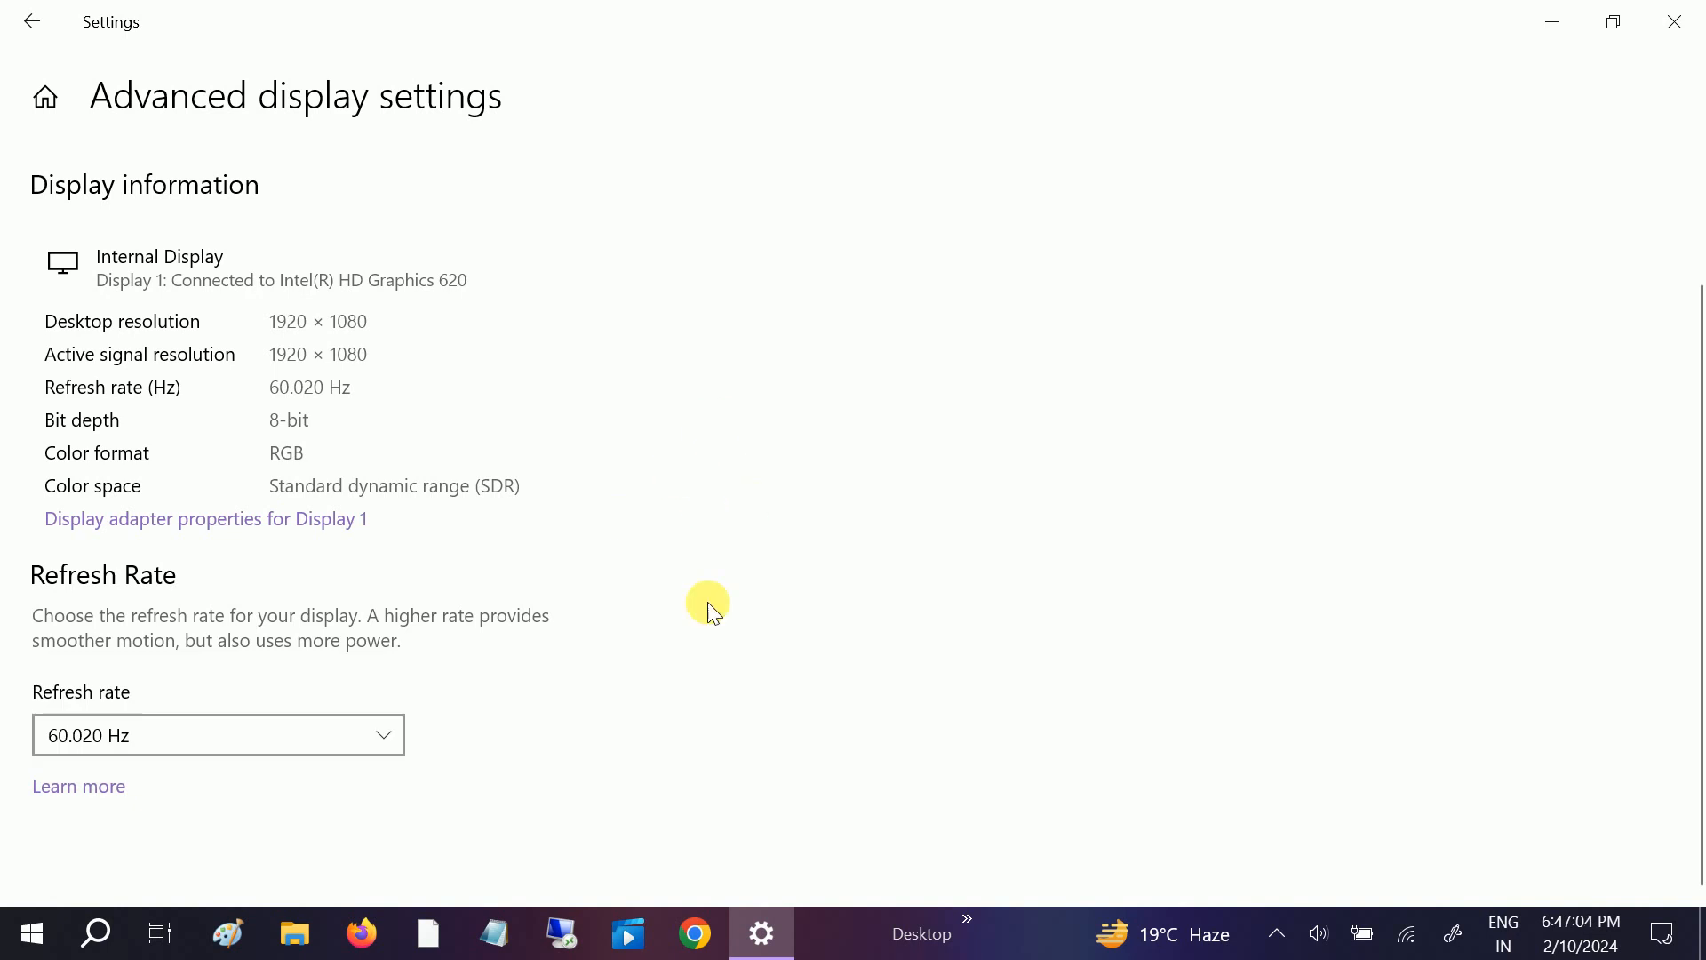
mouse_move(1600, 119)
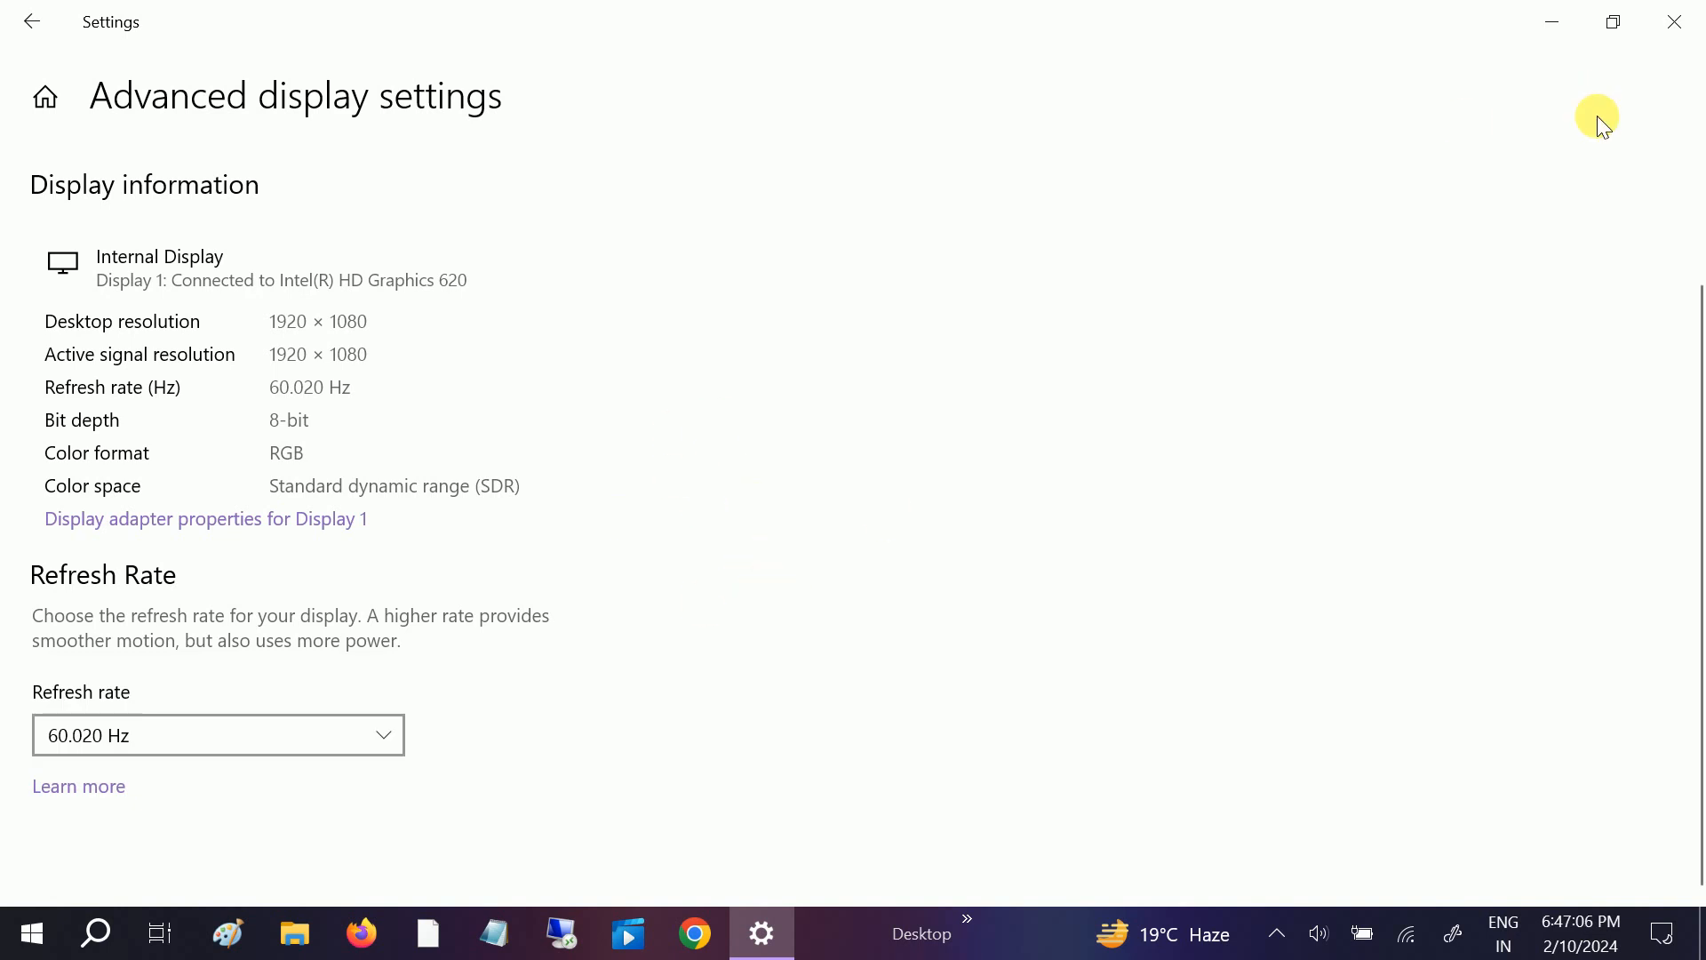
mouse_move(977, 240)
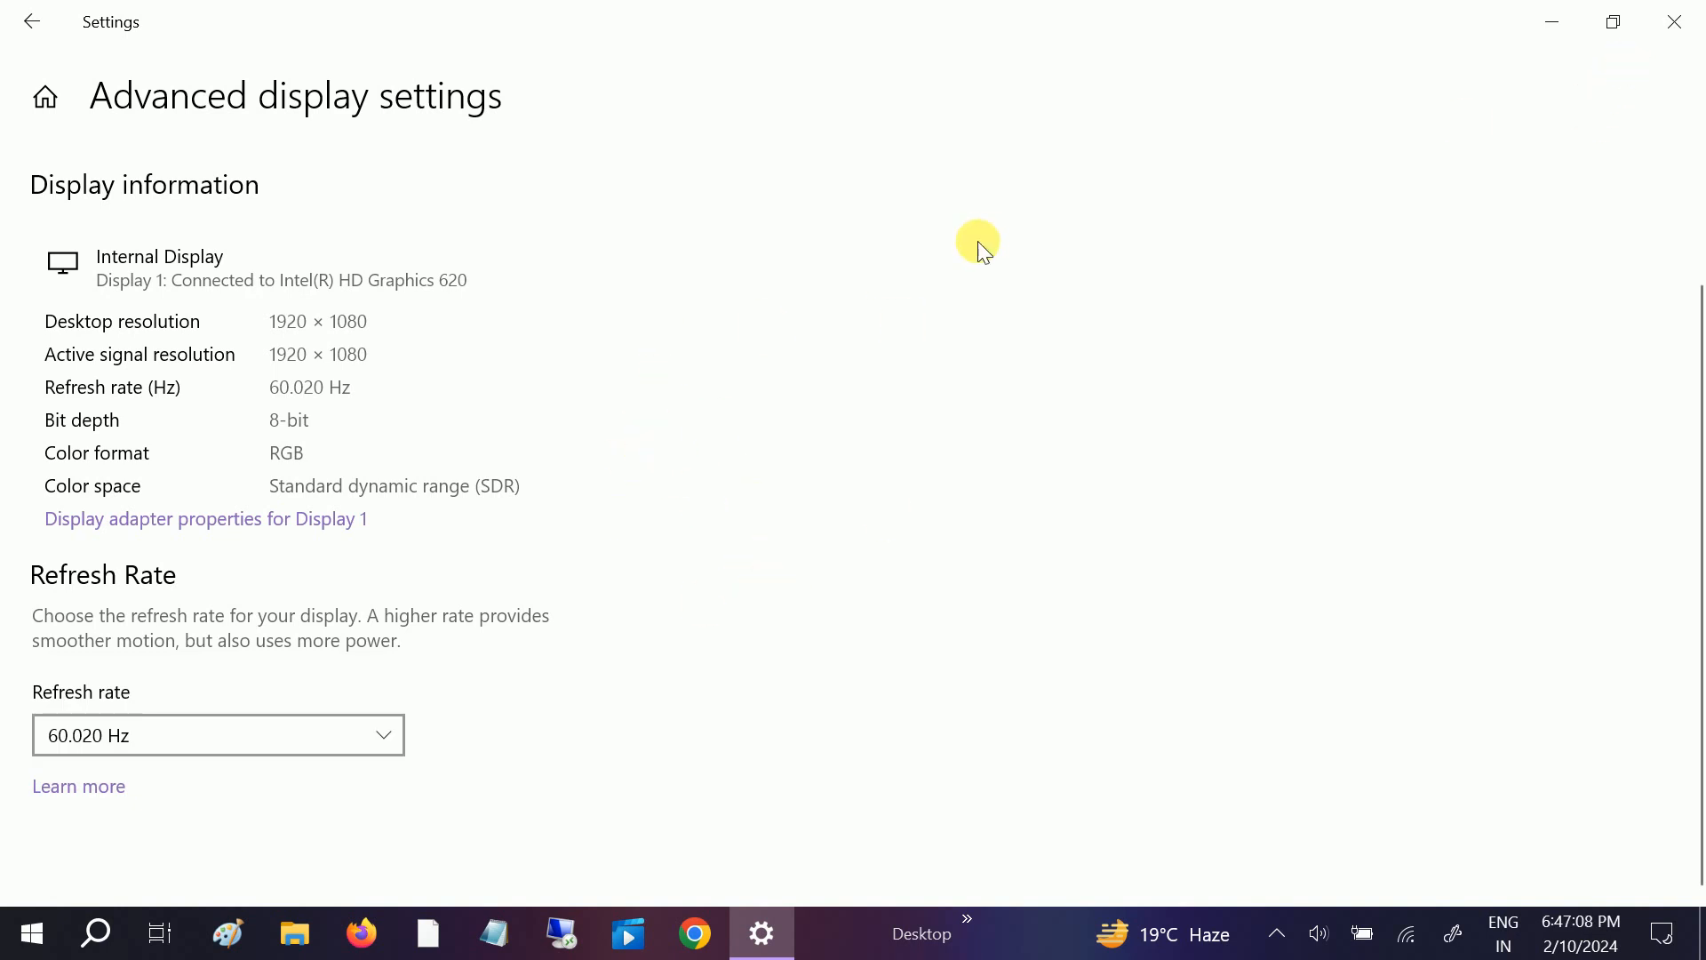
mouse_move(585, 368)
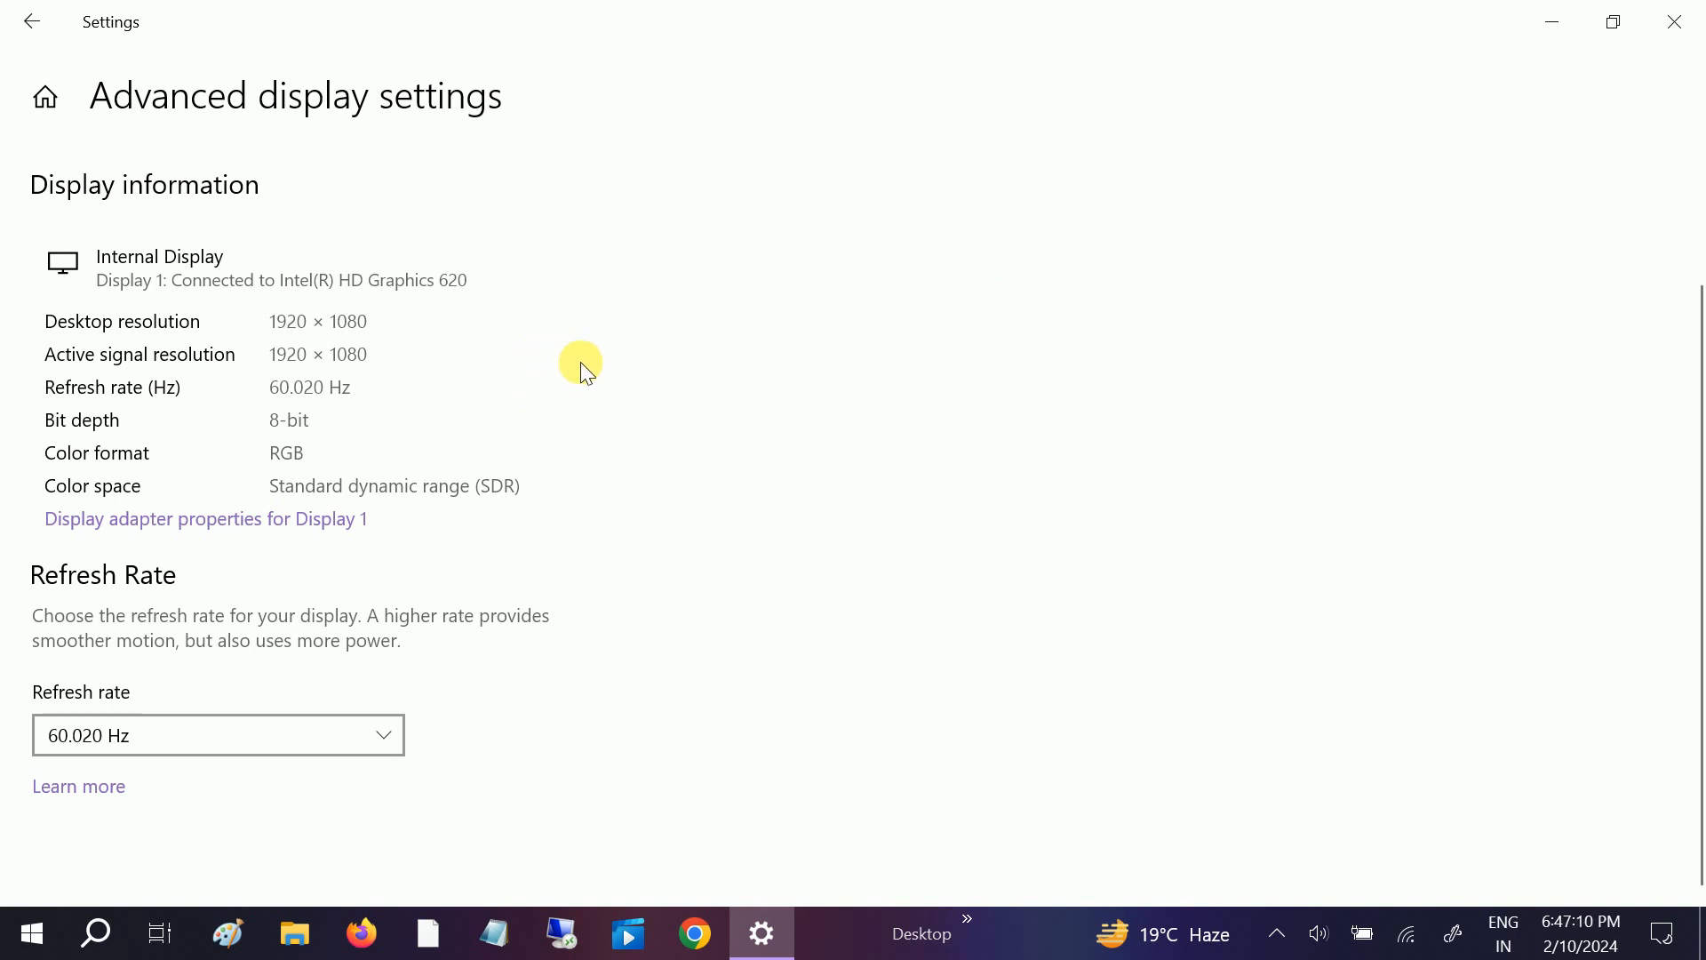
mouse_move(1675, 22)
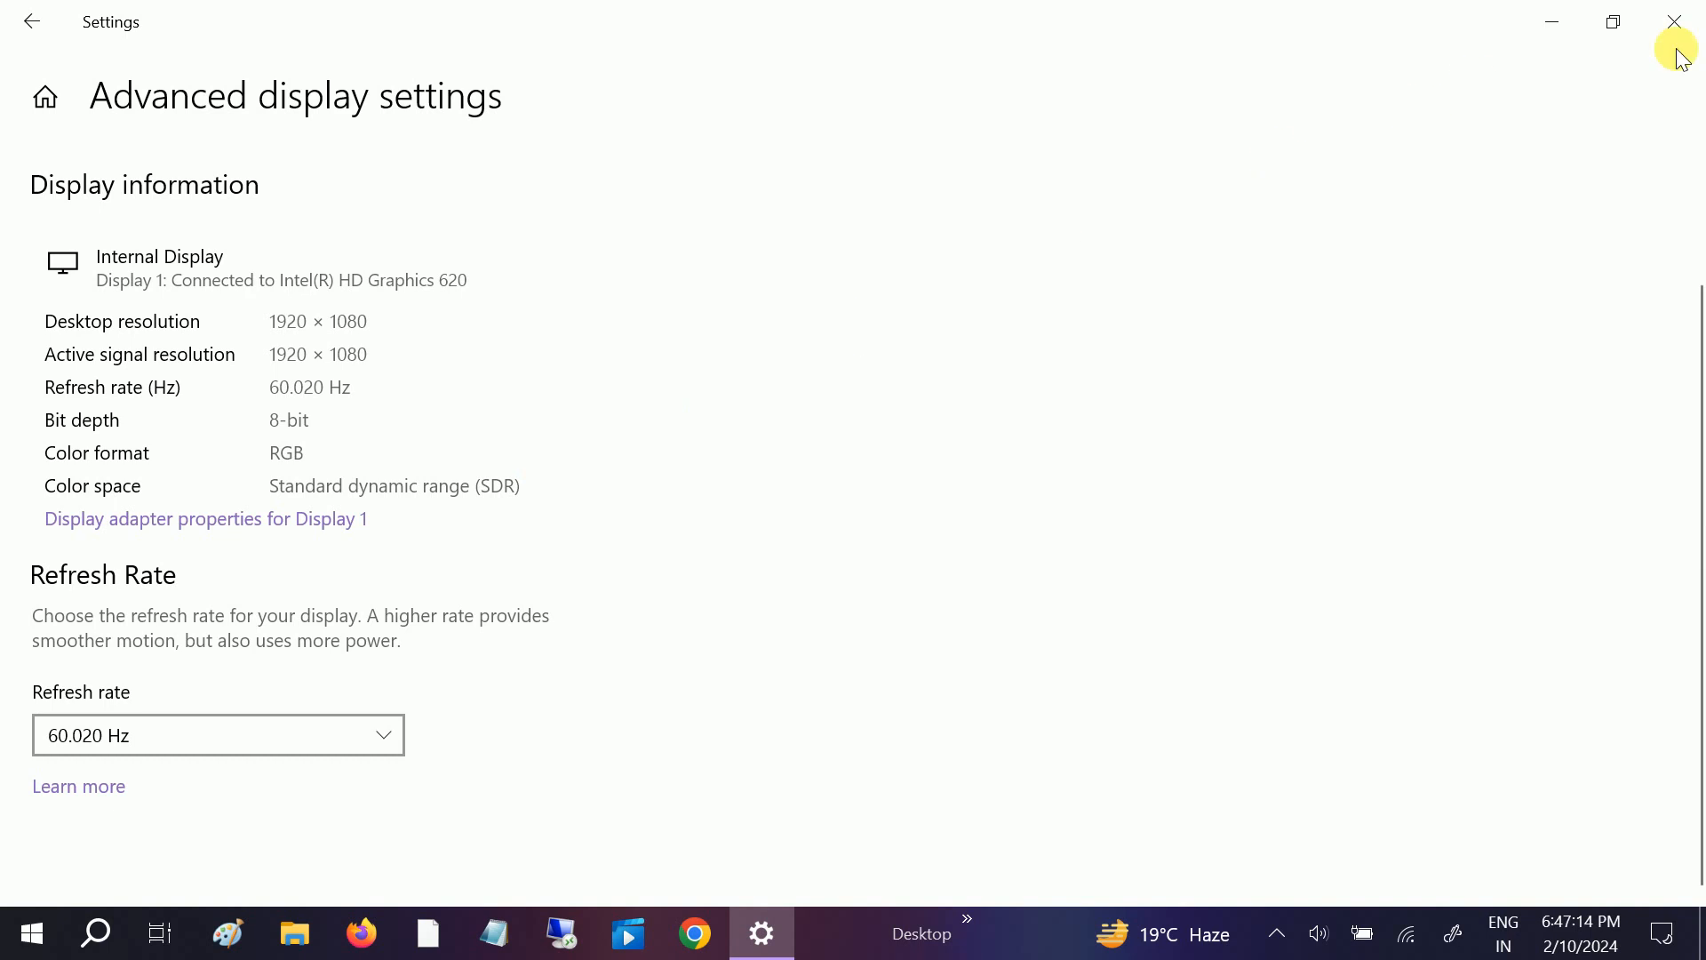
Close Settings and select the Intel(R) HD Graphics 620 adapter under Display adapters.
left_click(1674, 21)
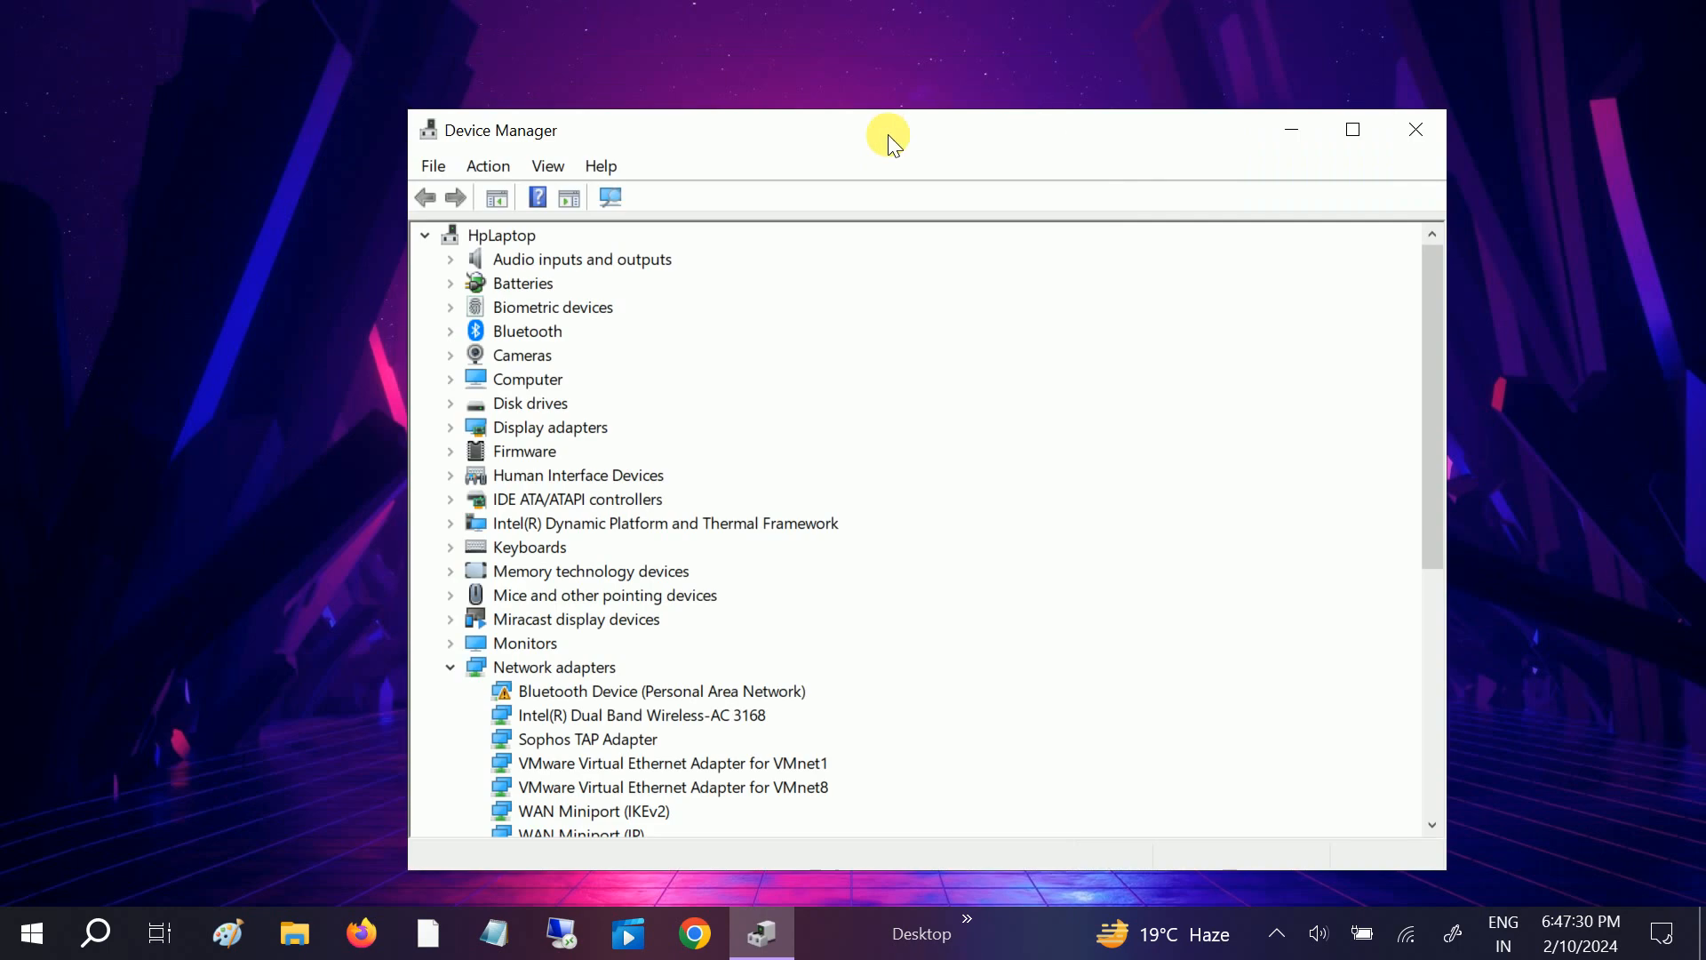
scroll("down", 3)
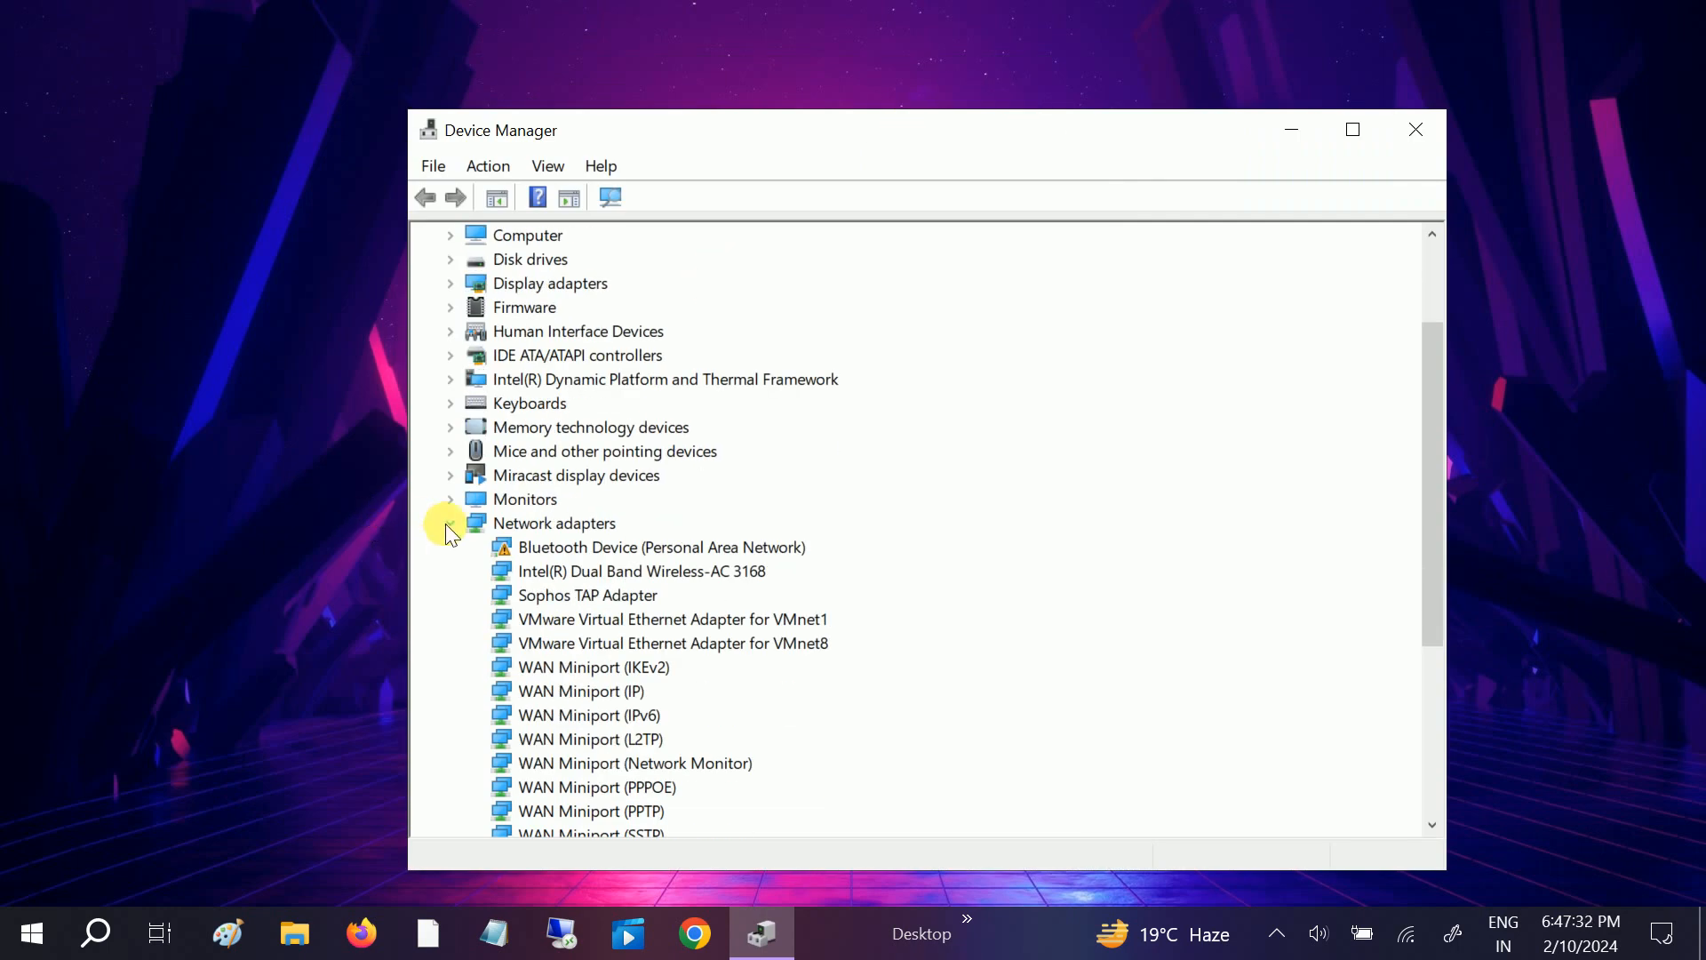
left_click(450, 522)
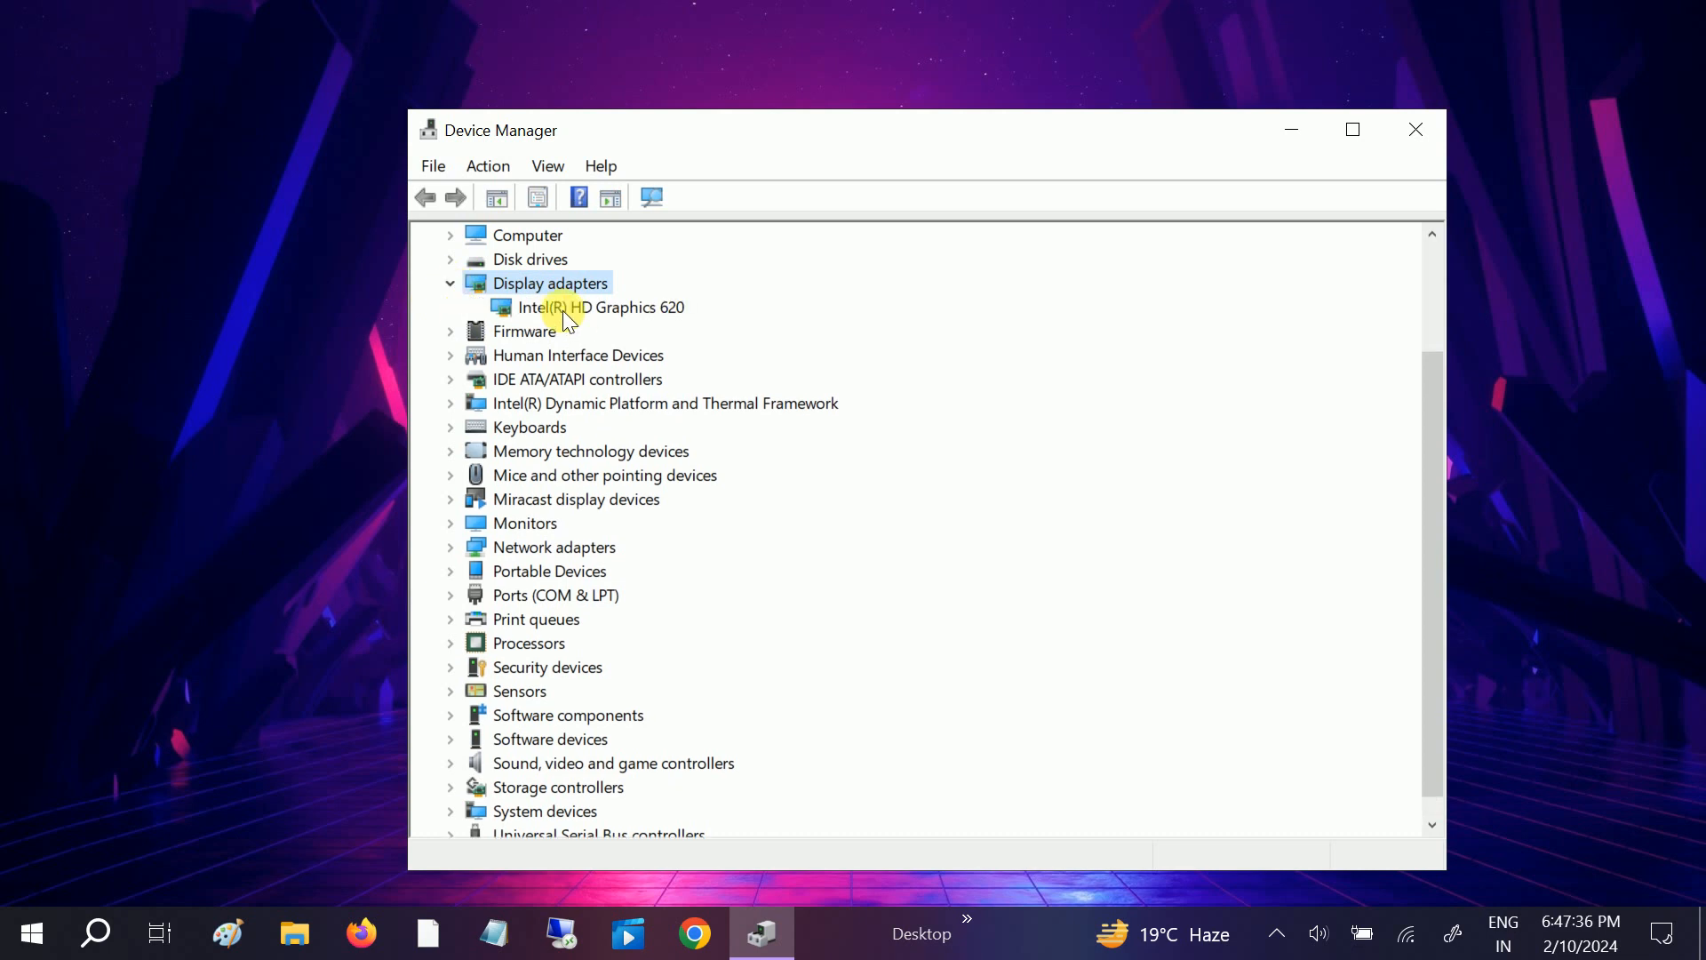
left_click(607, 307)
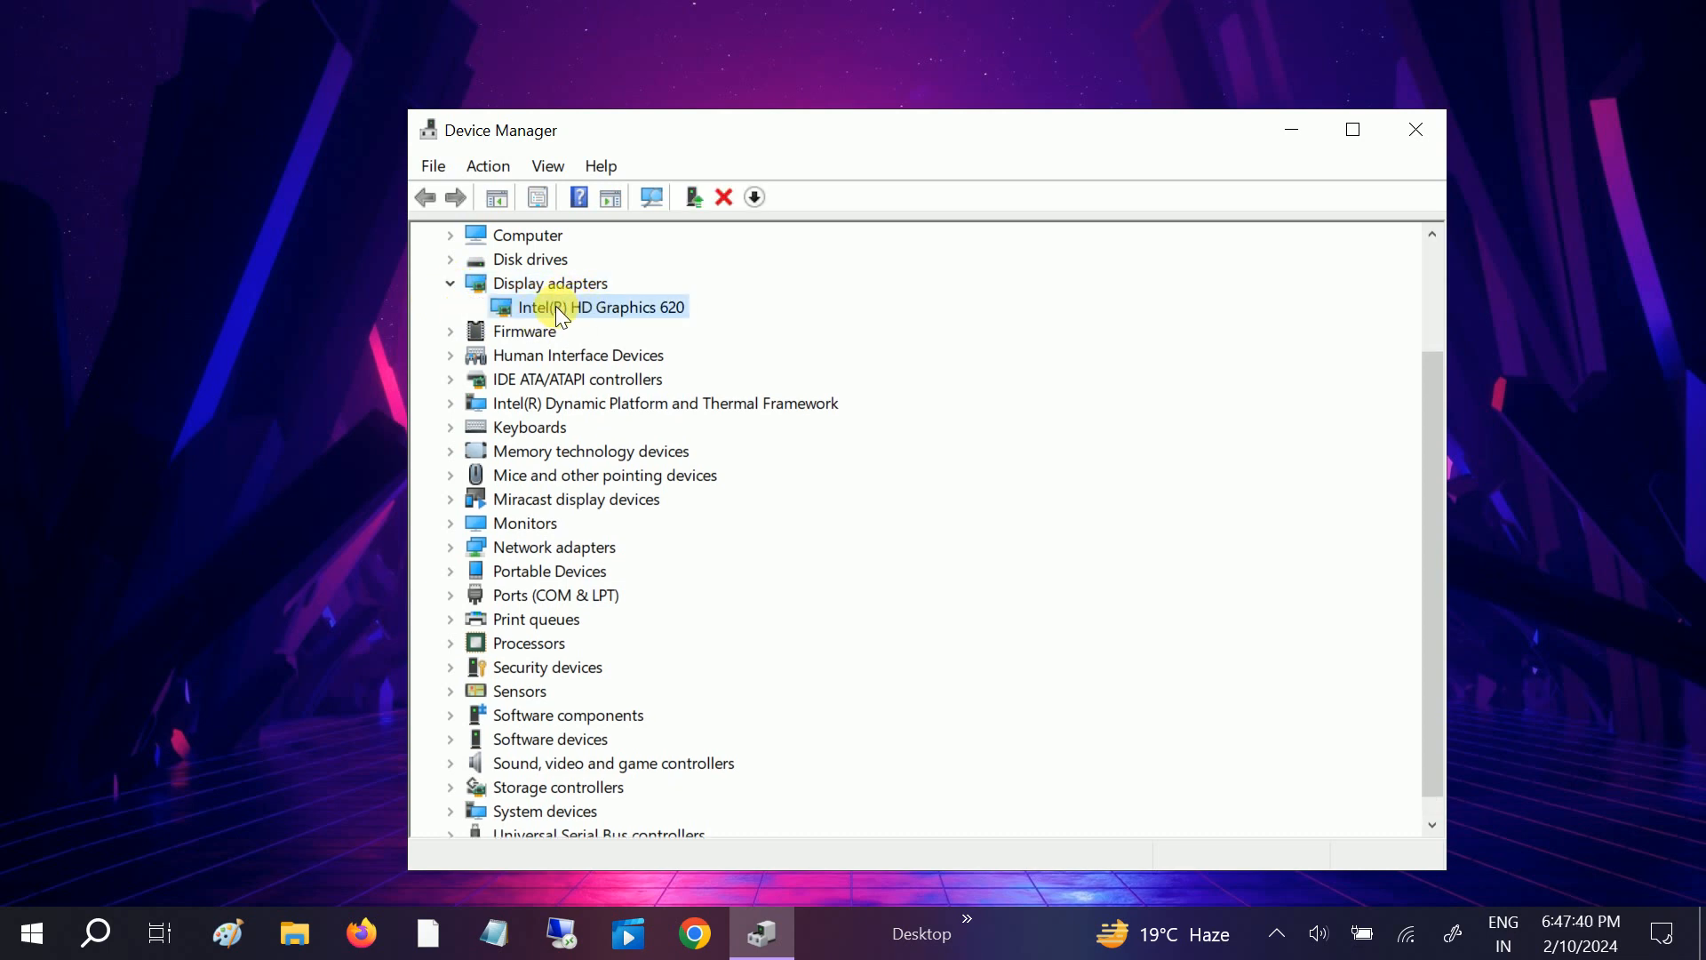
Run an automatic driver search for the Intel(R) HD Graphics 620; best driver already installed.
right_click(599, 306)
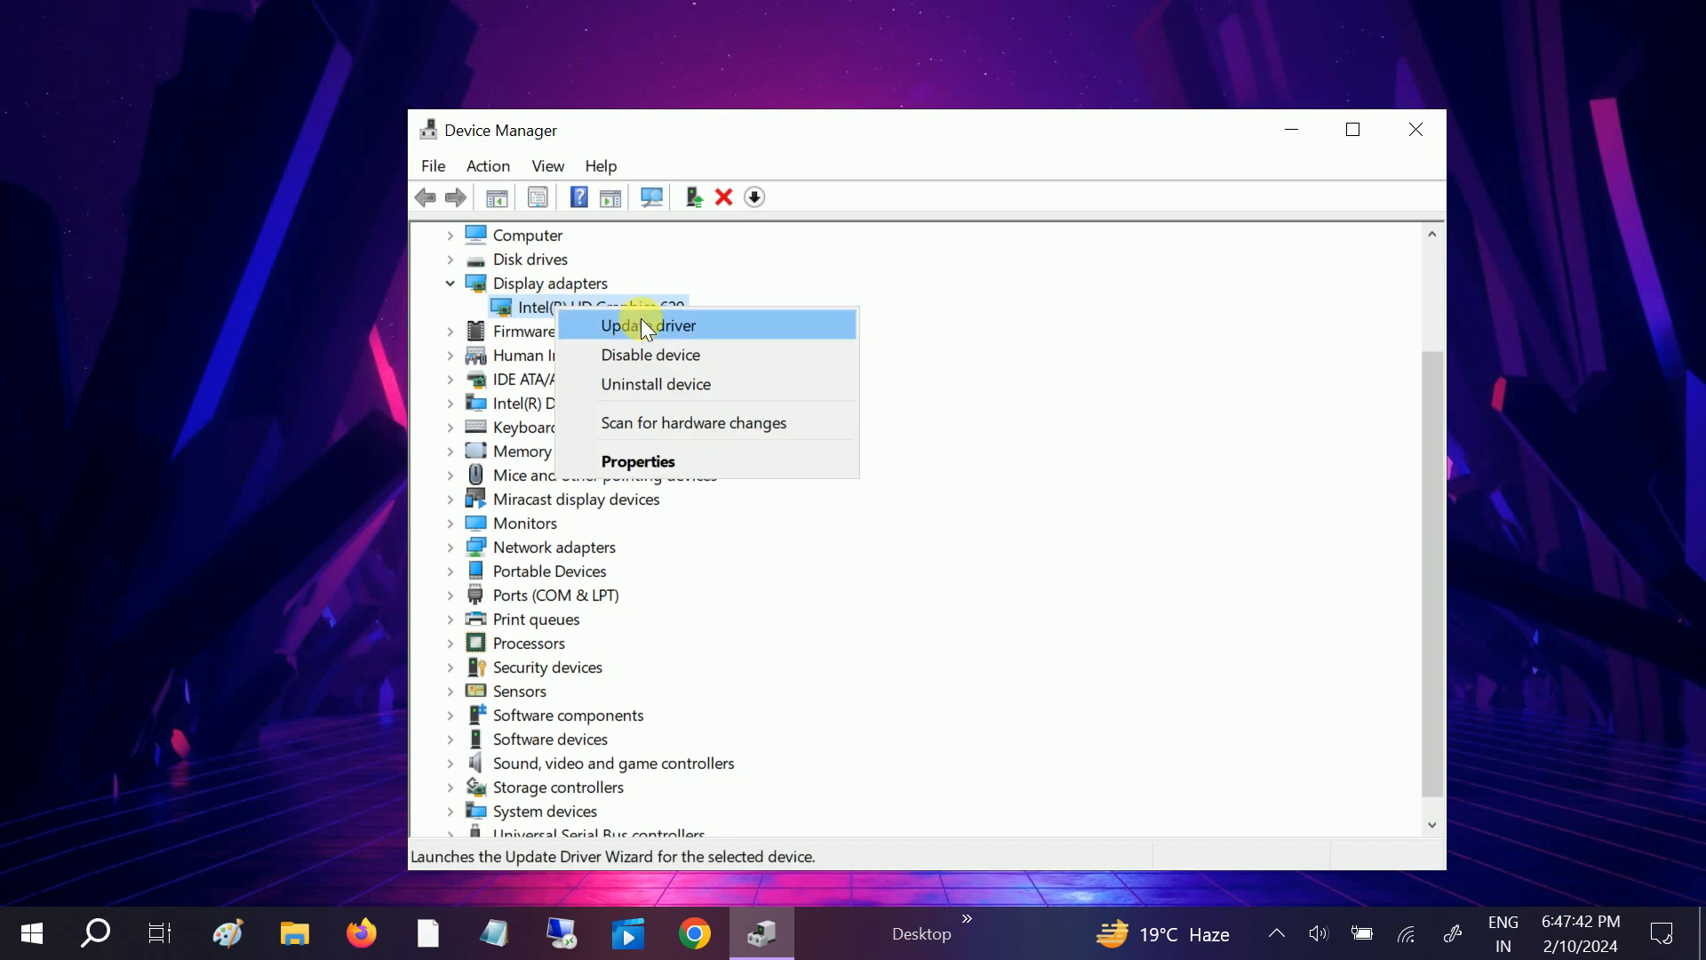
left_click(647, 324)
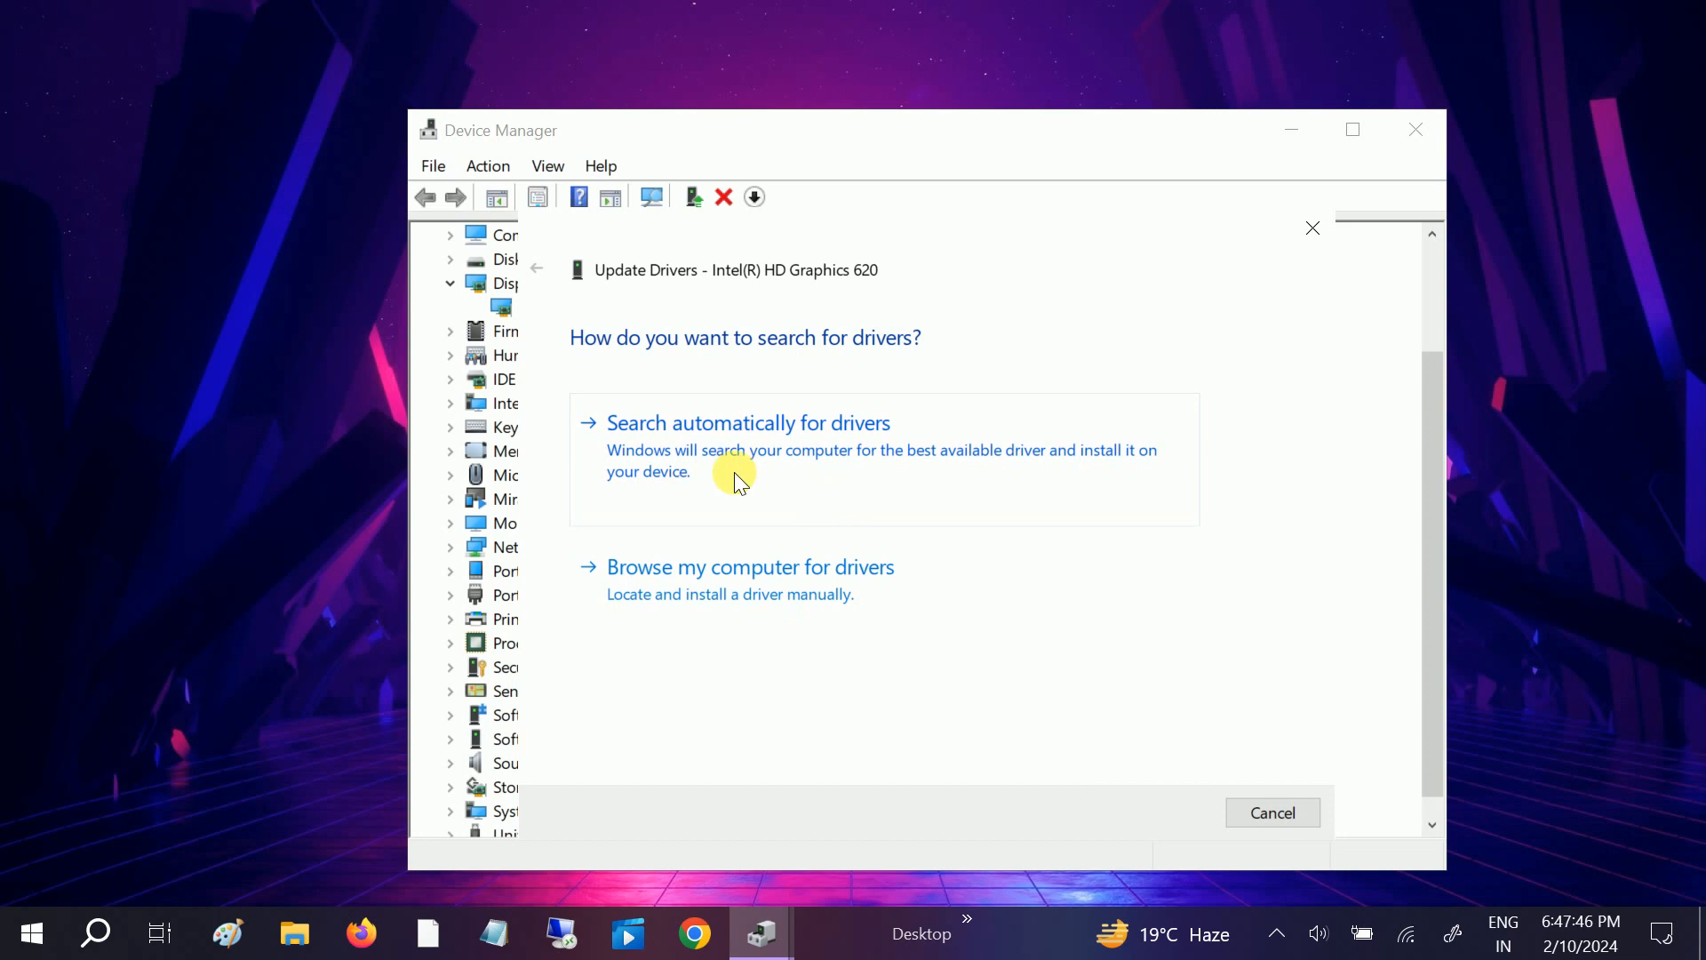
mouse_move(759, 480)
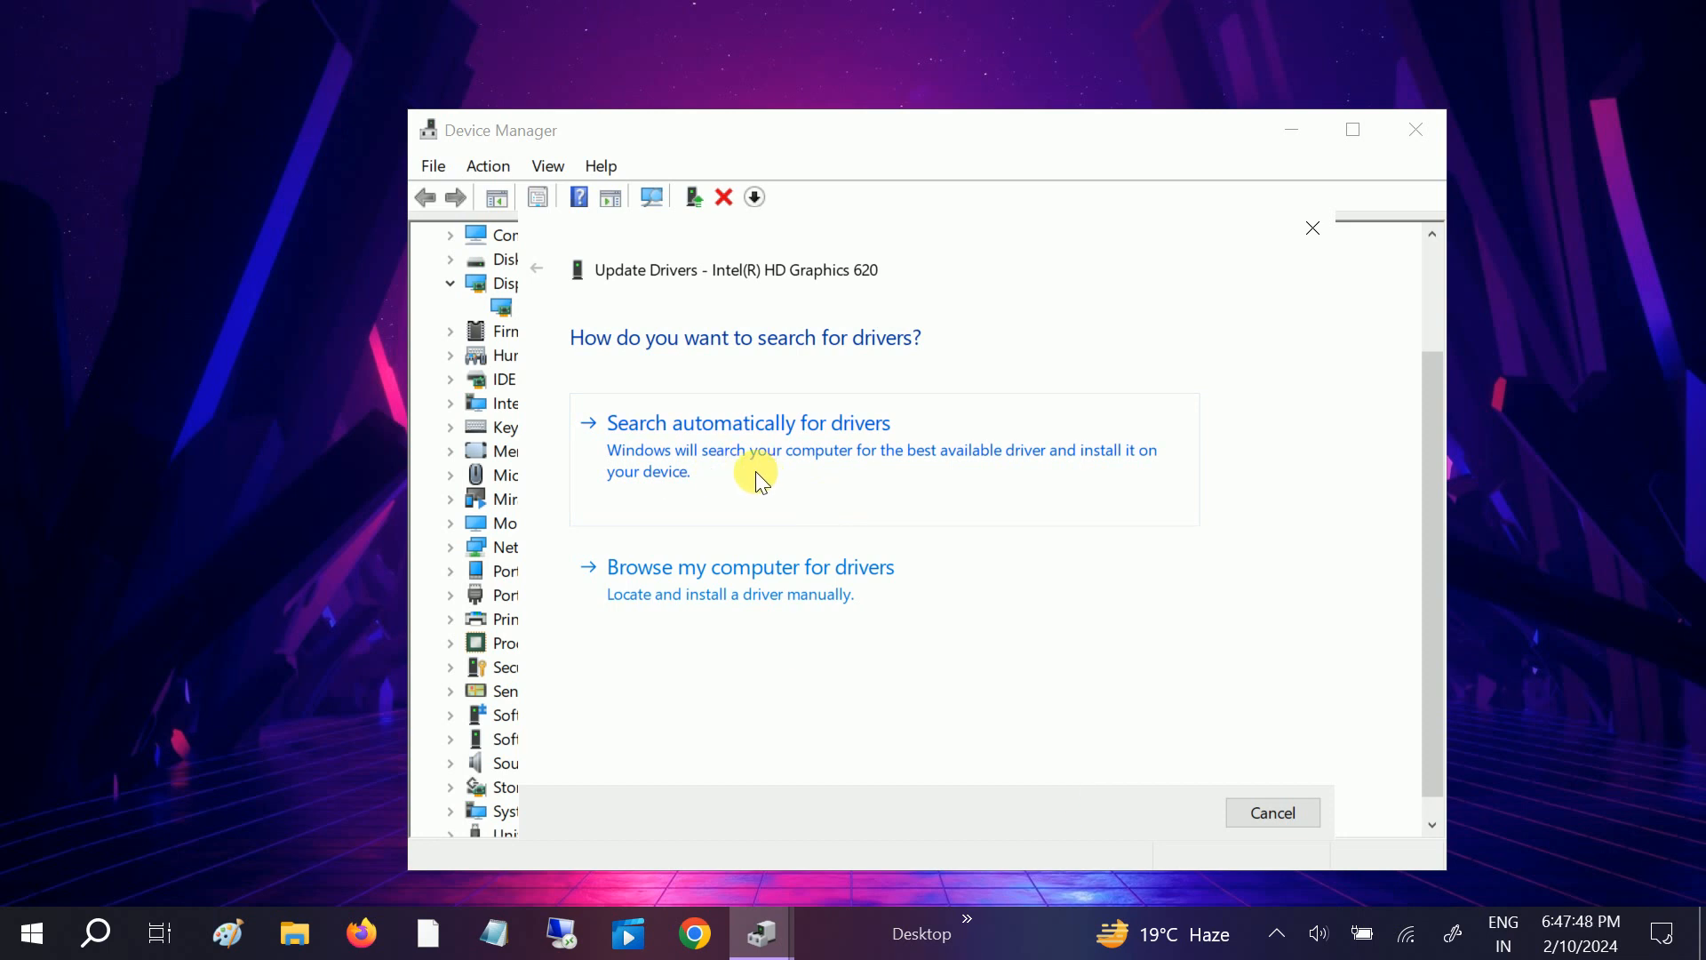
left_click(748, 423)
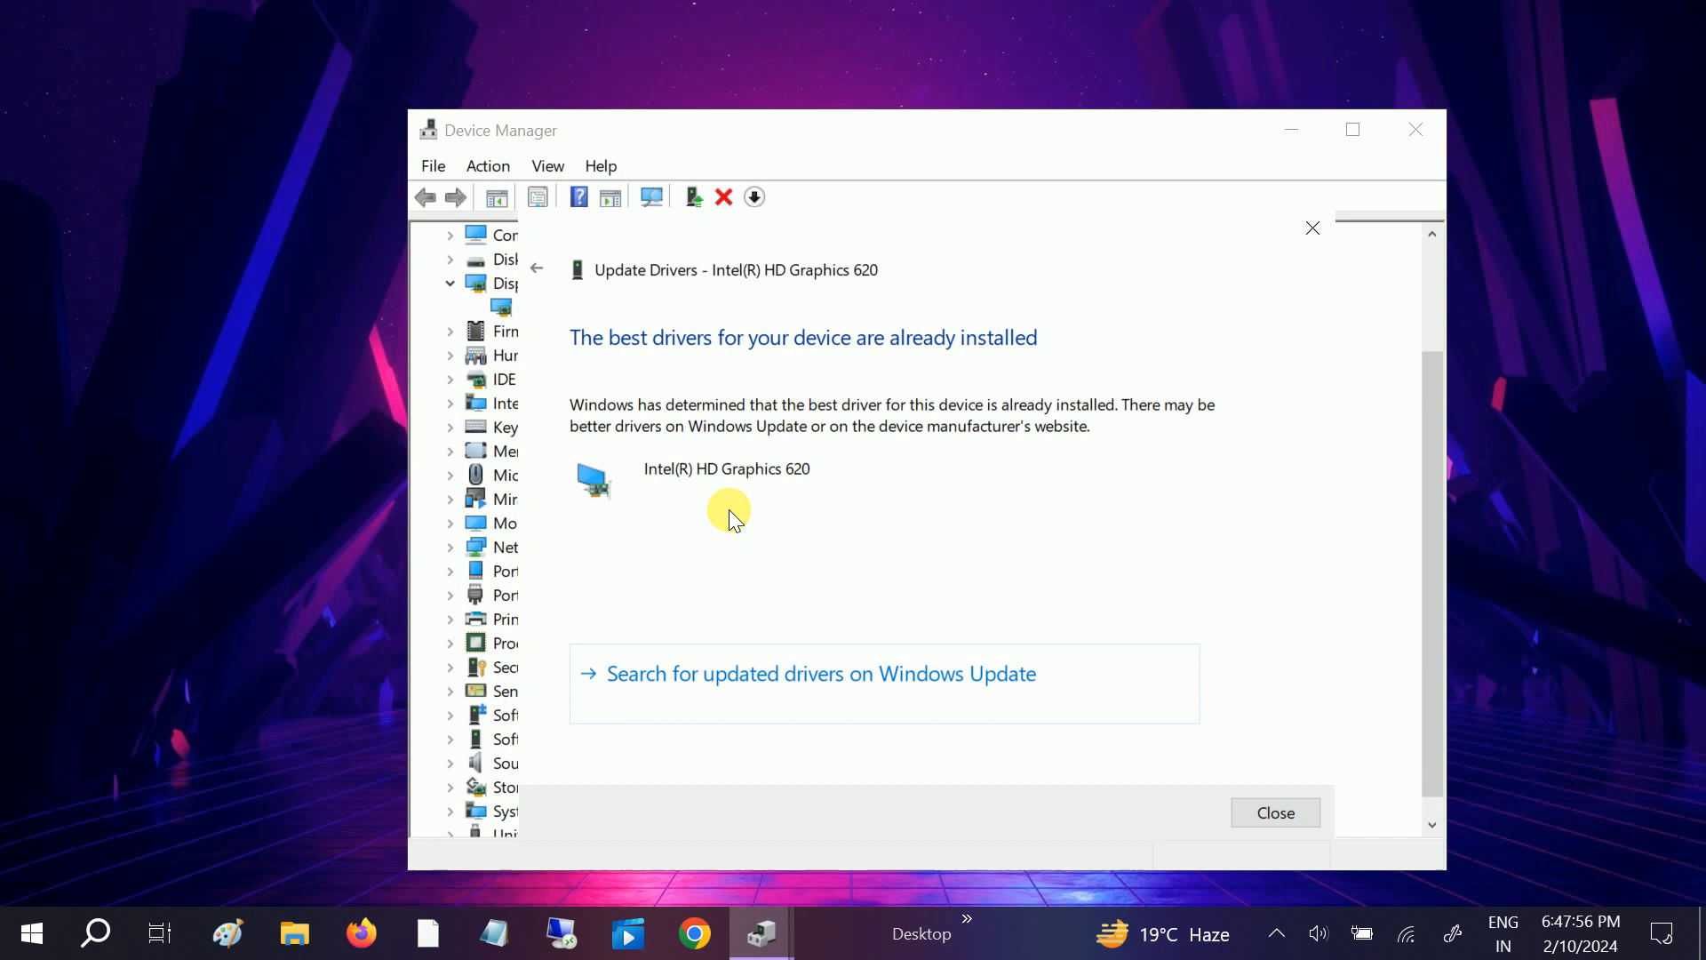
mouse_move(758, 450)
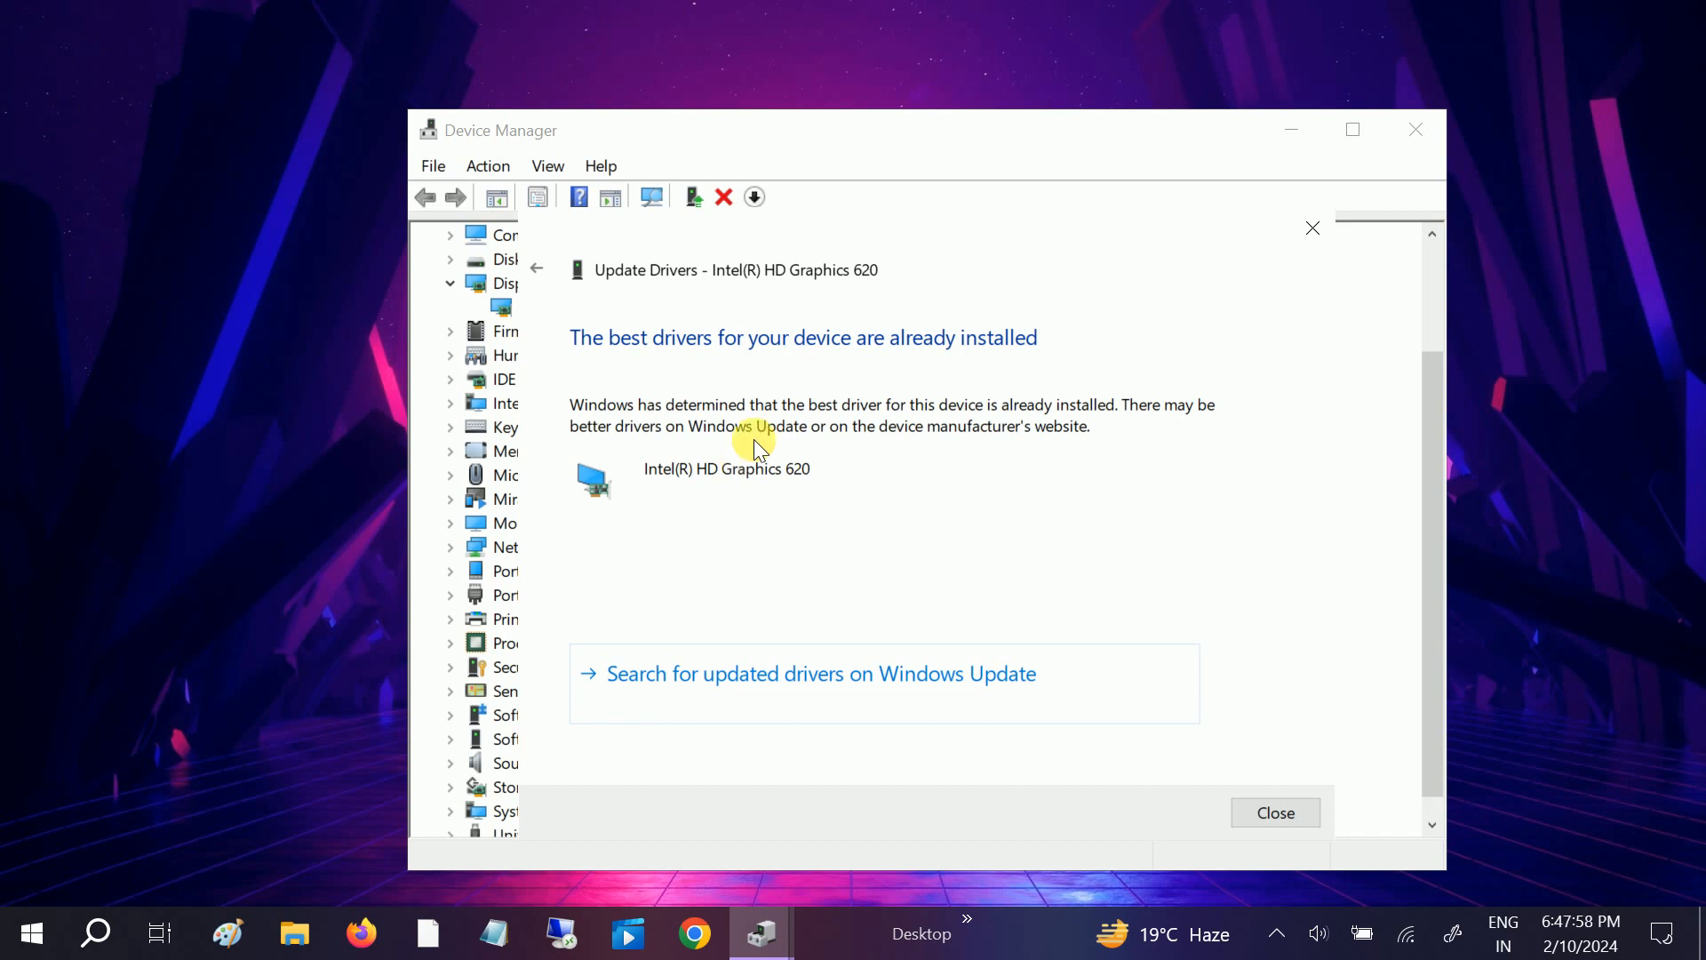
mouse_move(788, 476)
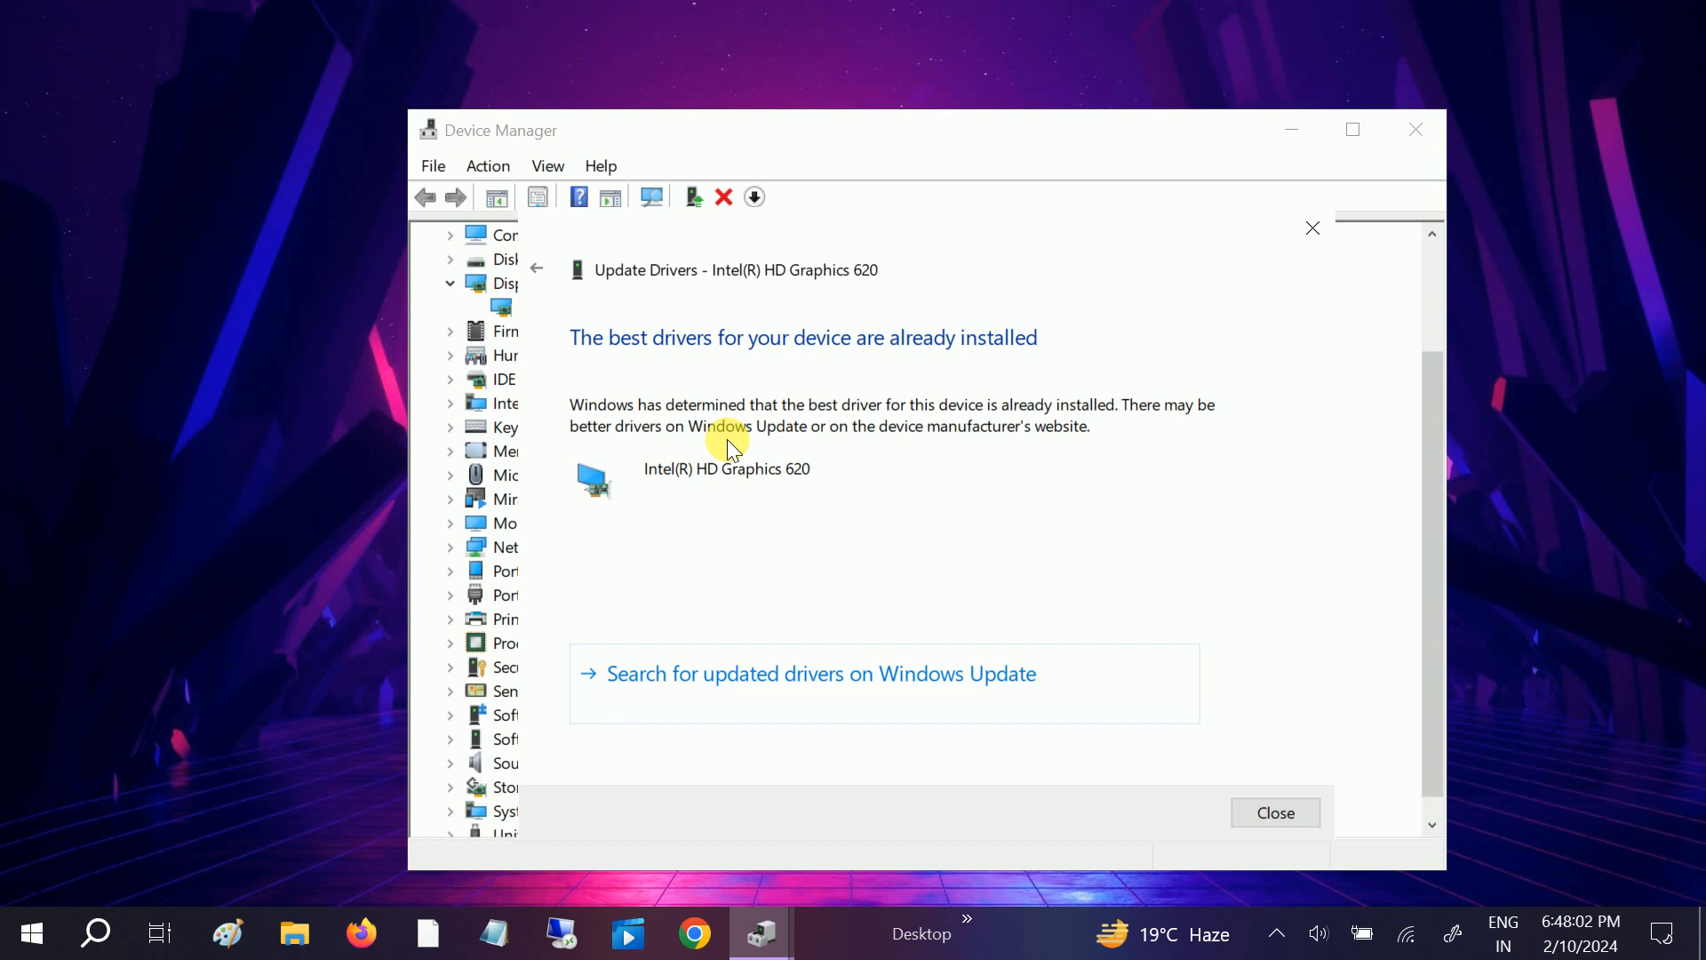
mouse_move(727, 452)
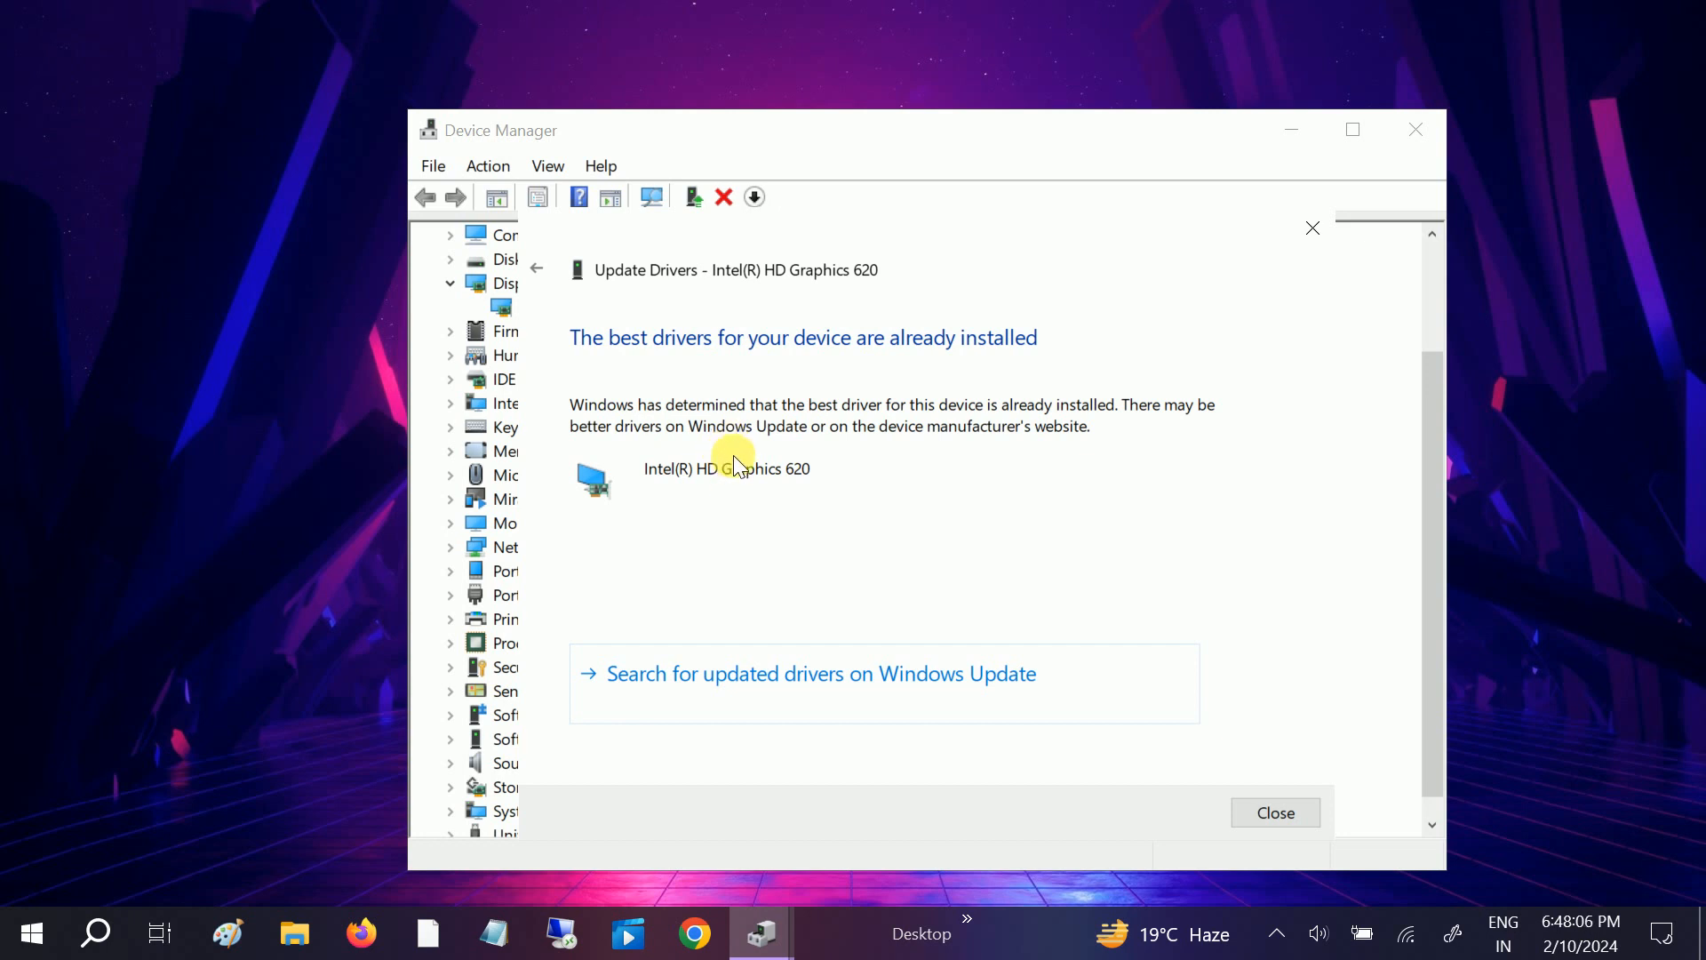
mouse_move(1191, 842)
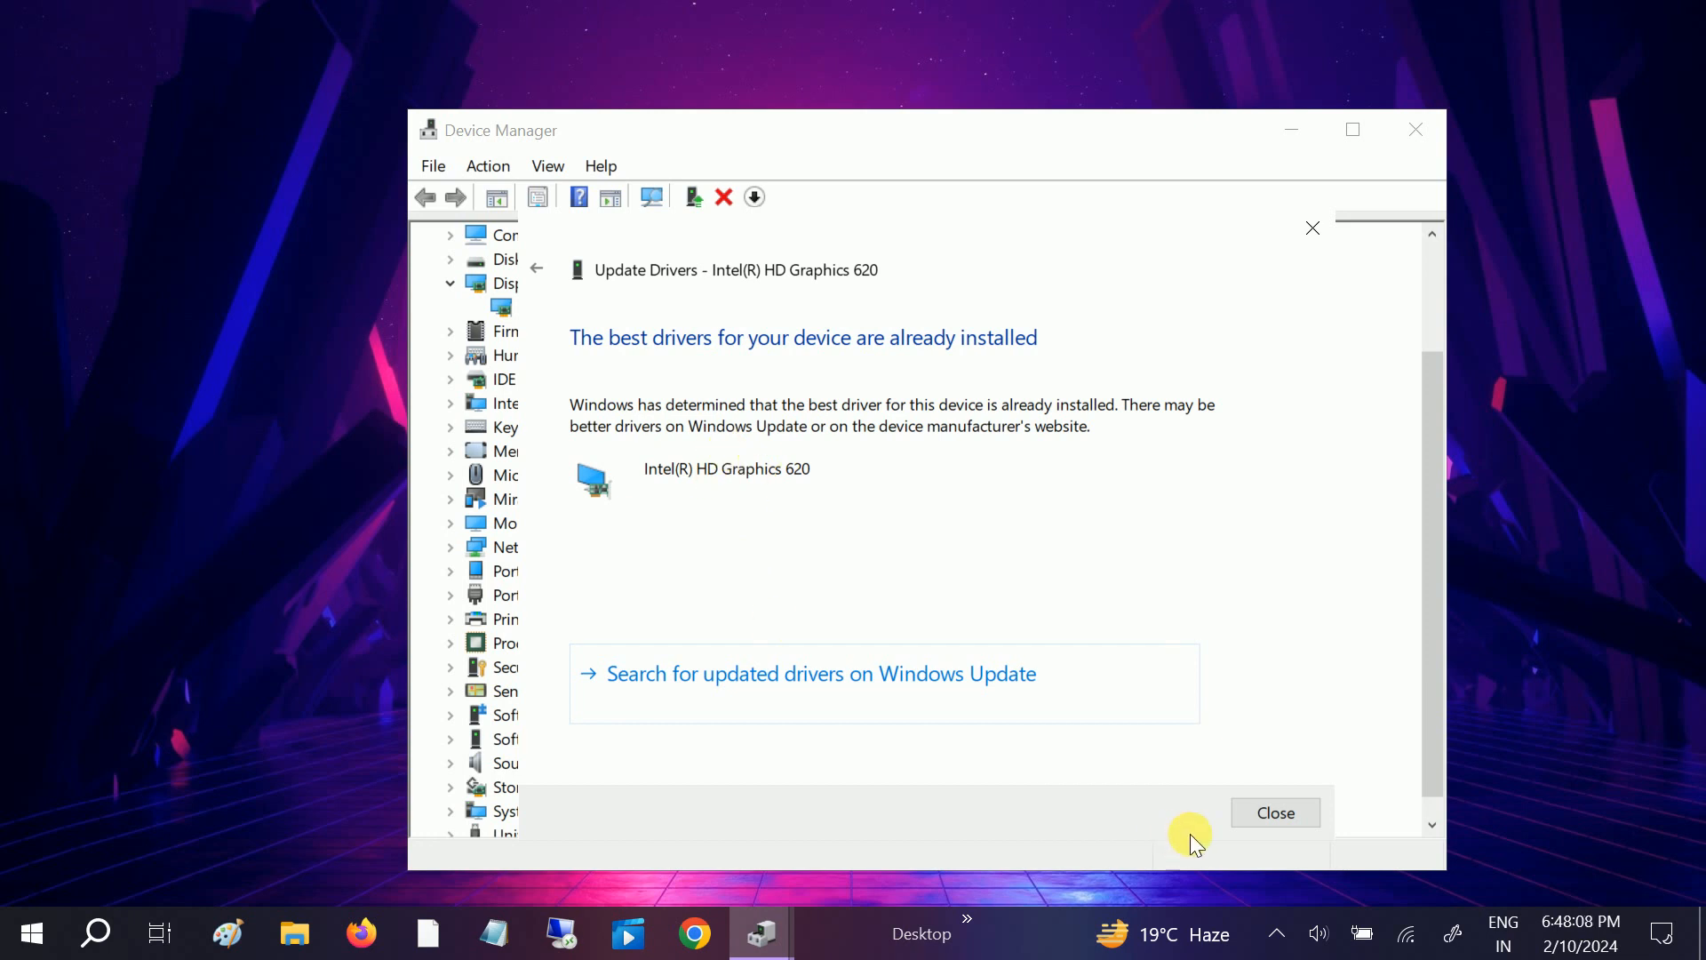
left_click(1272, 812)
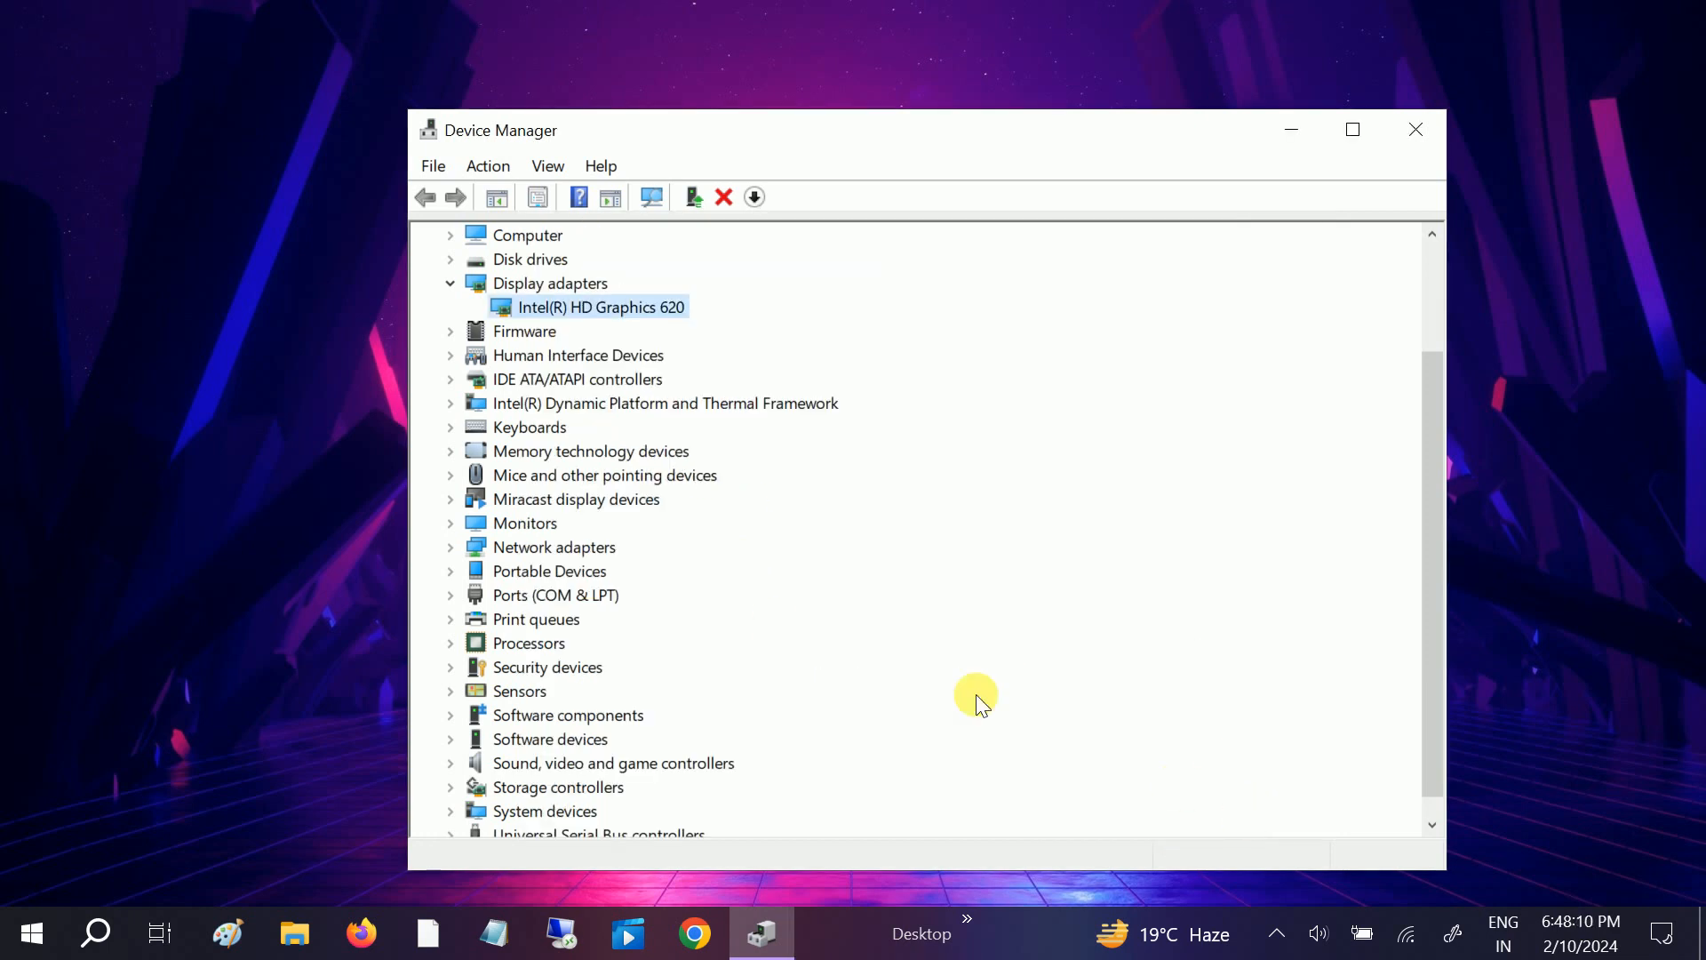
Bring up the Intel(R) HD Graphics 620 Properties window from its context menu.
right_click(599, 307)
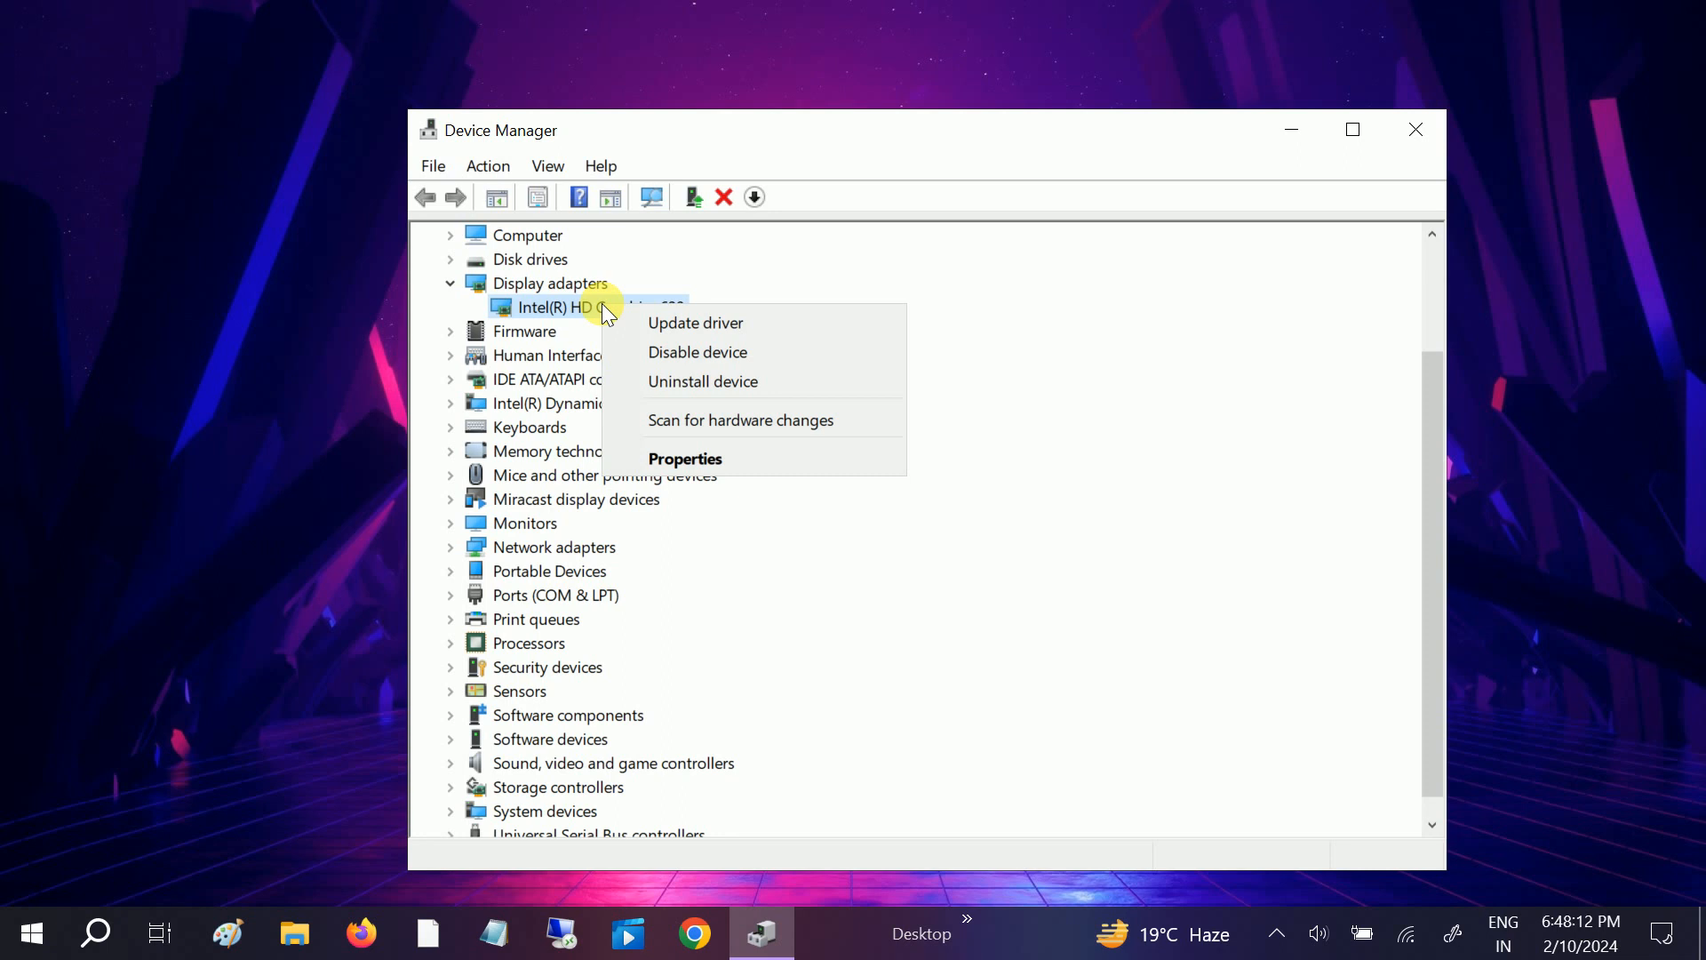
mouse_move(698, 352)
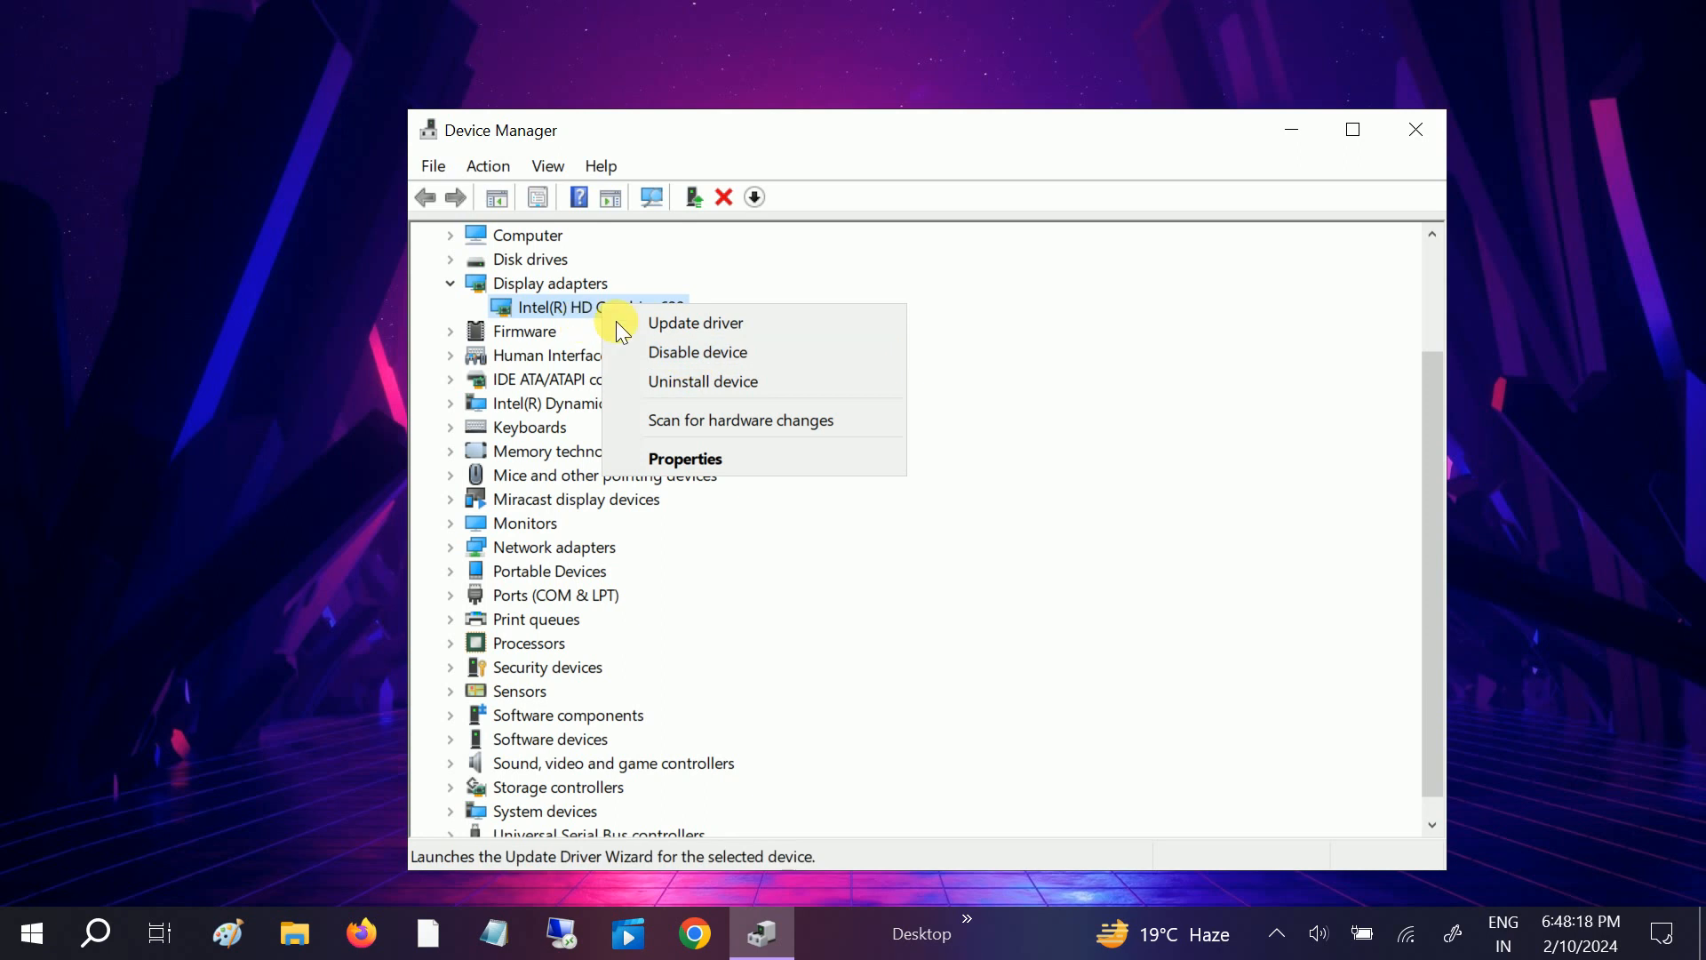
mouse_move(683, 352)
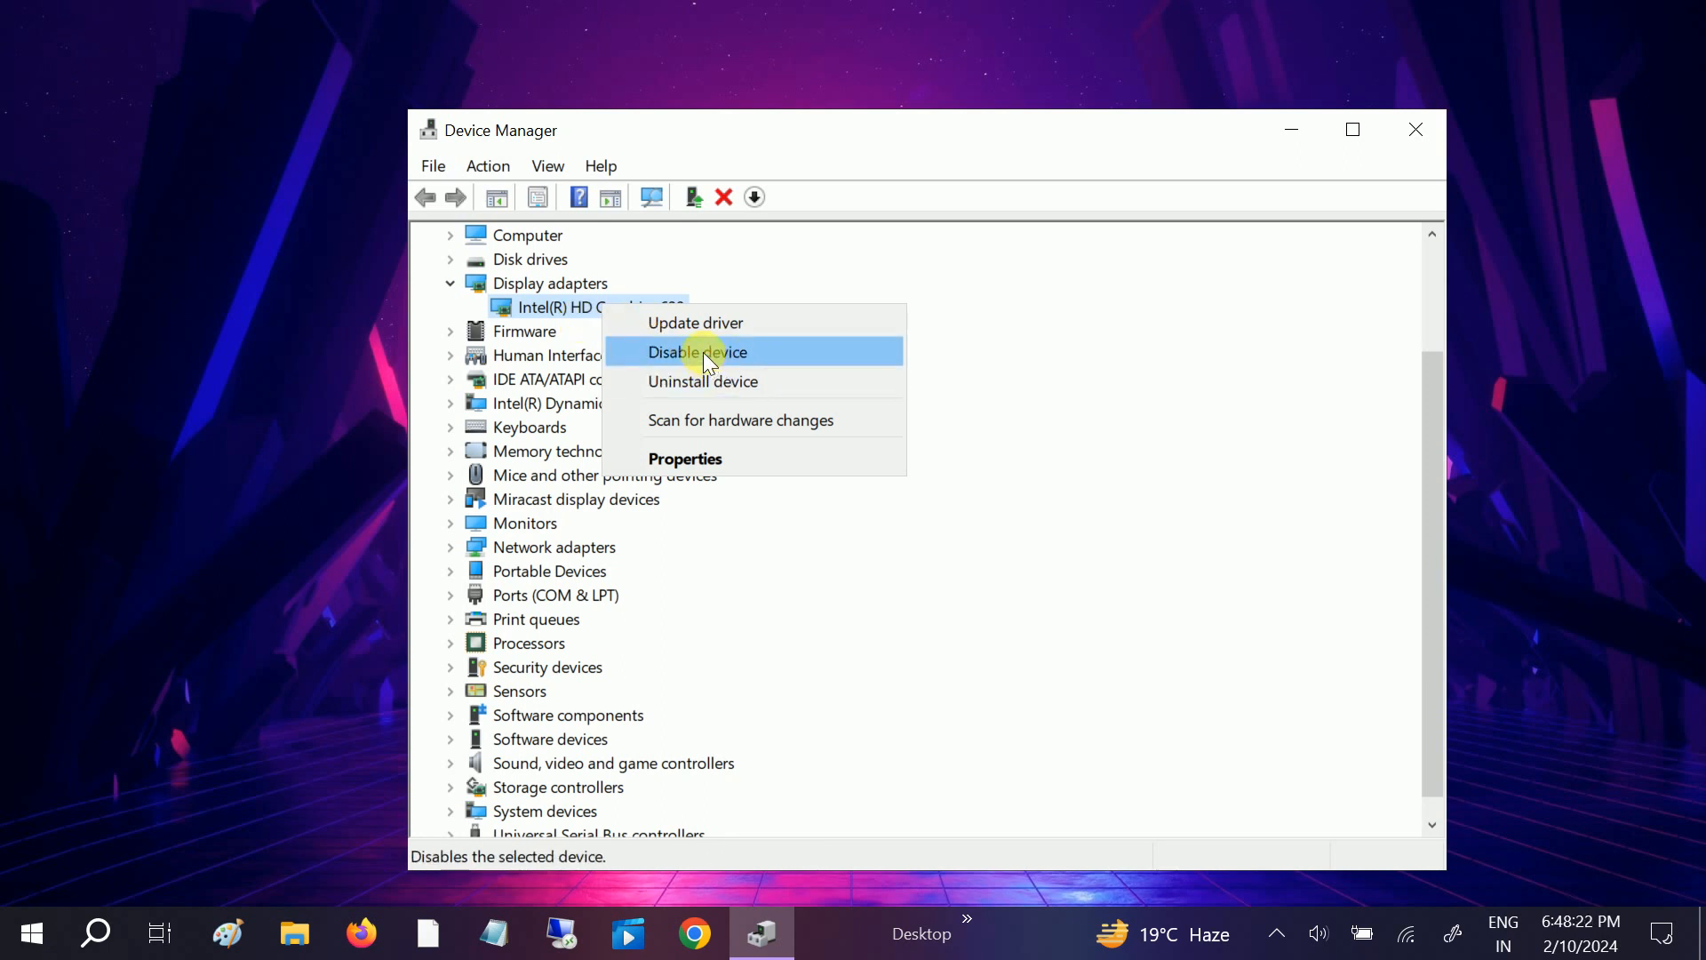
mouse_move(718, 364)
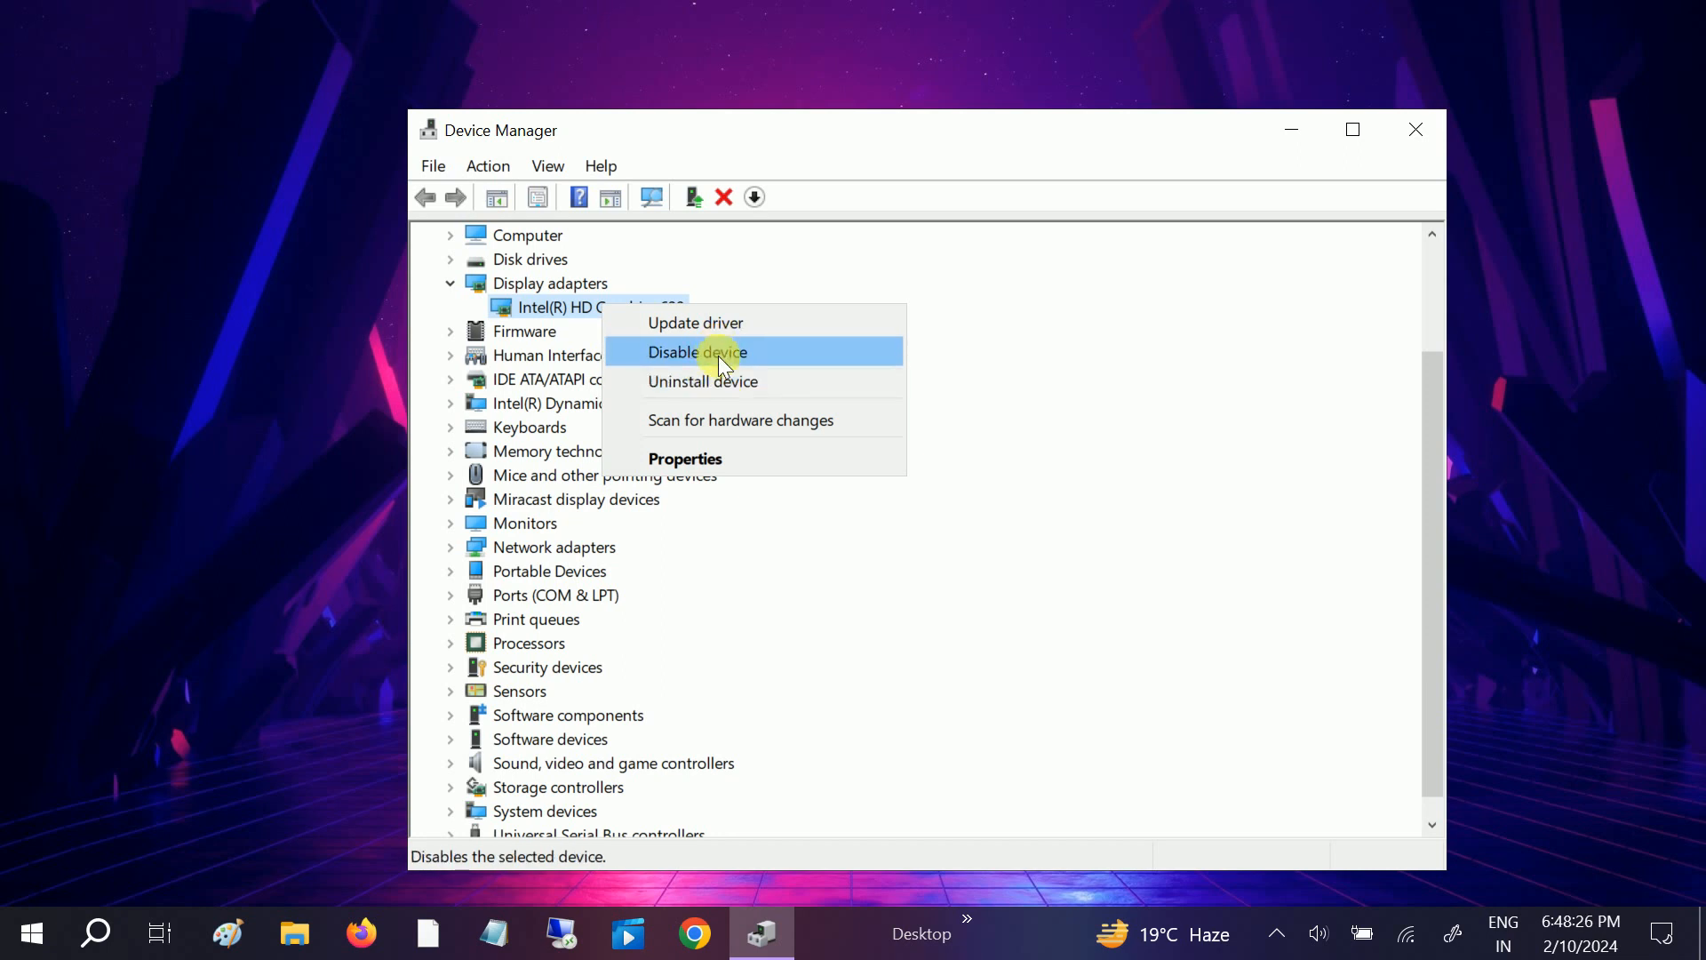
mouse_move(565, 305)
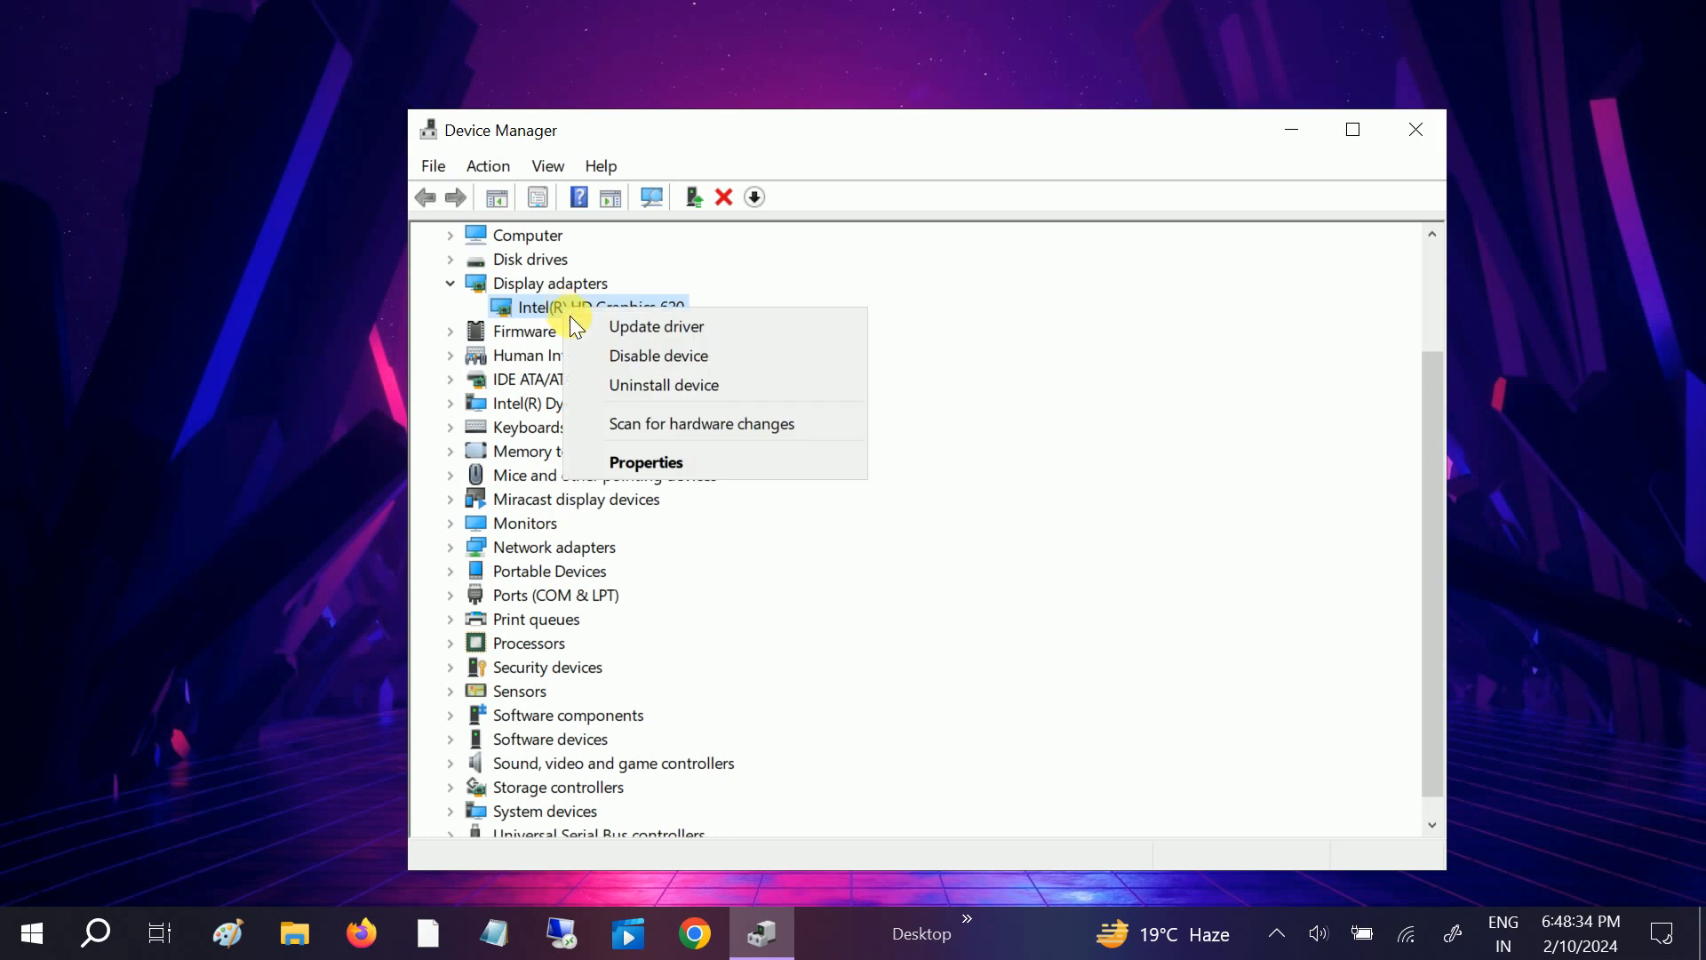
left_click(645, 463)
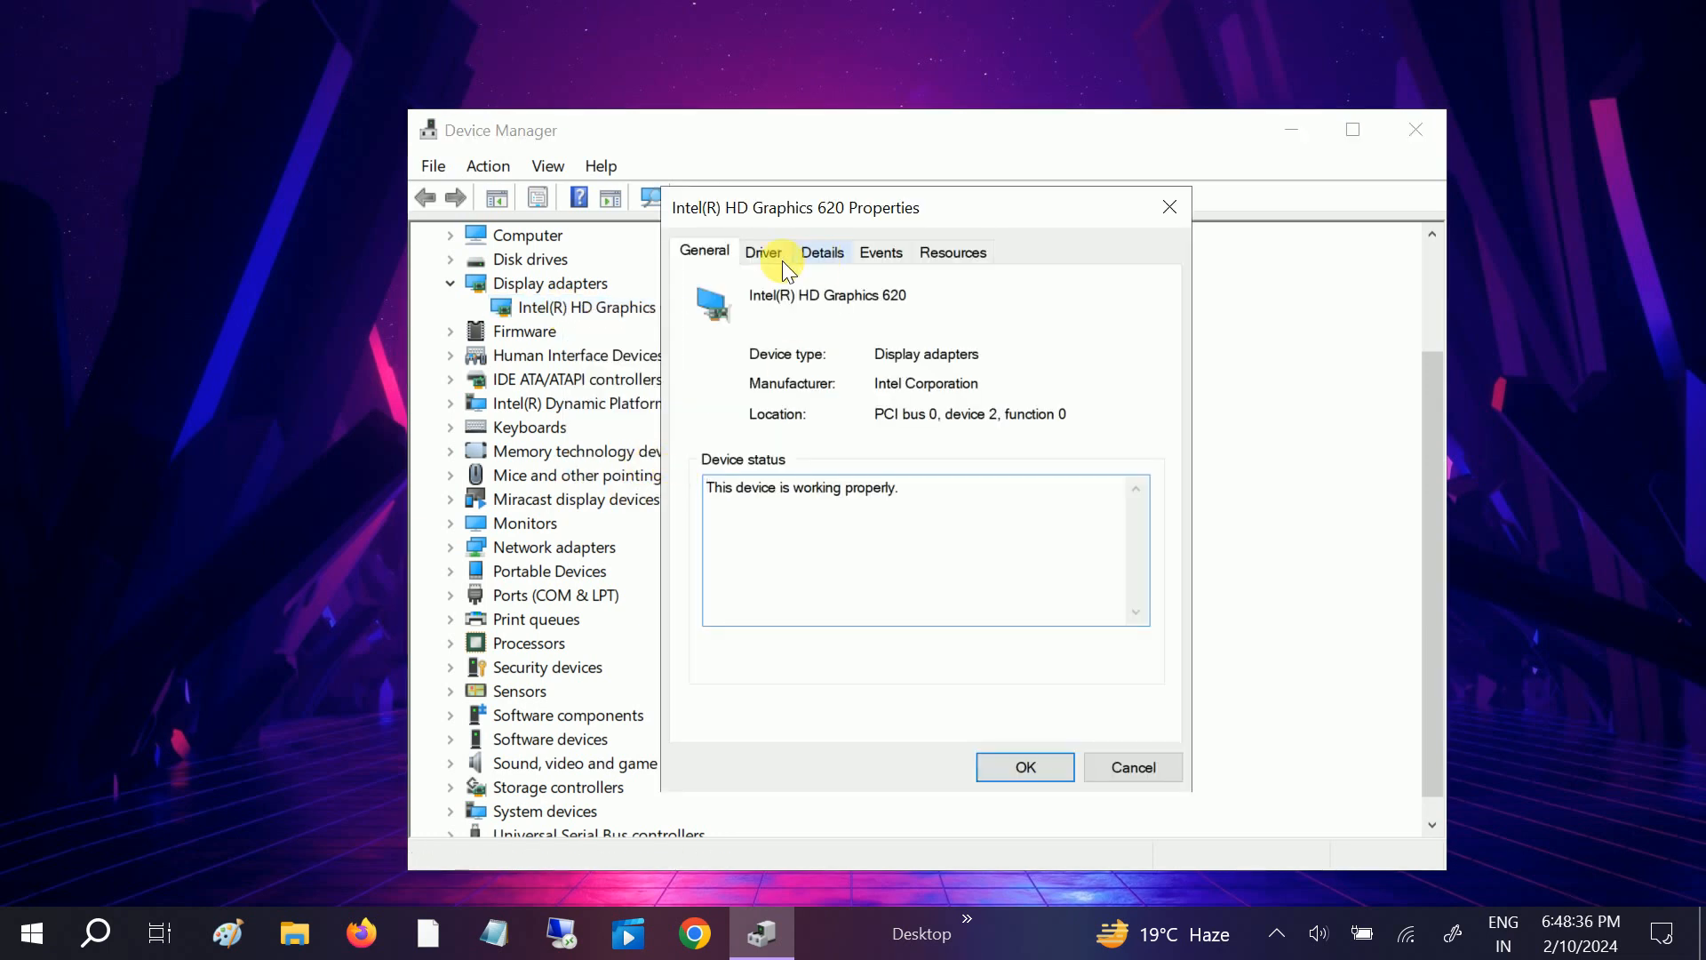
Review the Driver tab (version 31.0.101.2111), start Uninstall Device and cancel the prompt.
left_click(763, 251)
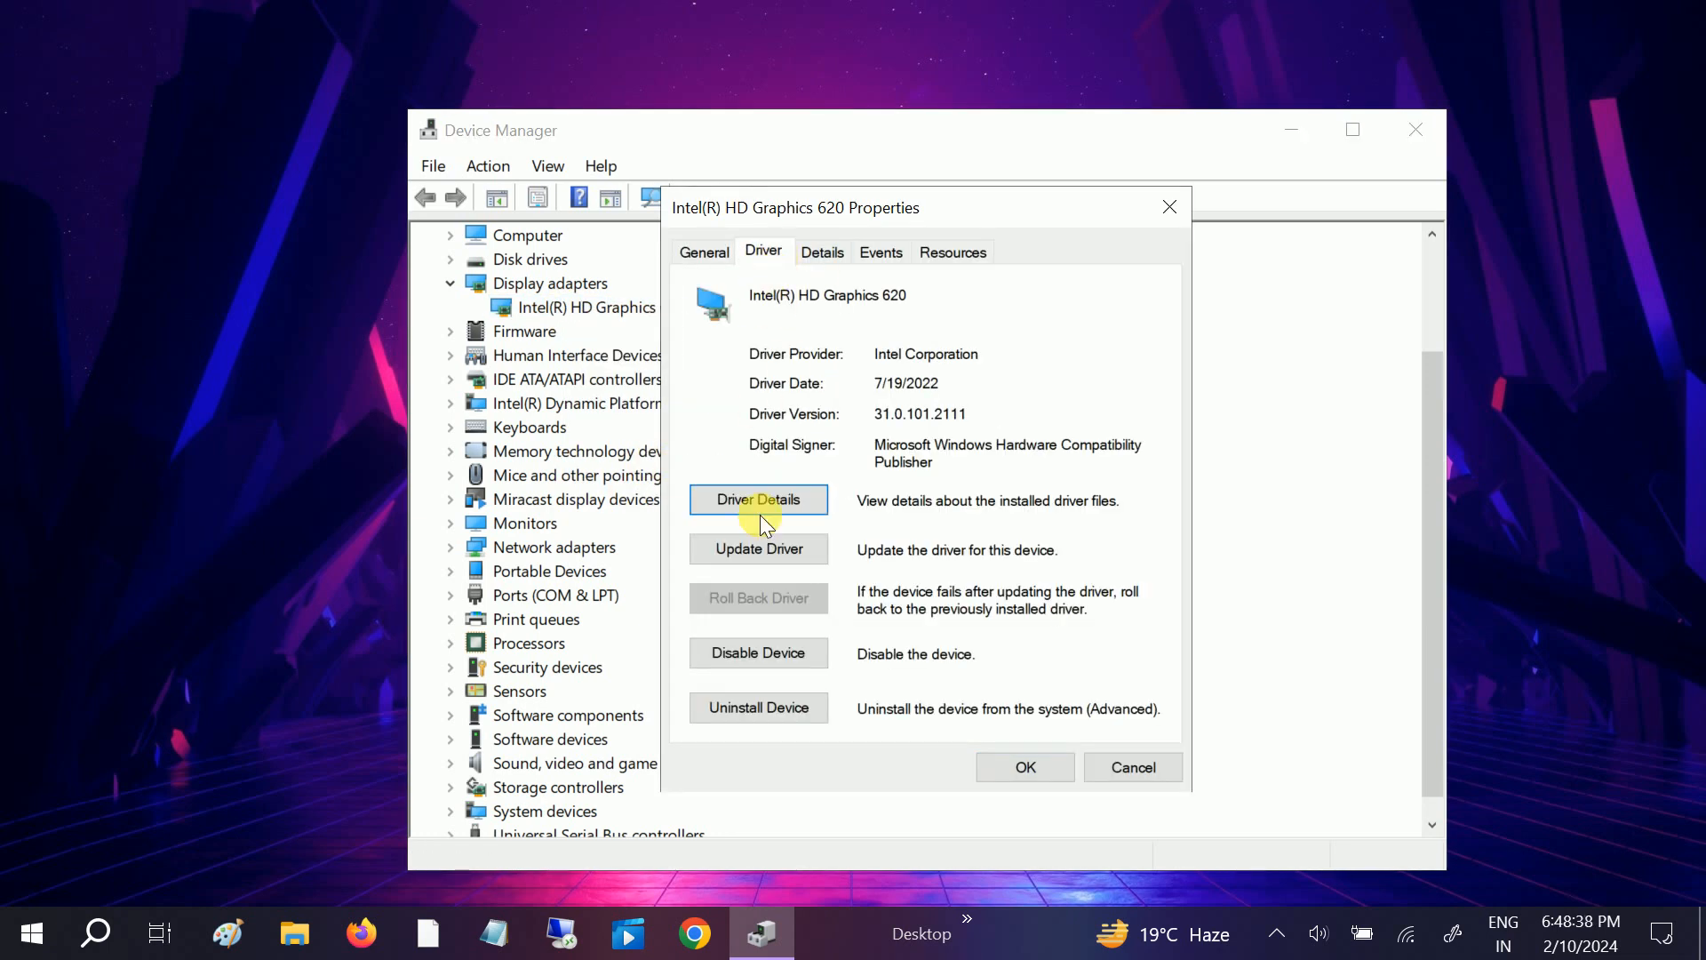
mouse_move(748, 601)
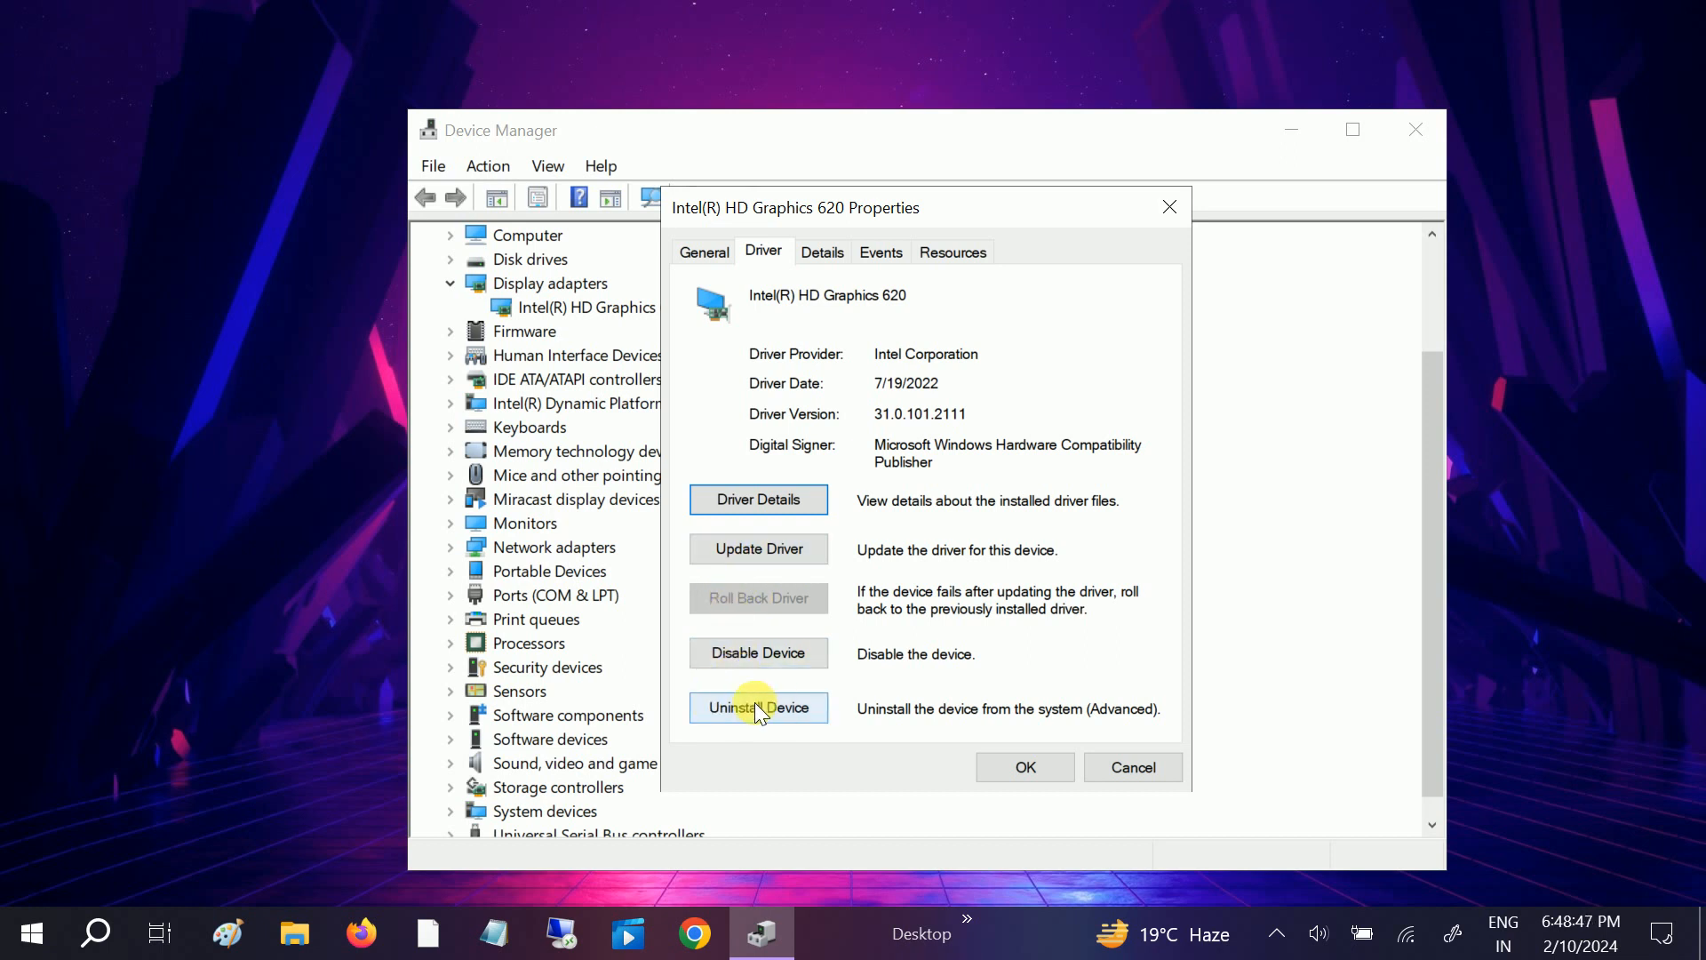
left_click(759, 707)
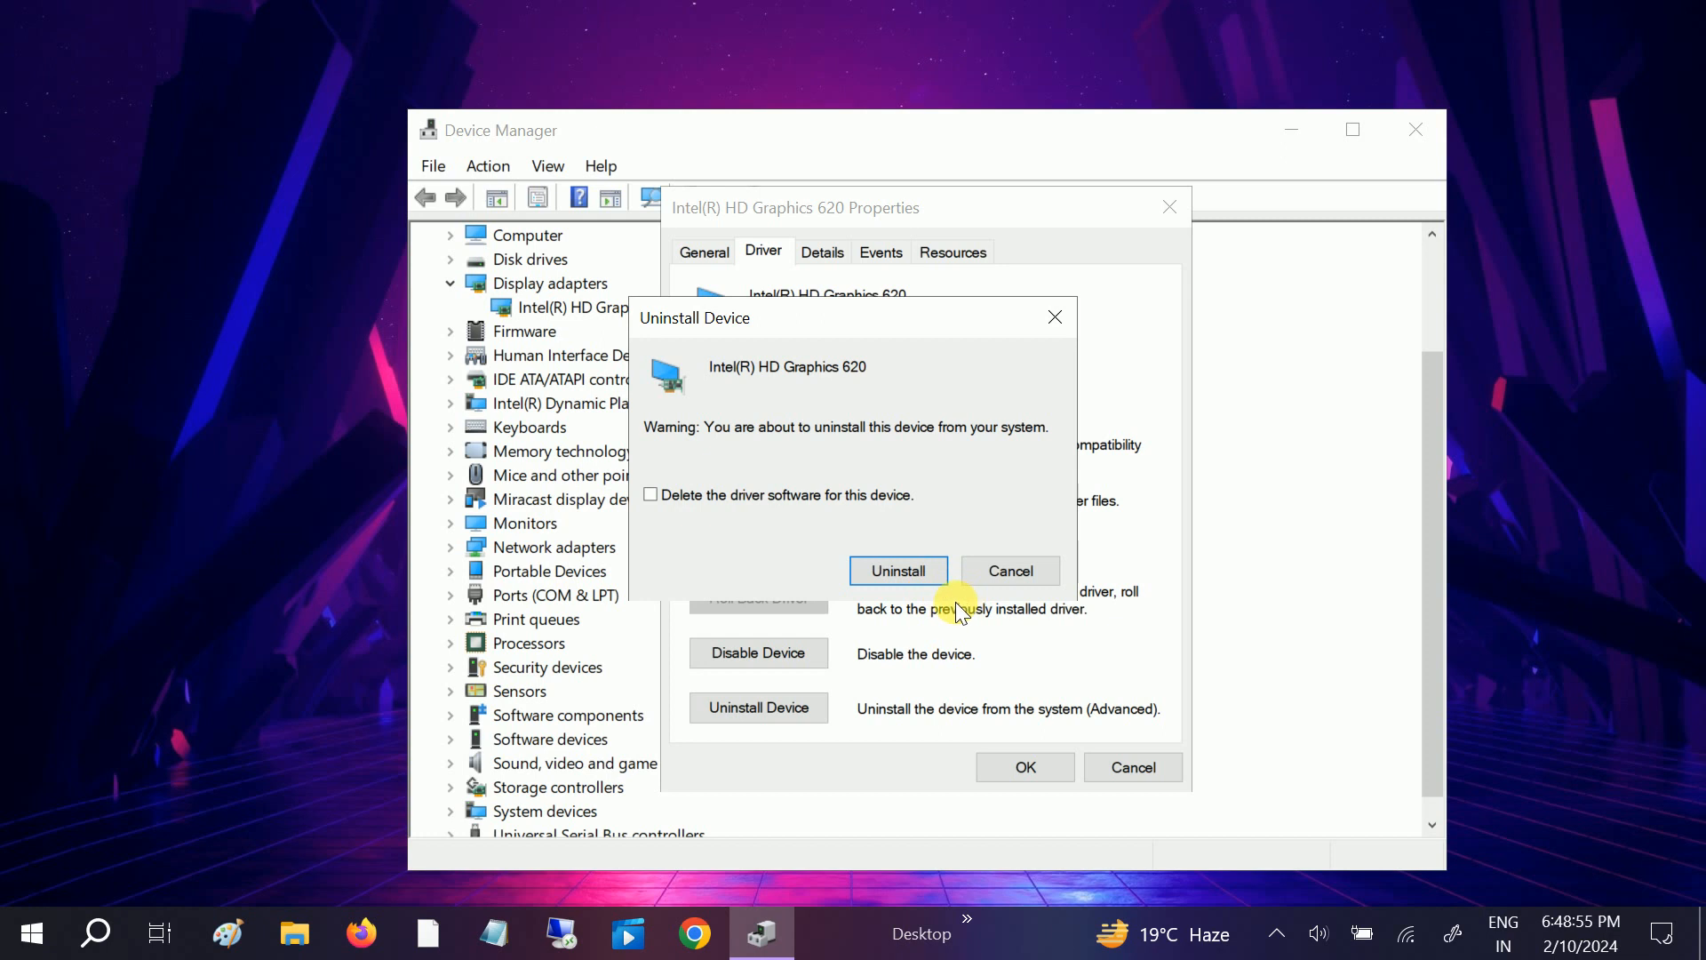
left_click(1006, 571)
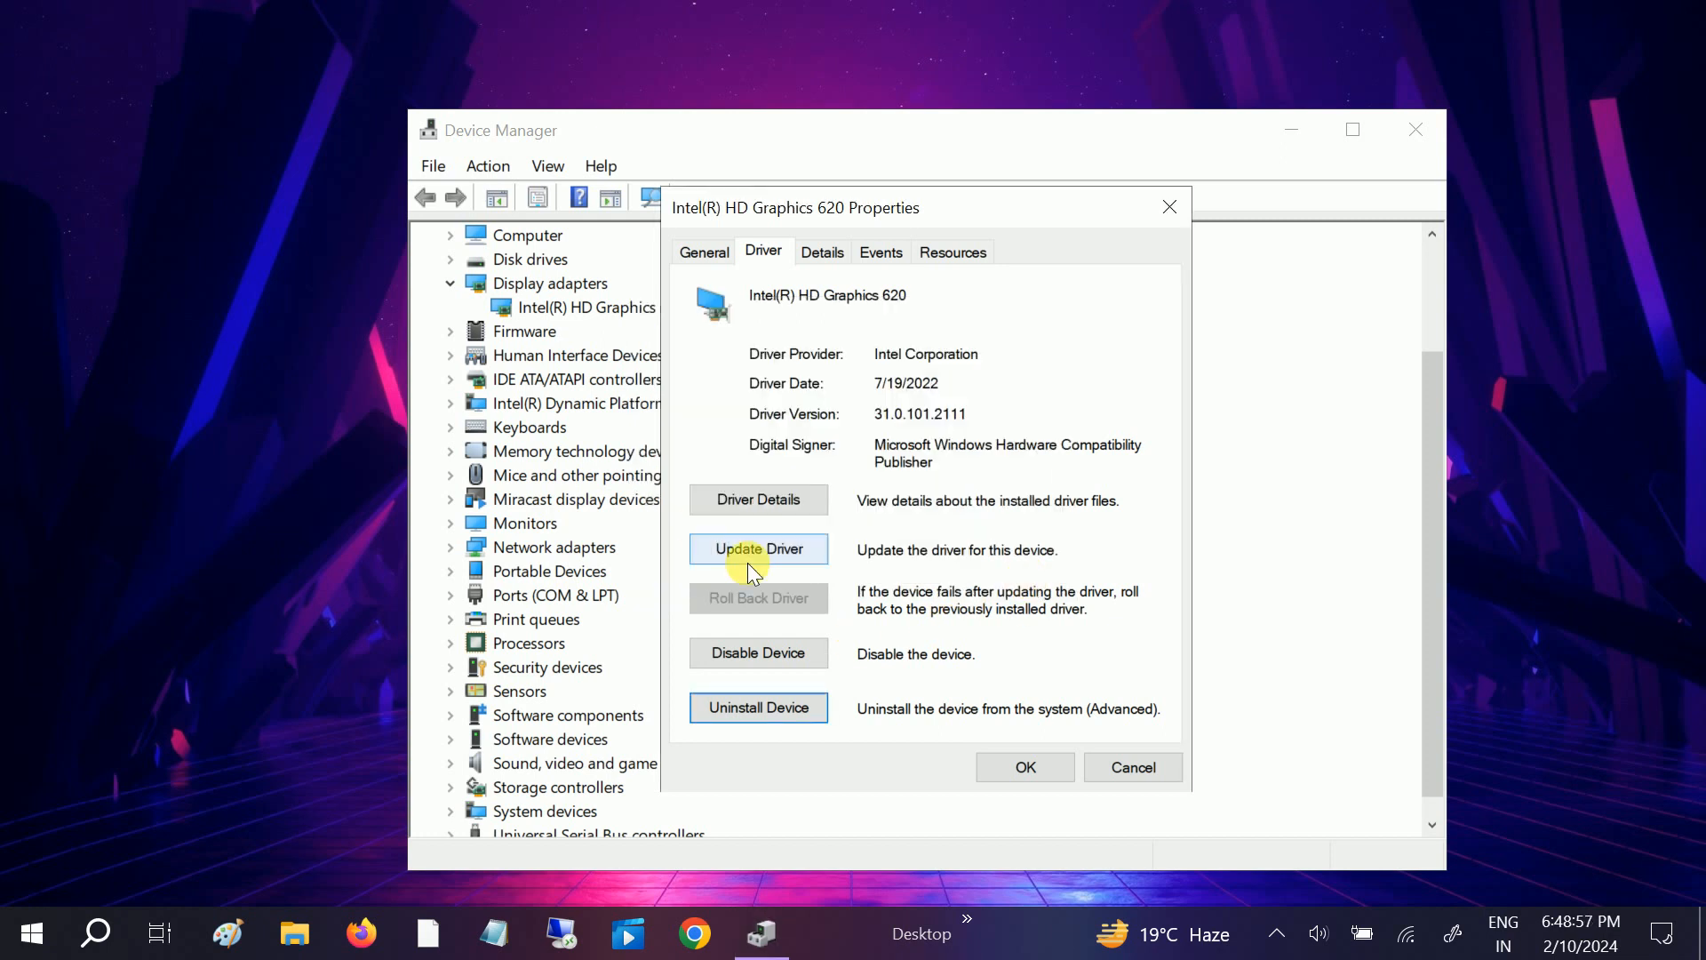
mouse_move(961, 731)
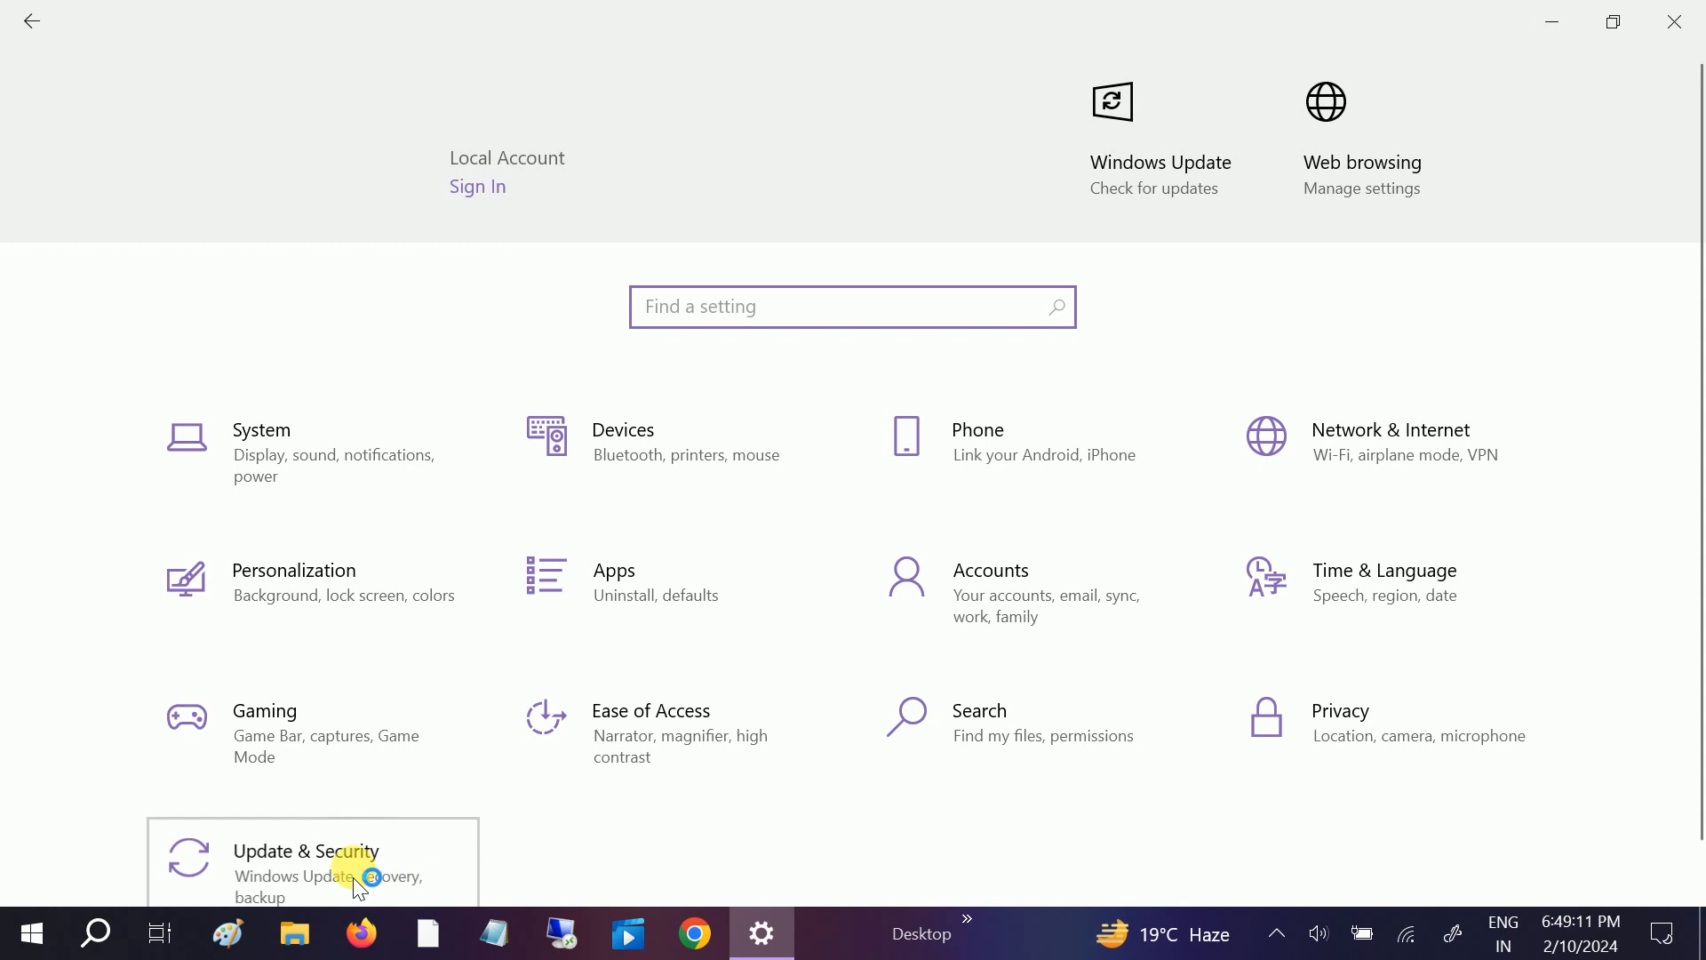
In Windows Update's optional updates, download and install the two HP driver updates.
left_click(306, 851)
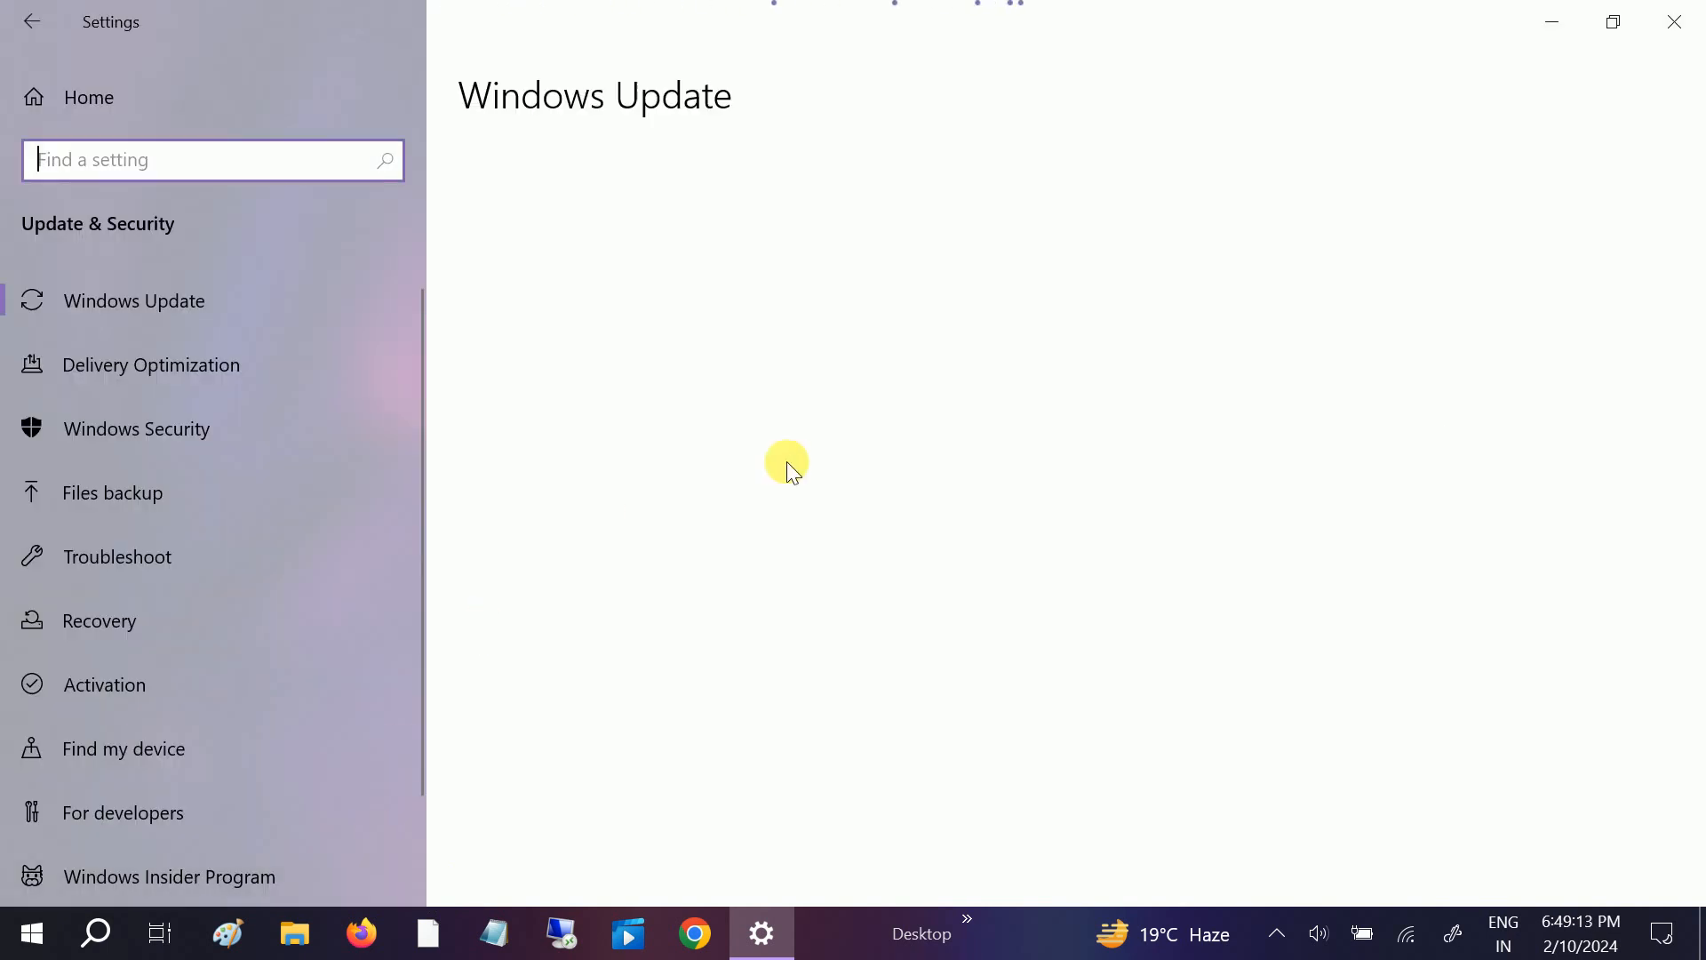
mouse_move(917, 551)
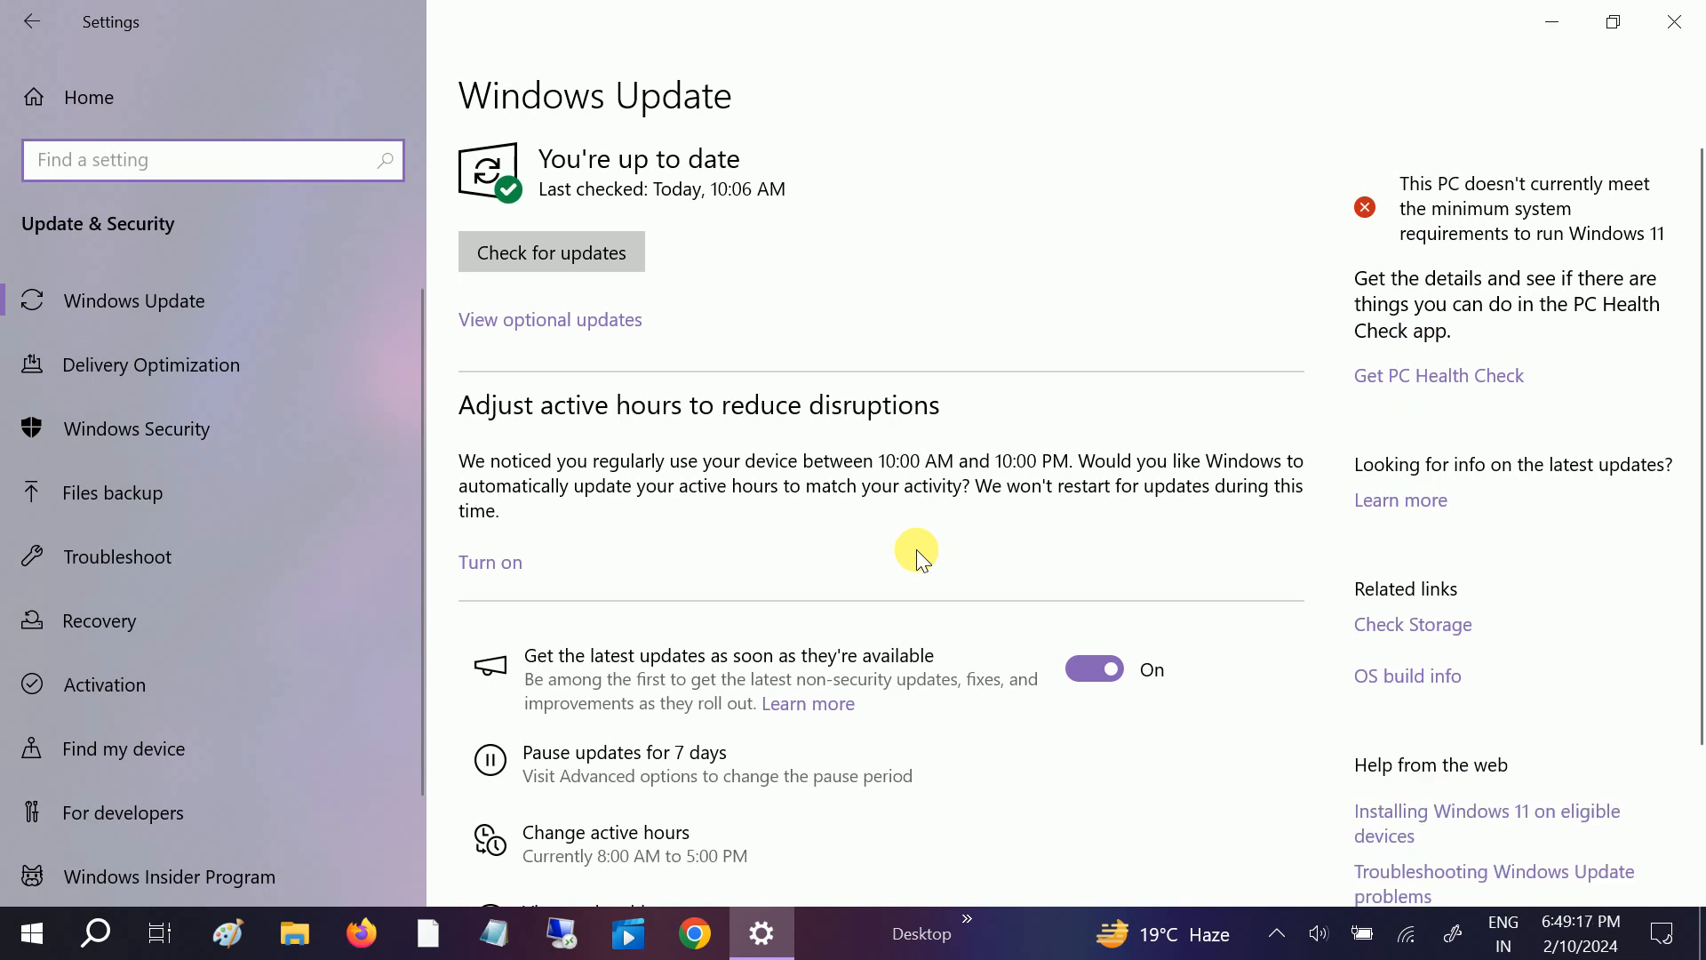
mouse_move(585, 329)
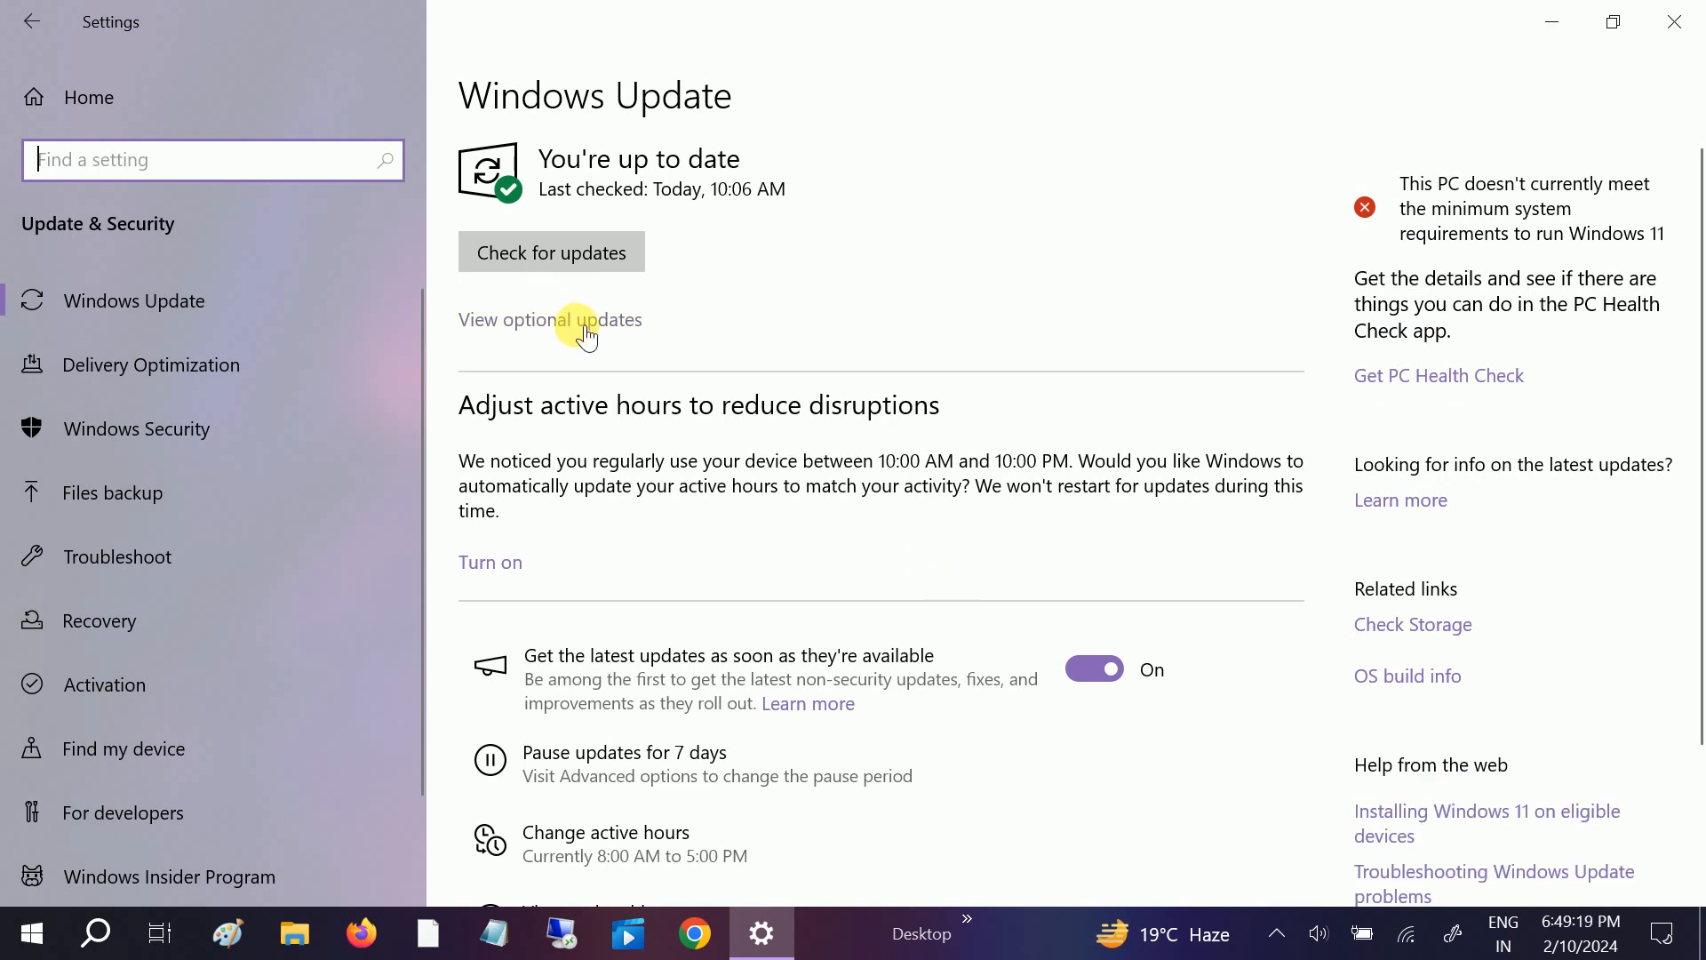
left_click(549, 320)
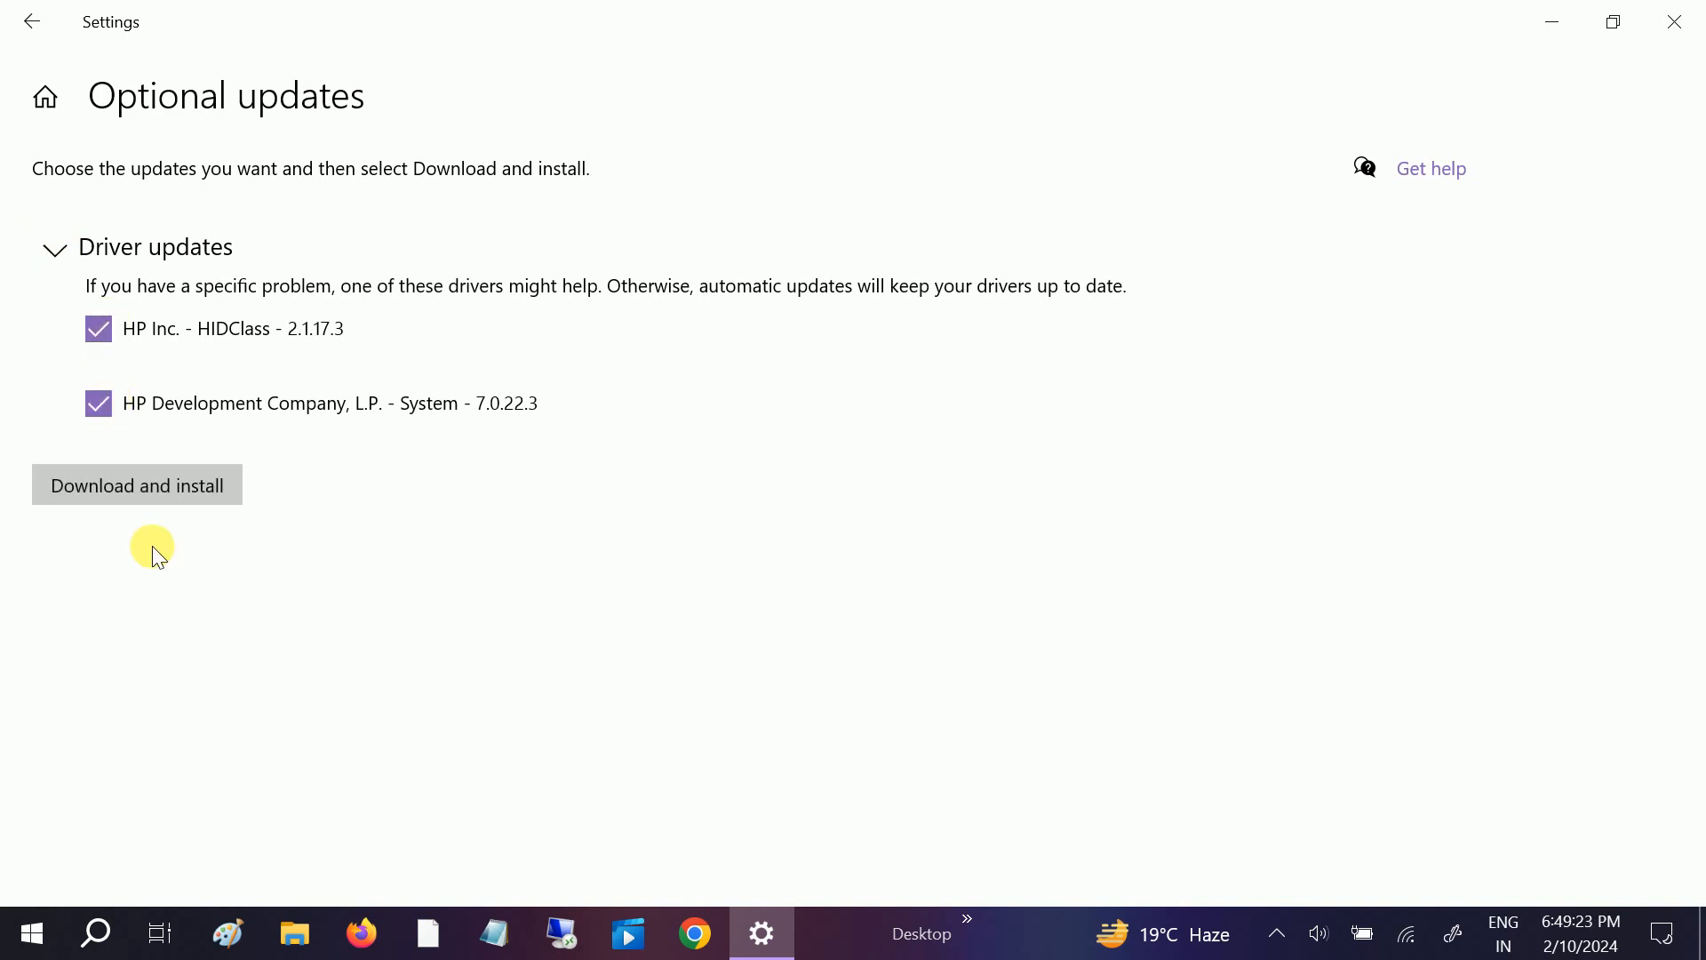
left_click(32, 21)
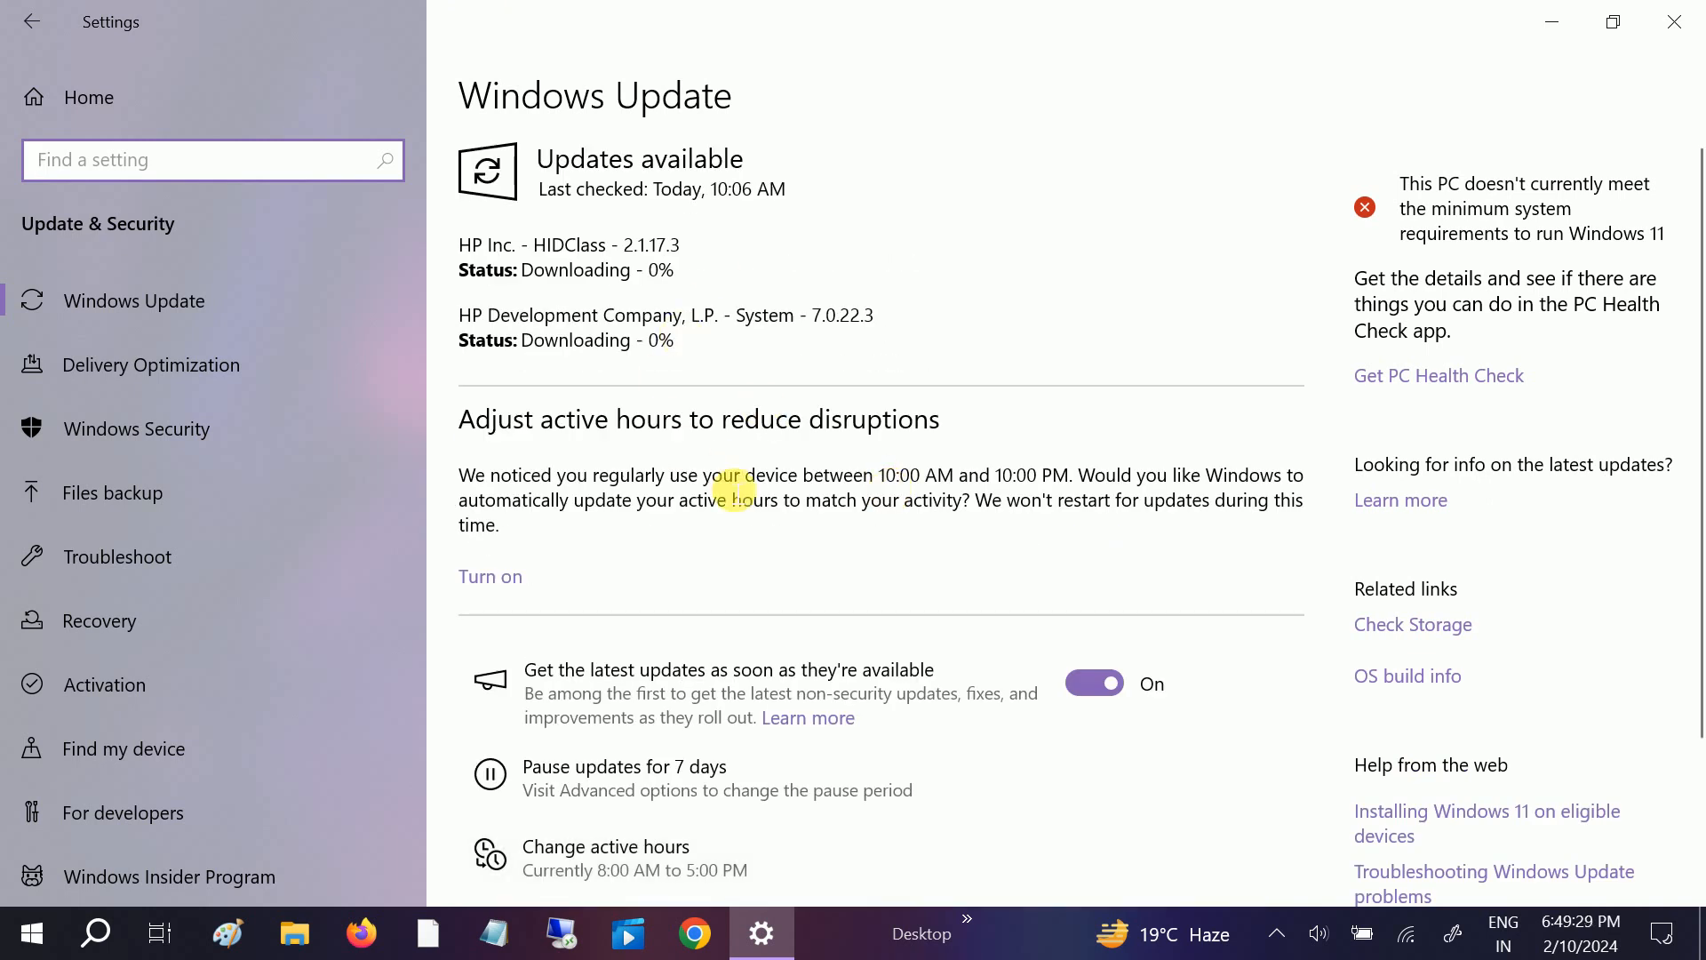
mouse_move(793, 512)
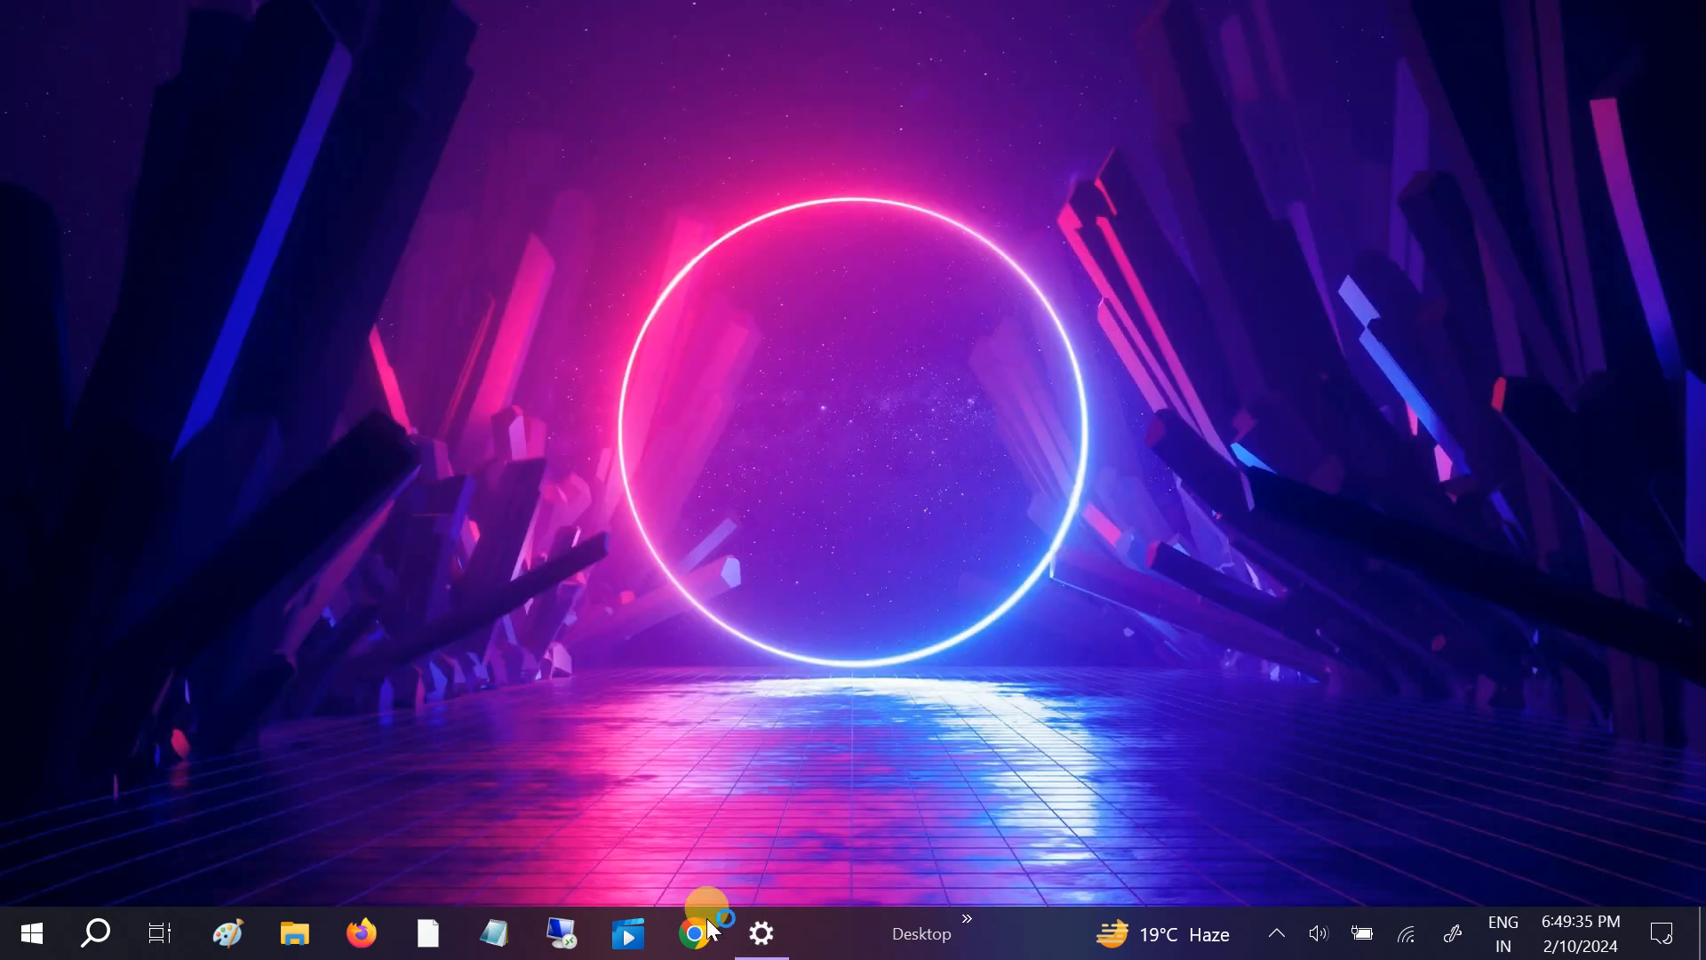
mouse_move(473, 457)
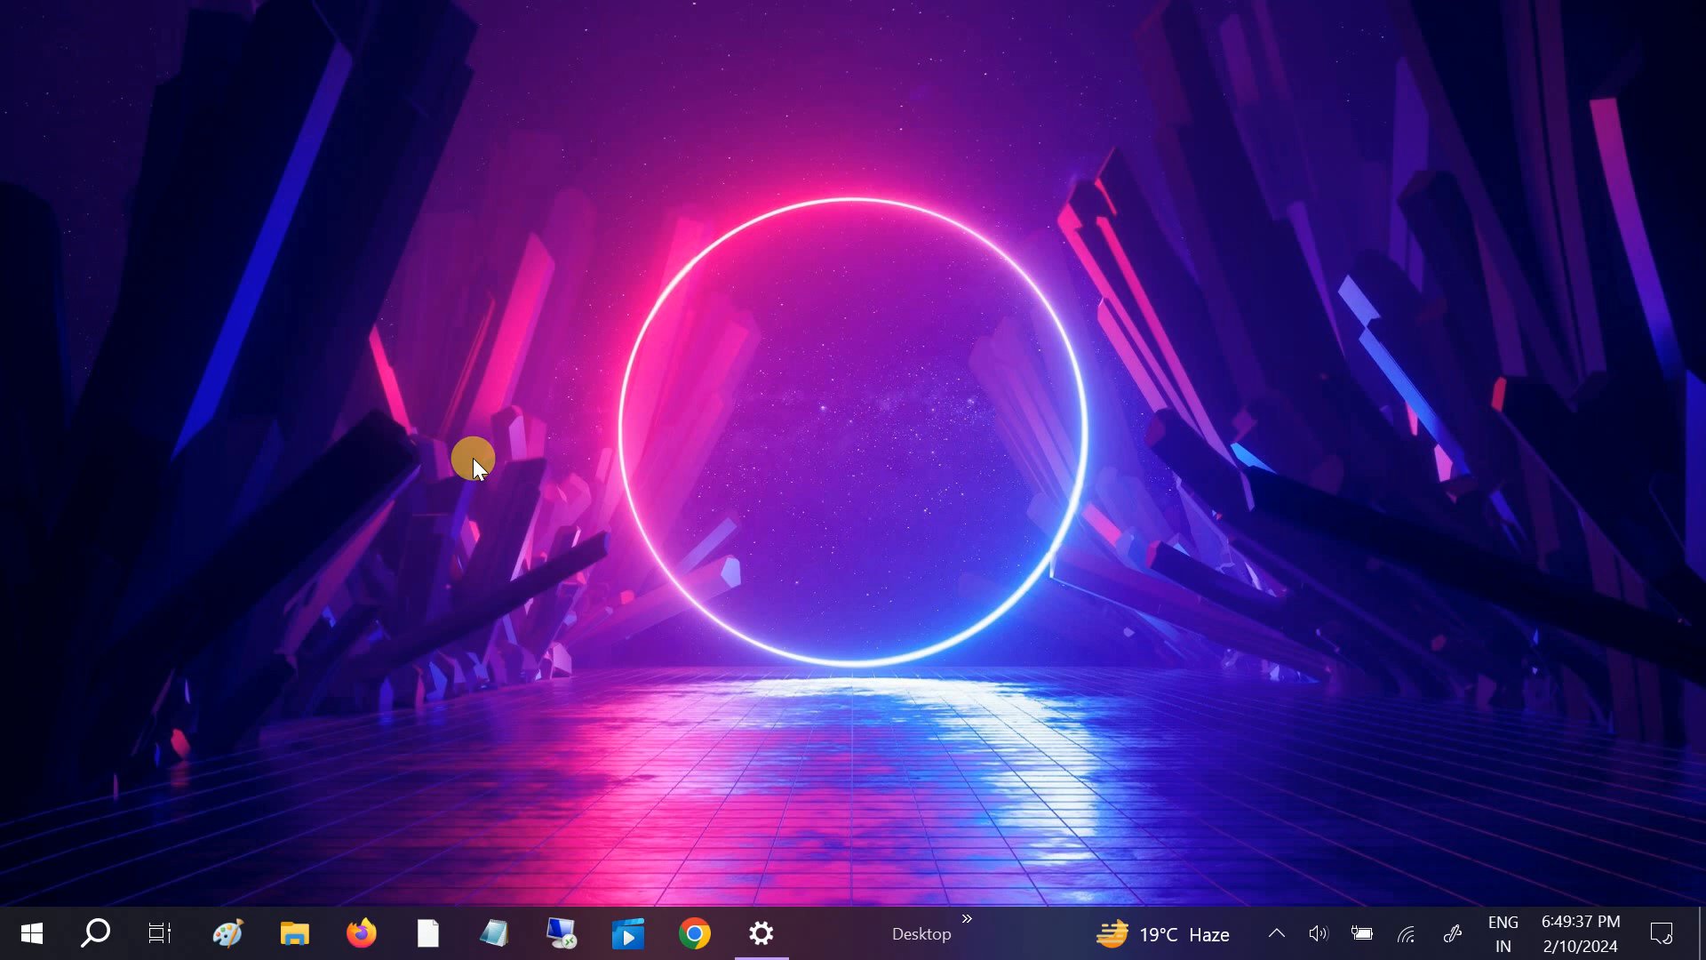
Search Google for 'lenovo drivers' in Chrome and reach the Lenovo Support site.
left_click(695, 934)
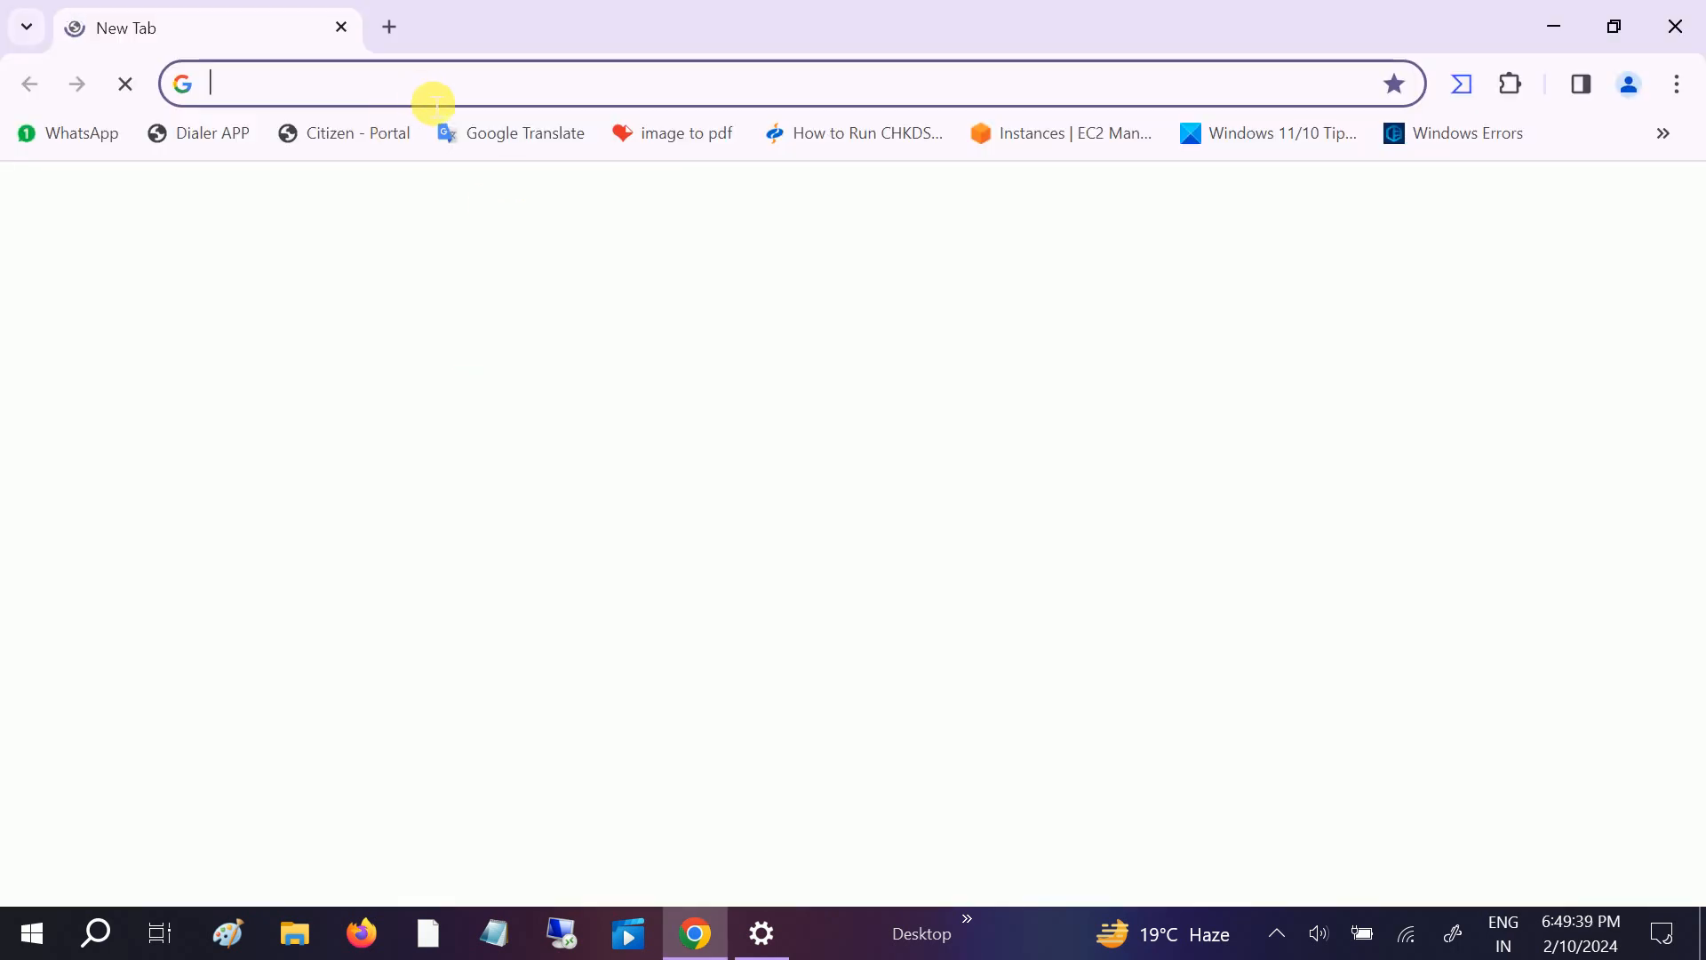
left_click(436, 84)
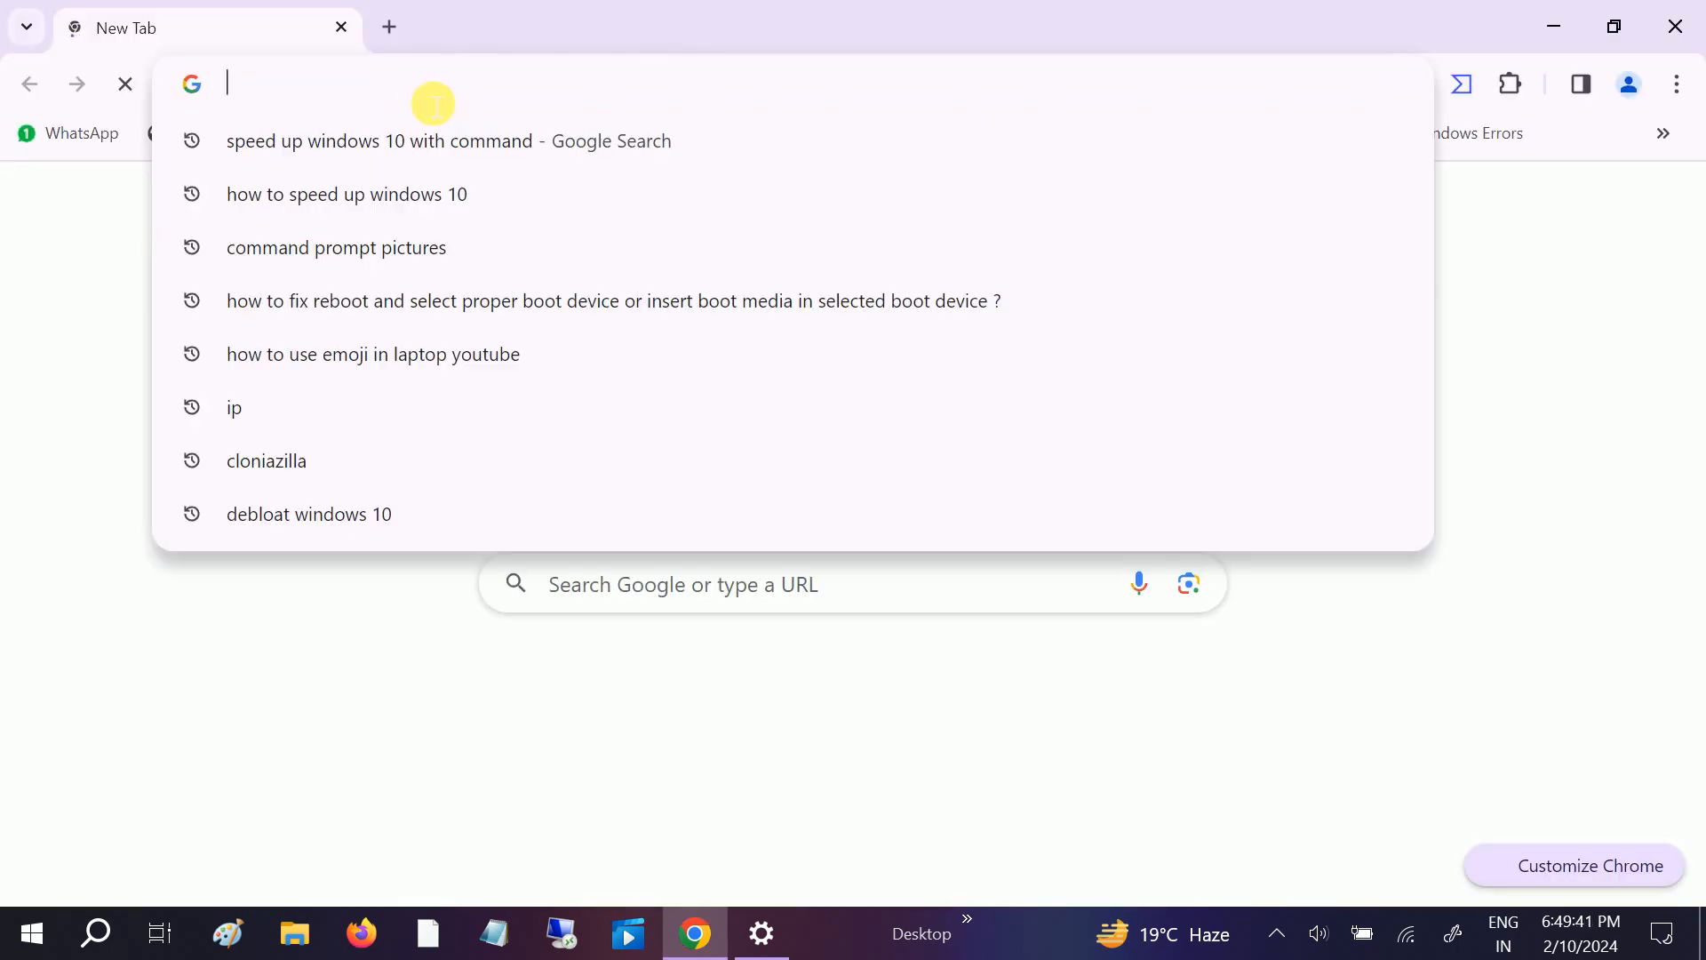
type("lenovo drivers")
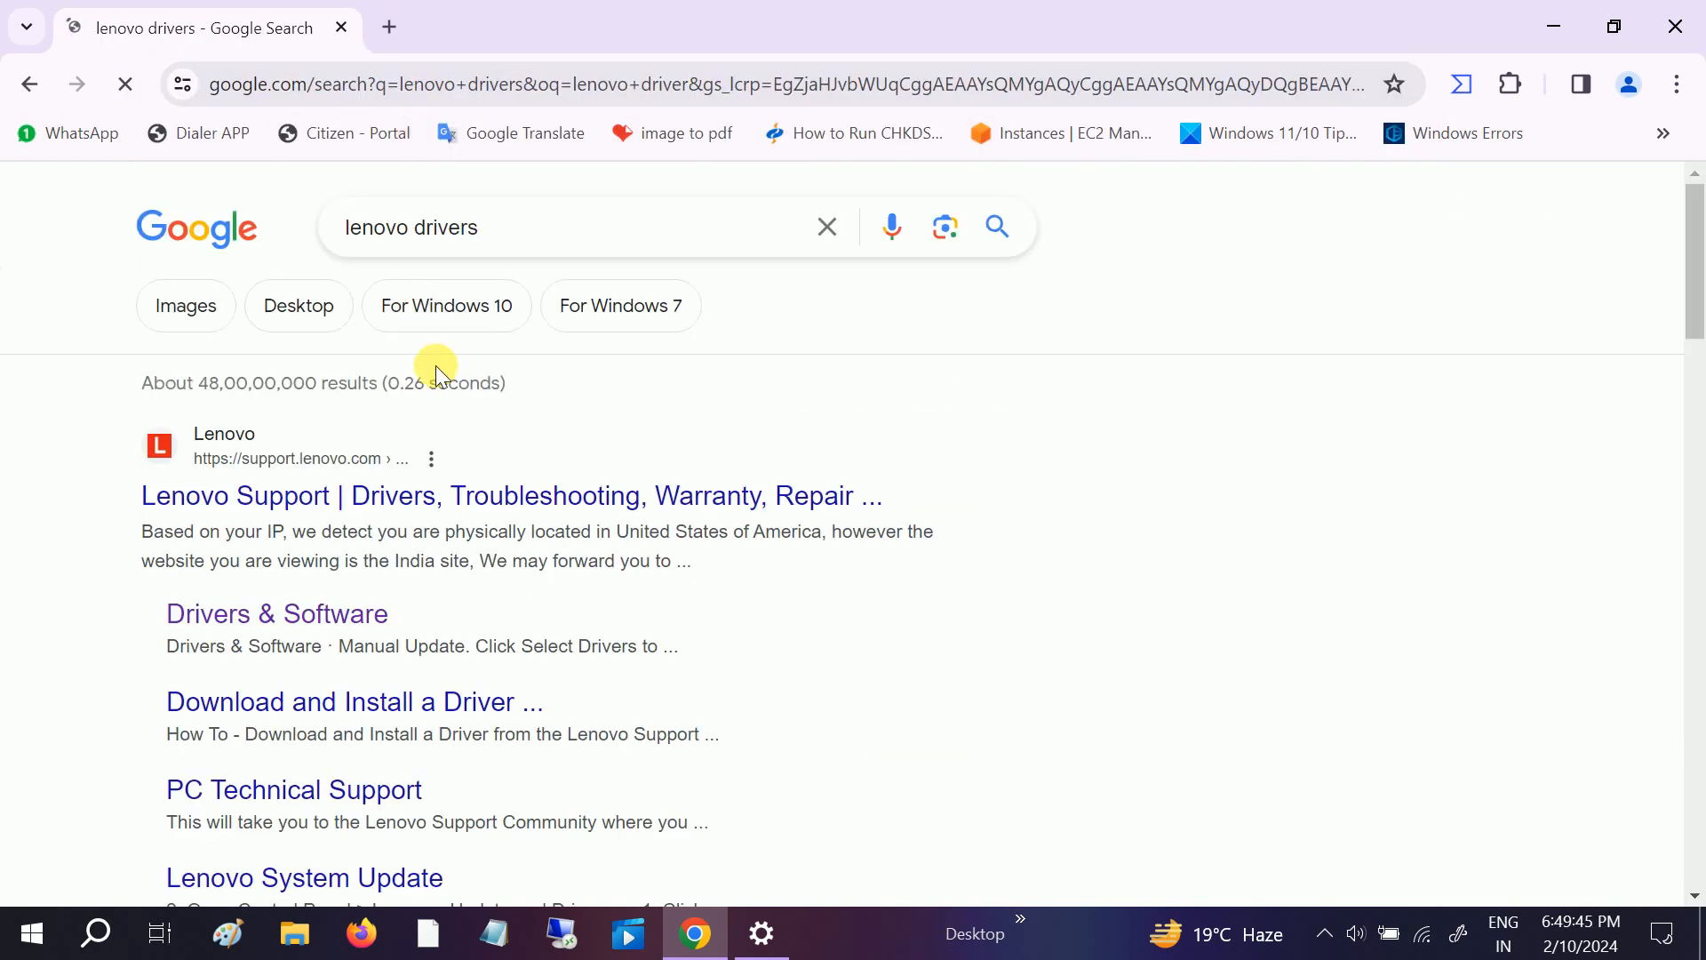
scroll("down", 3)
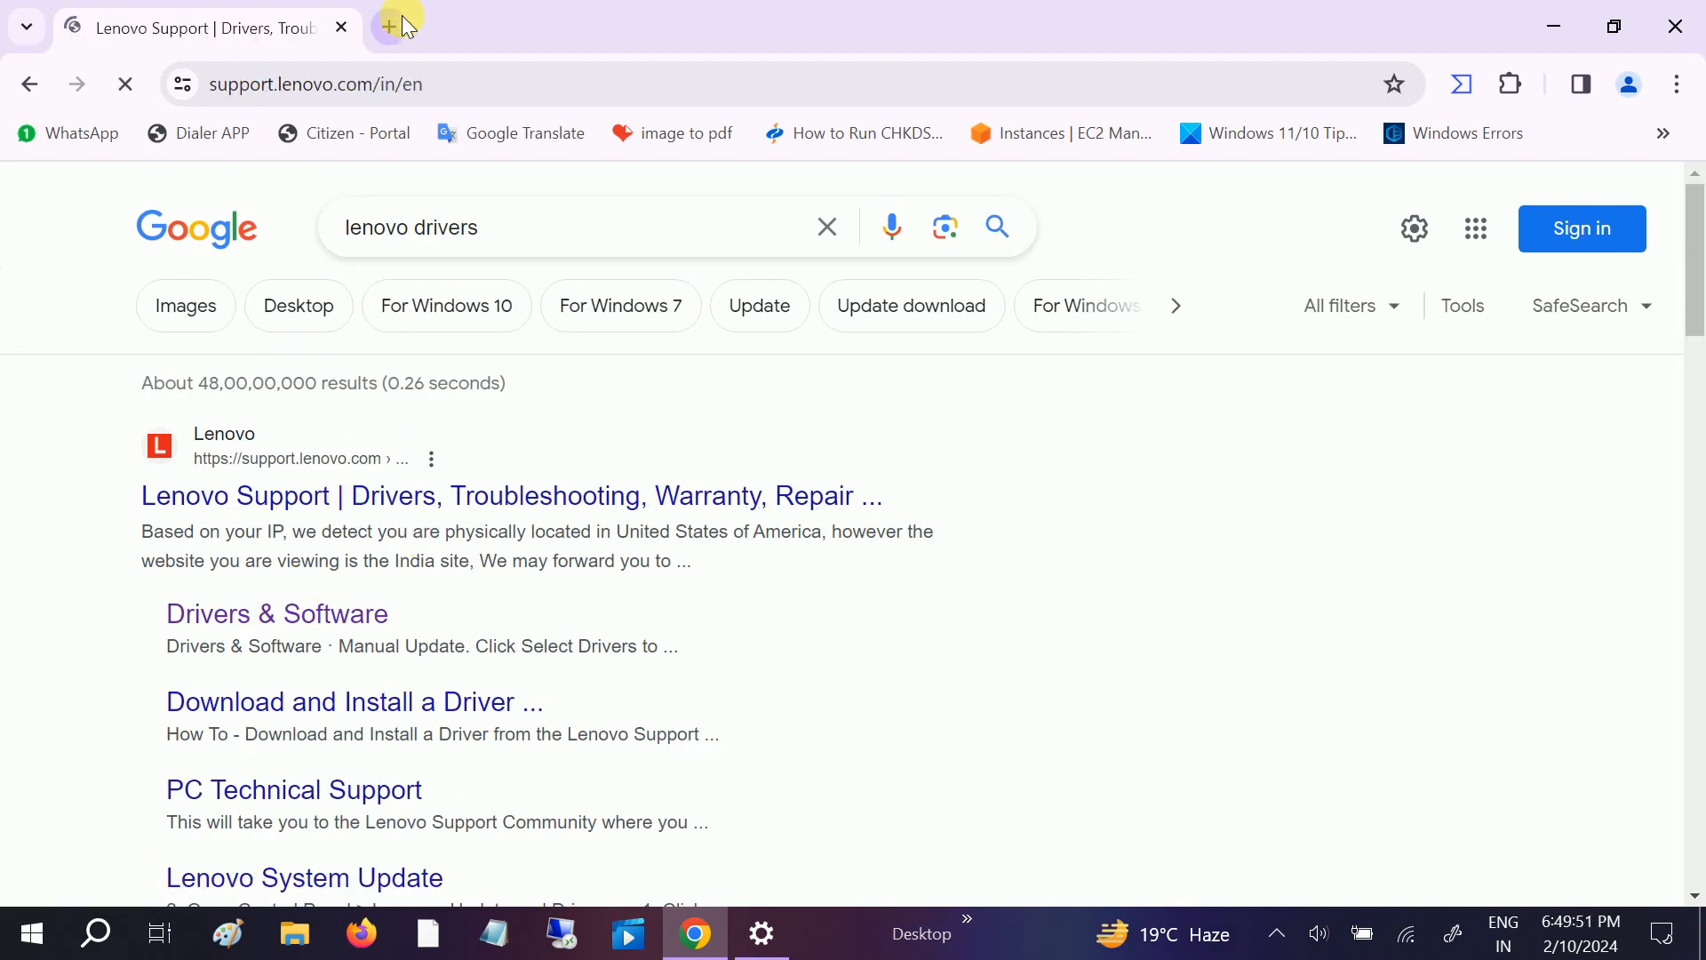
Search 'hp drivers' in a second tab, then return to the Lenovo tab.
left_click(395, 26)
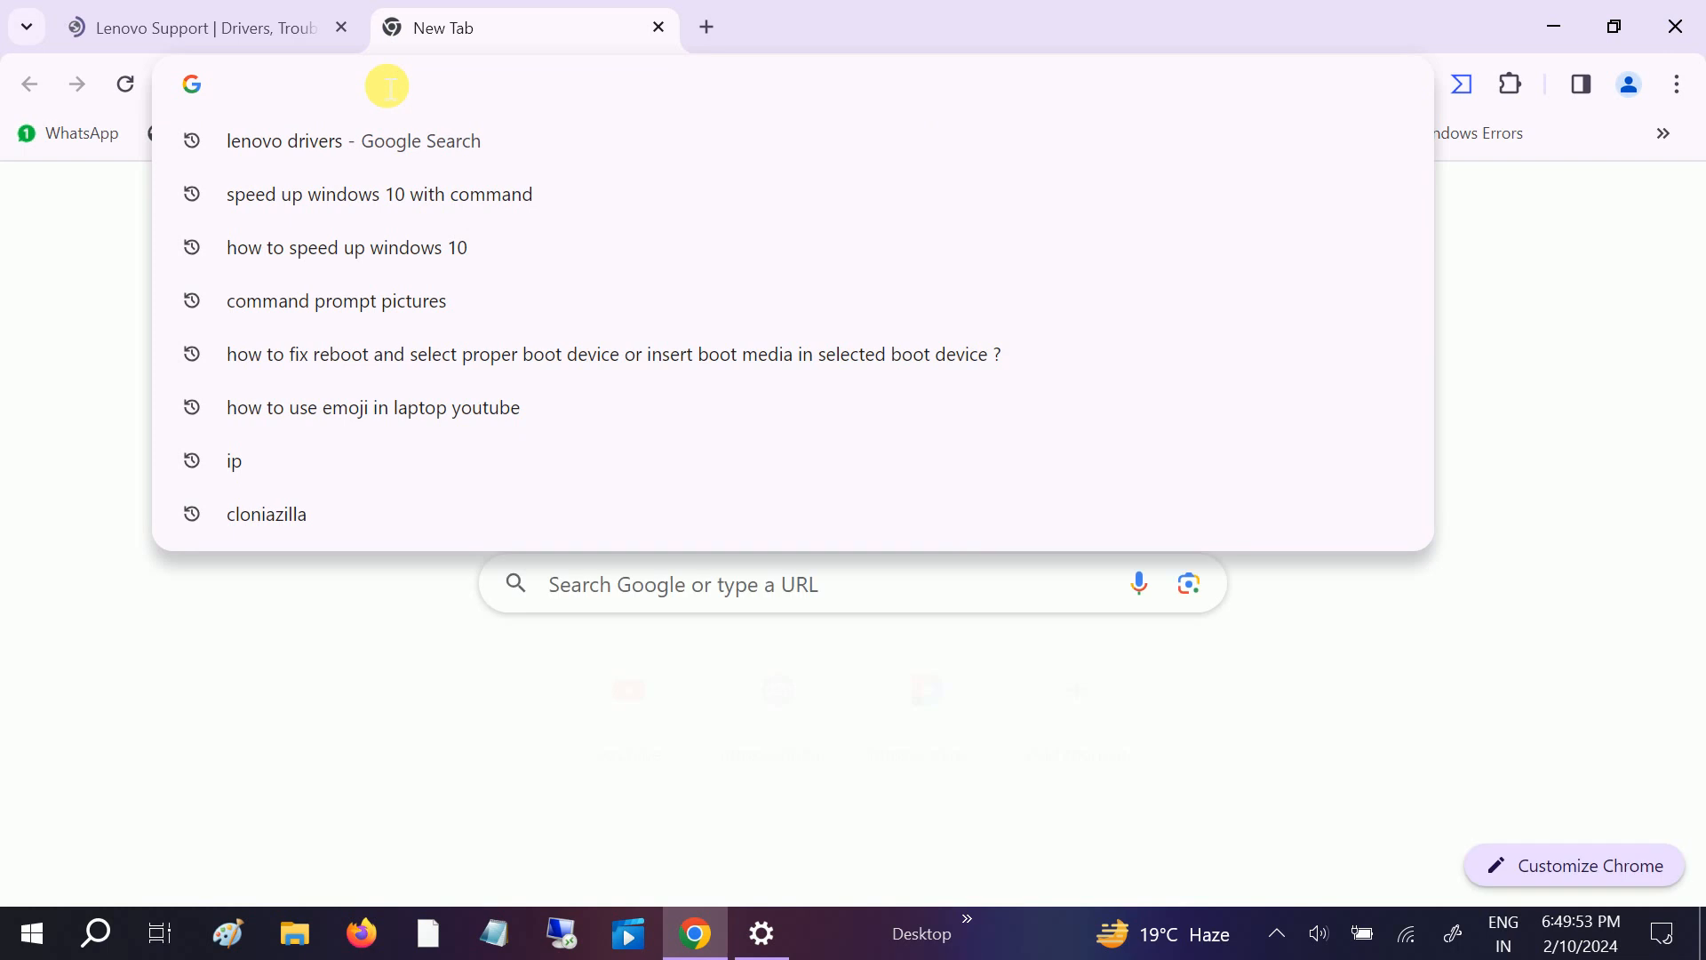
type("hp")
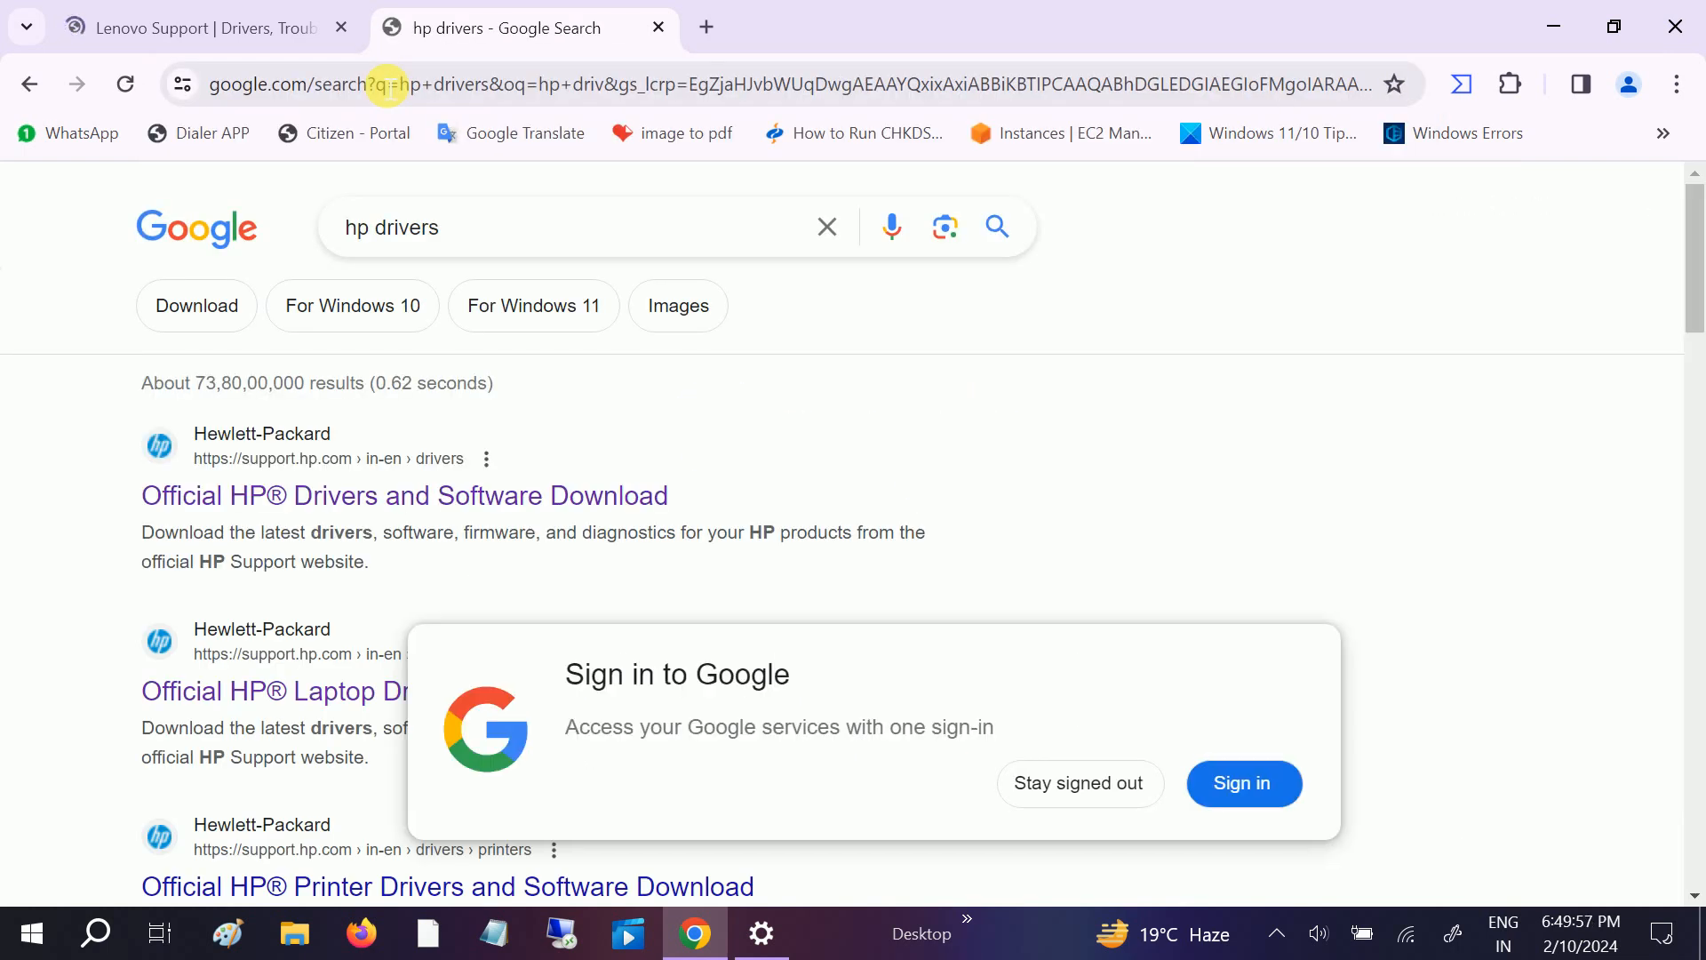
left_click(195, 27)
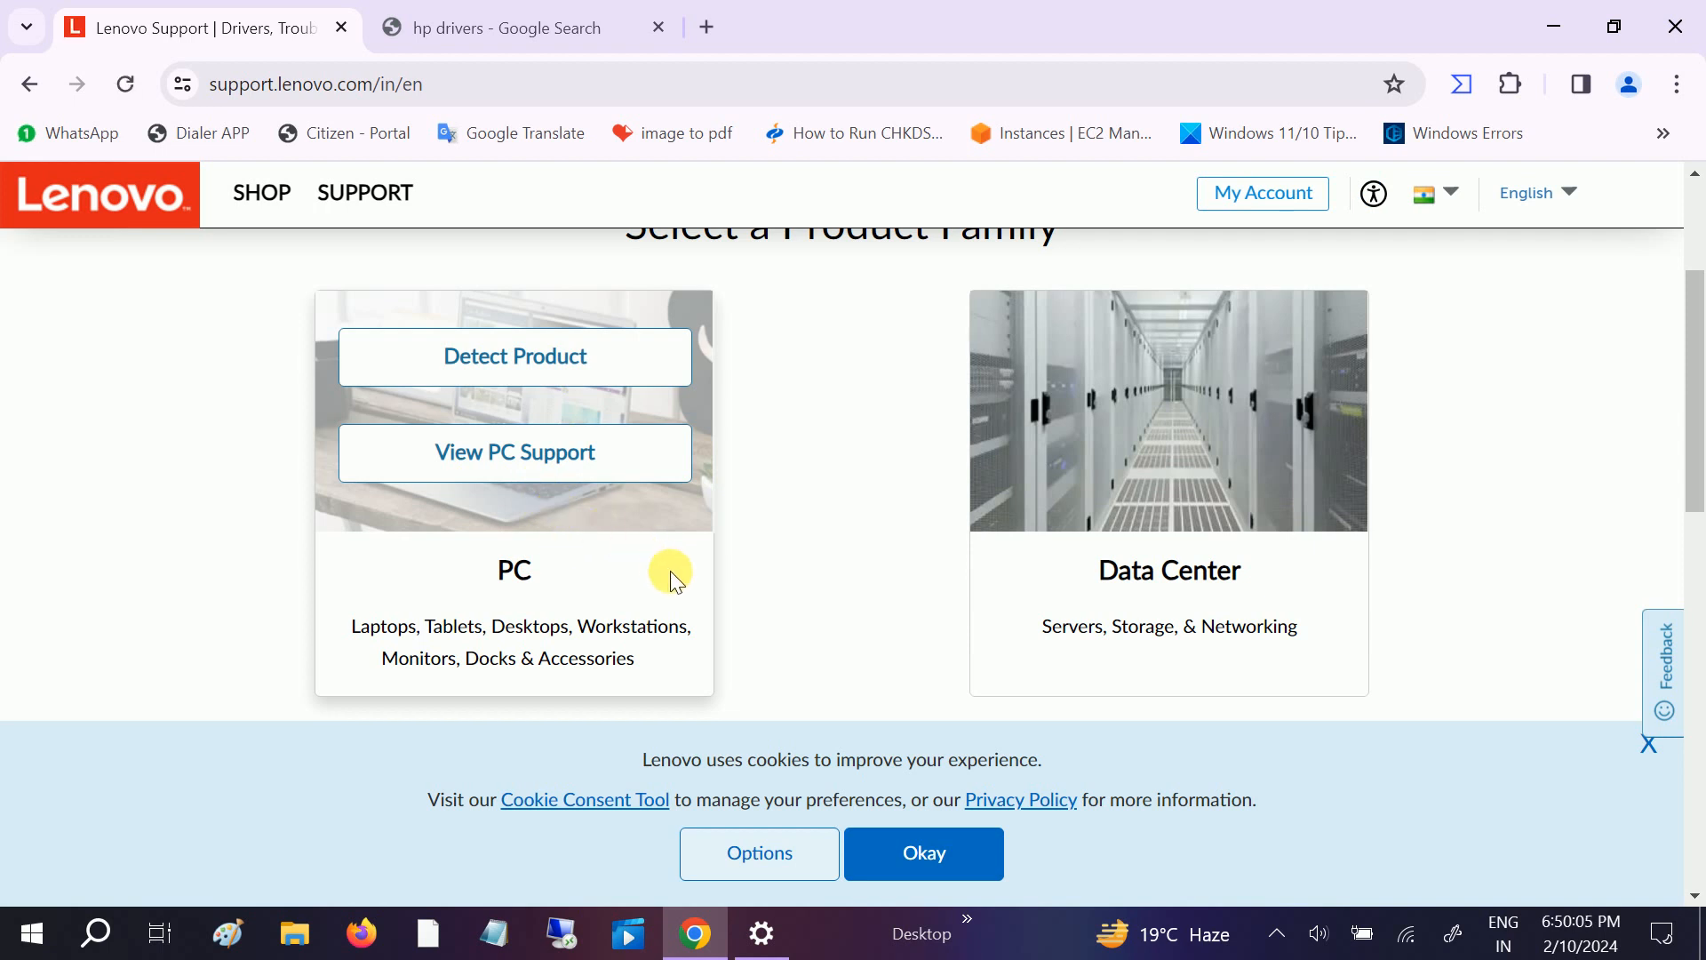
Open the 'Official HP Drivers and Software Download' result from the hp drivers search.
left_click(512, 26)
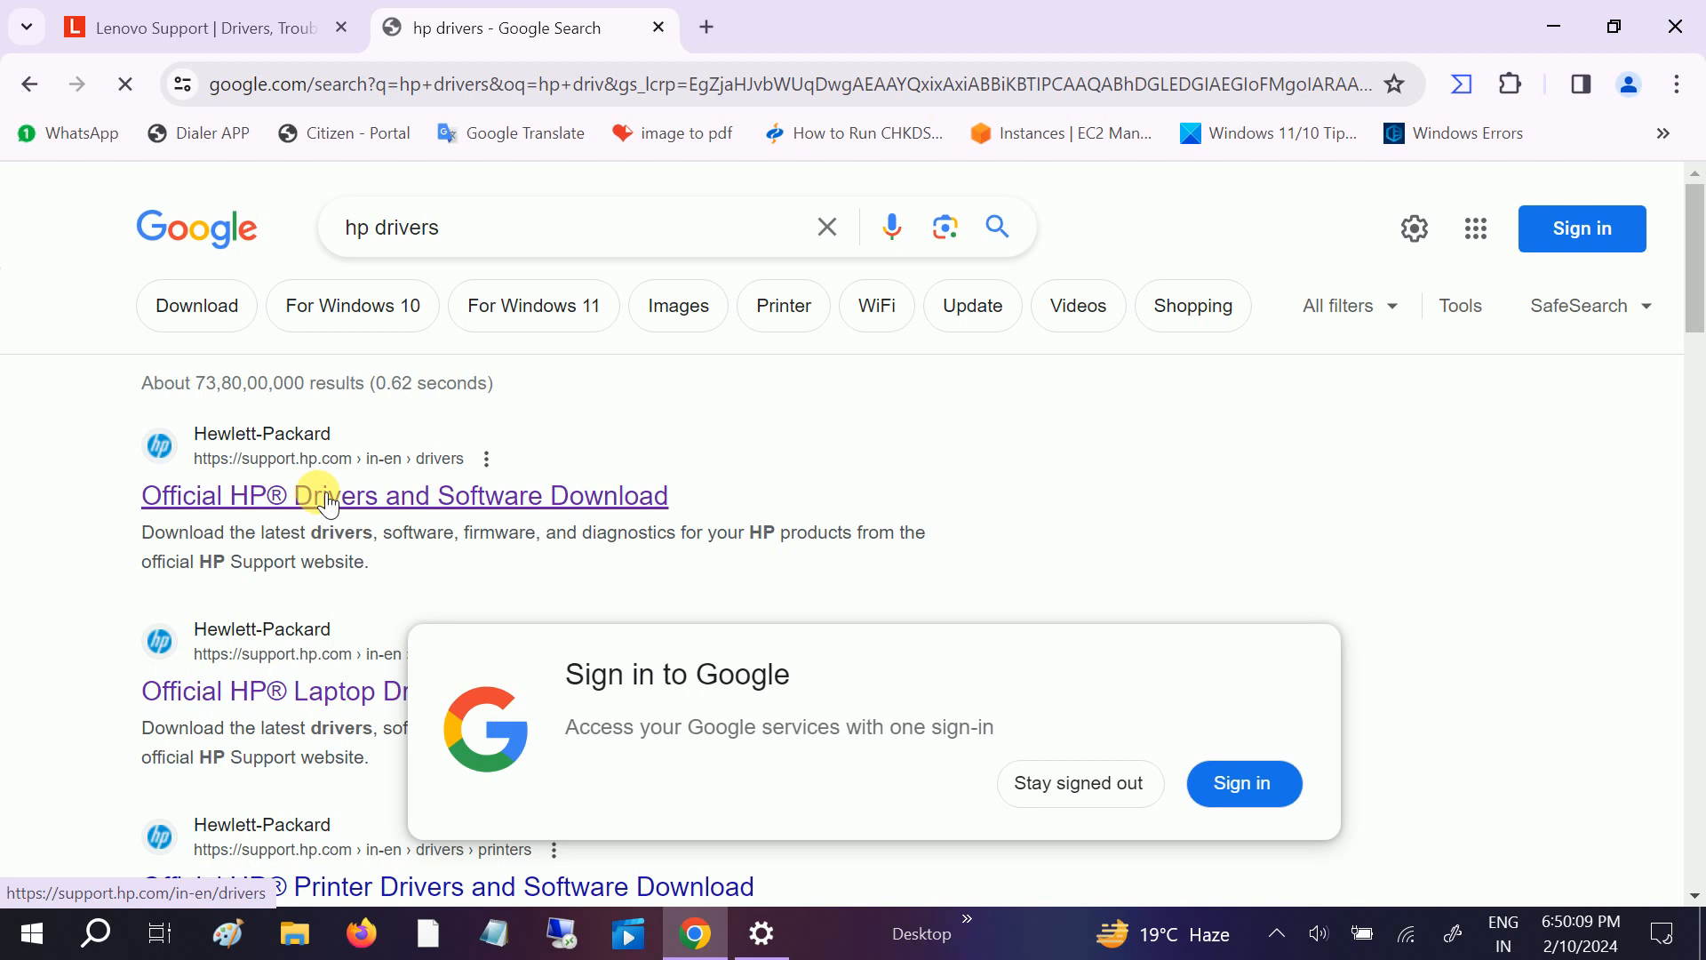
left_click(404, 496)
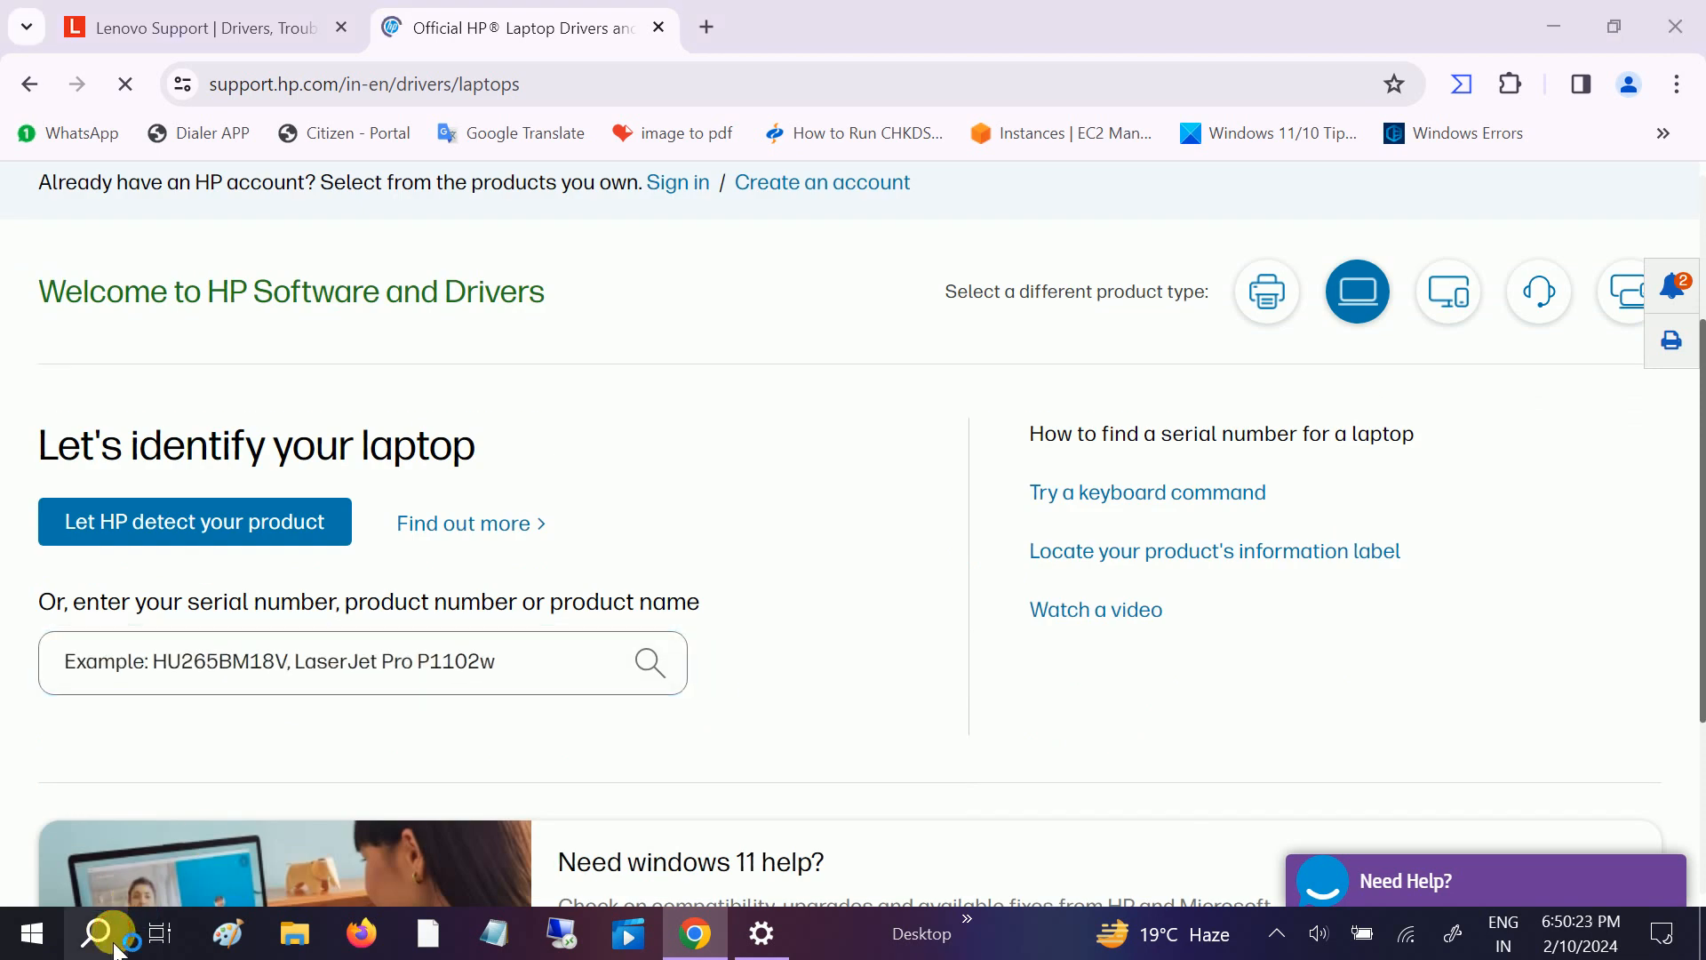
Launch Command Prompt and enter 'wmic bios get serialnumber' to query the laptop's serial.
type("cmd")
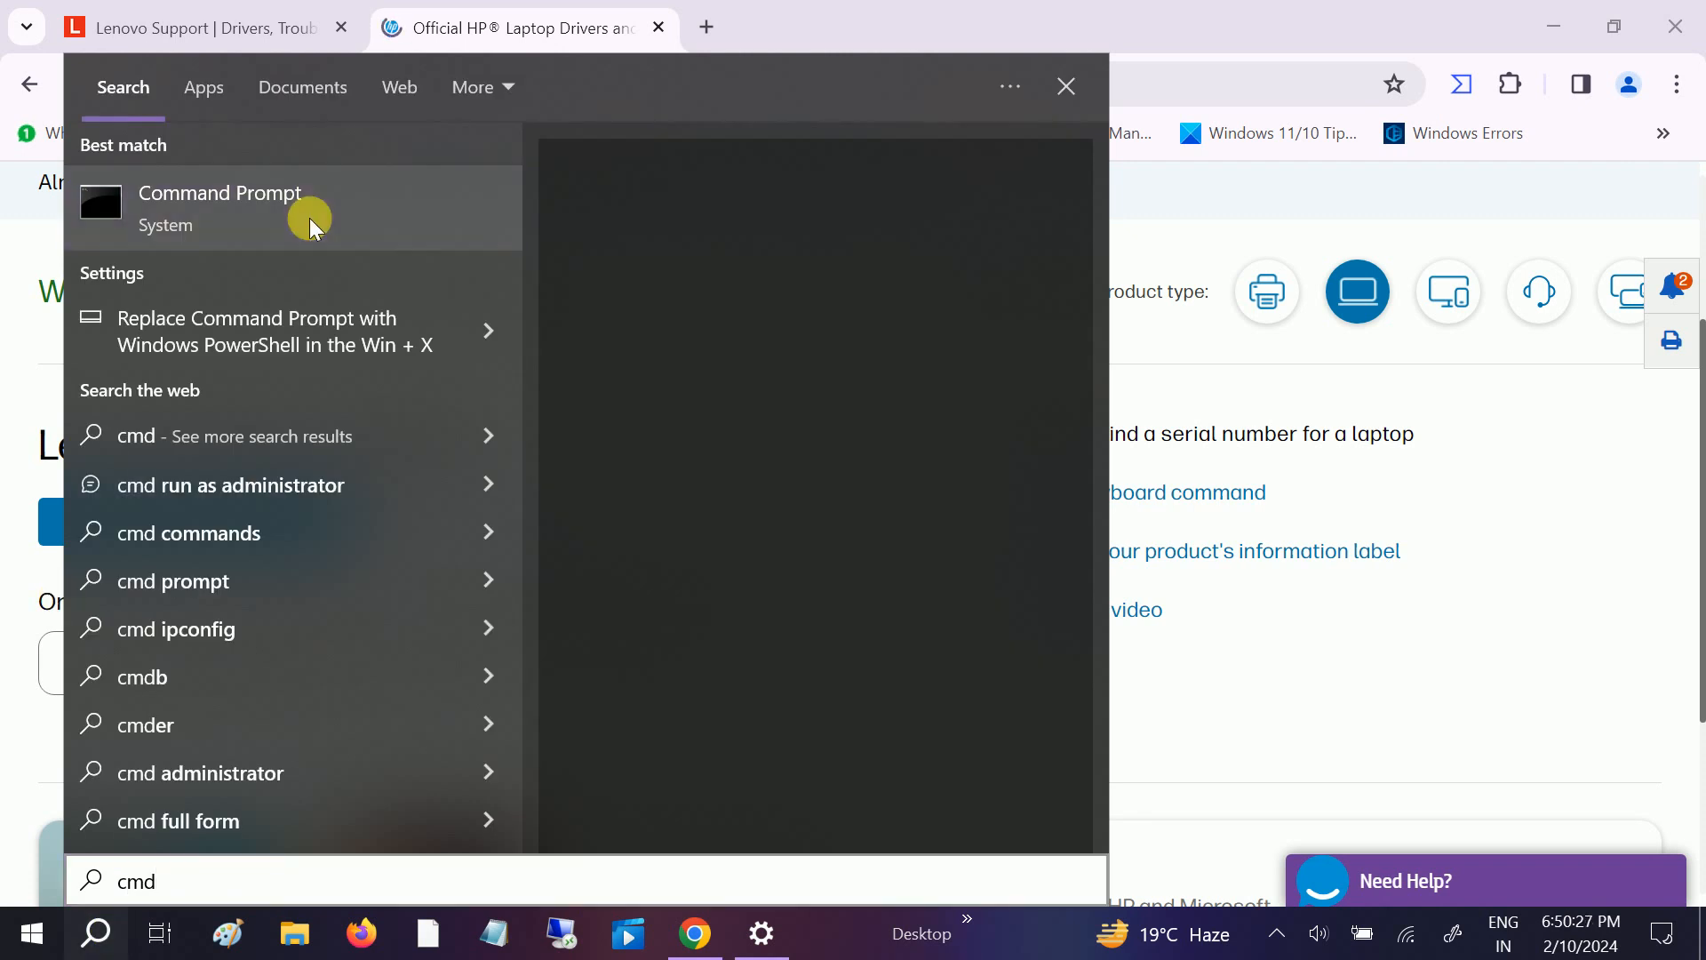
left_click(220, 206)
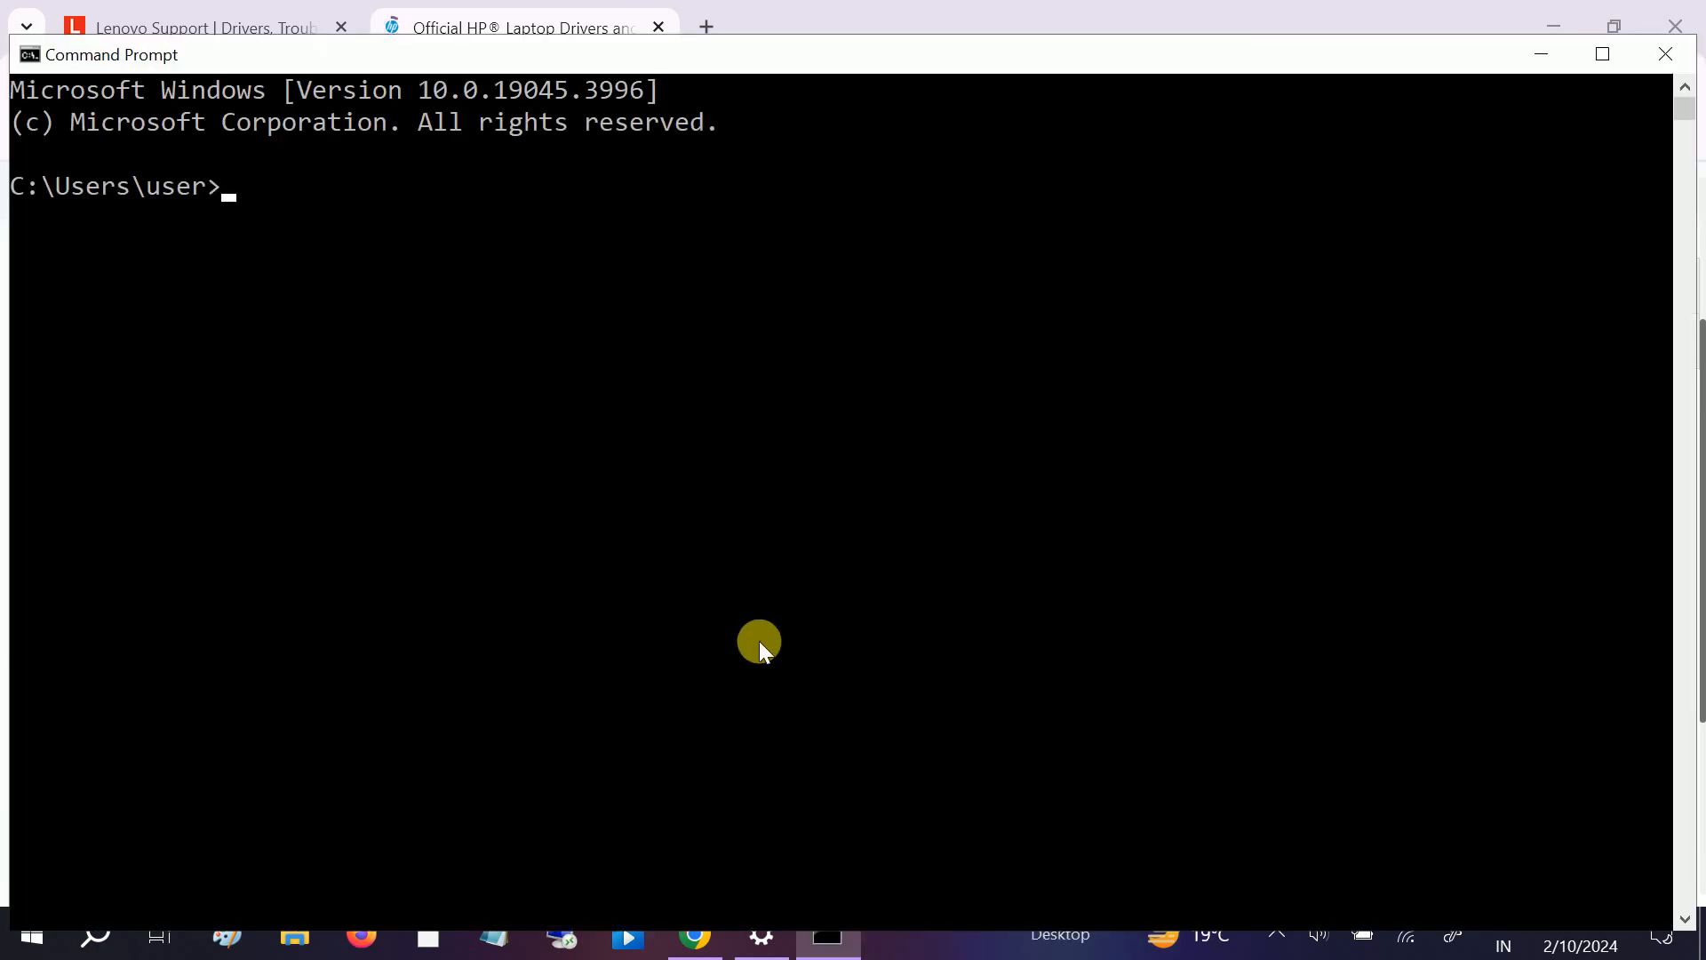
type("wmic b")
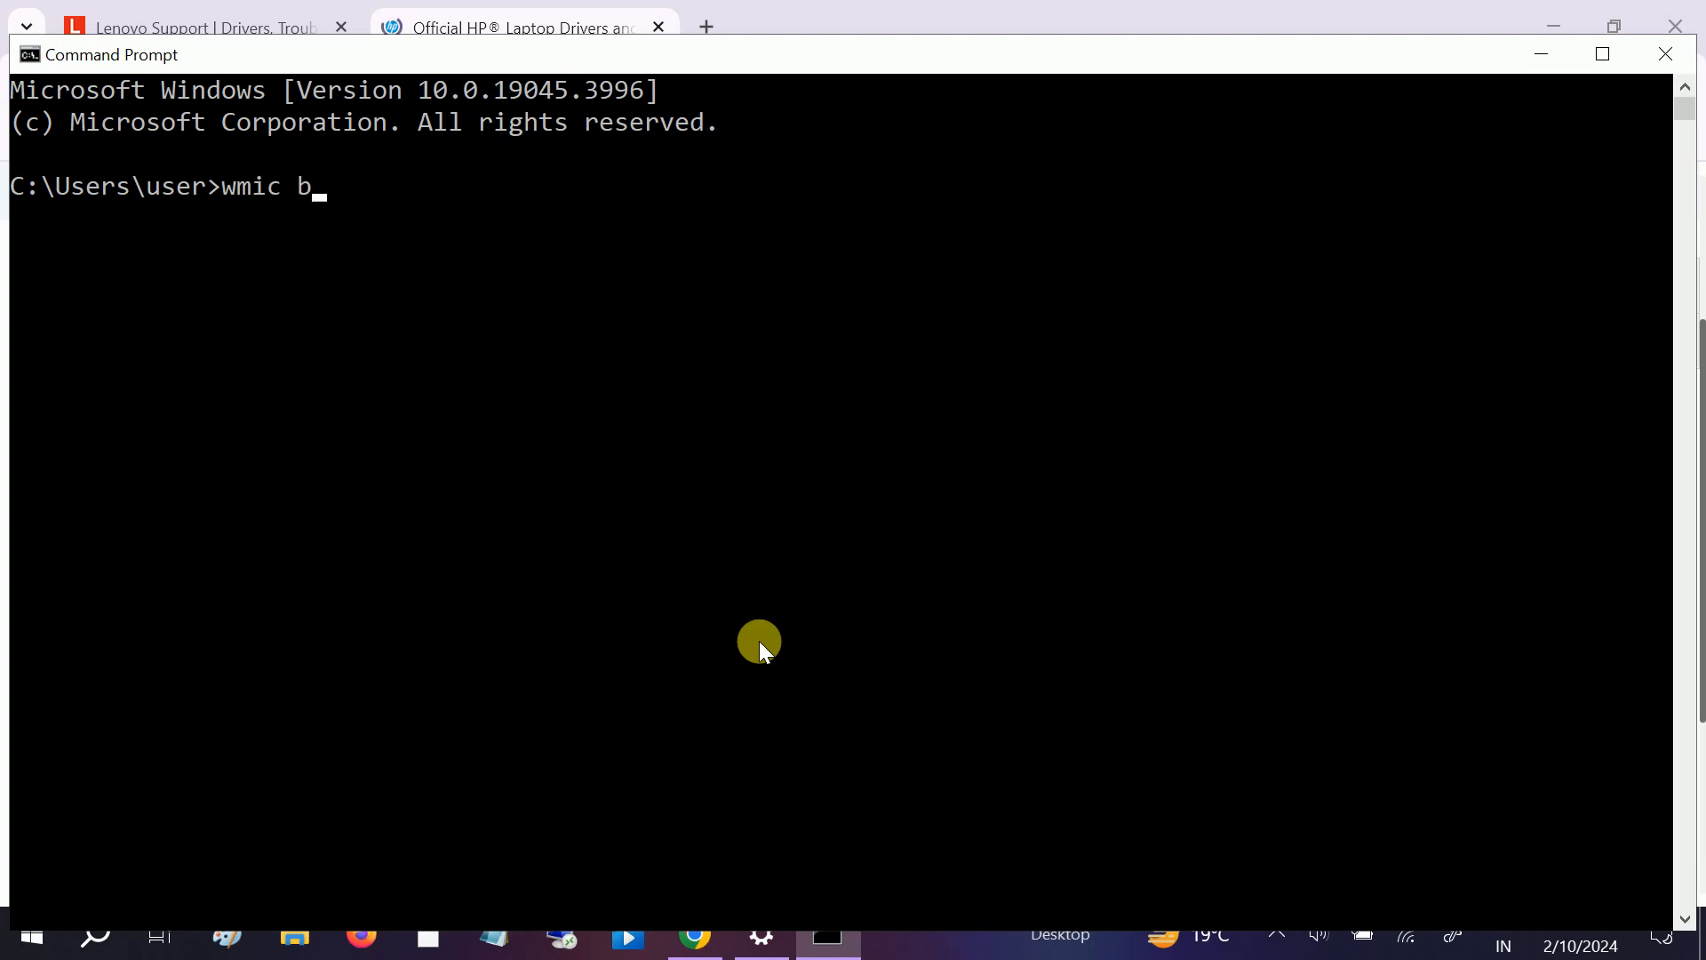
type("ios get s")
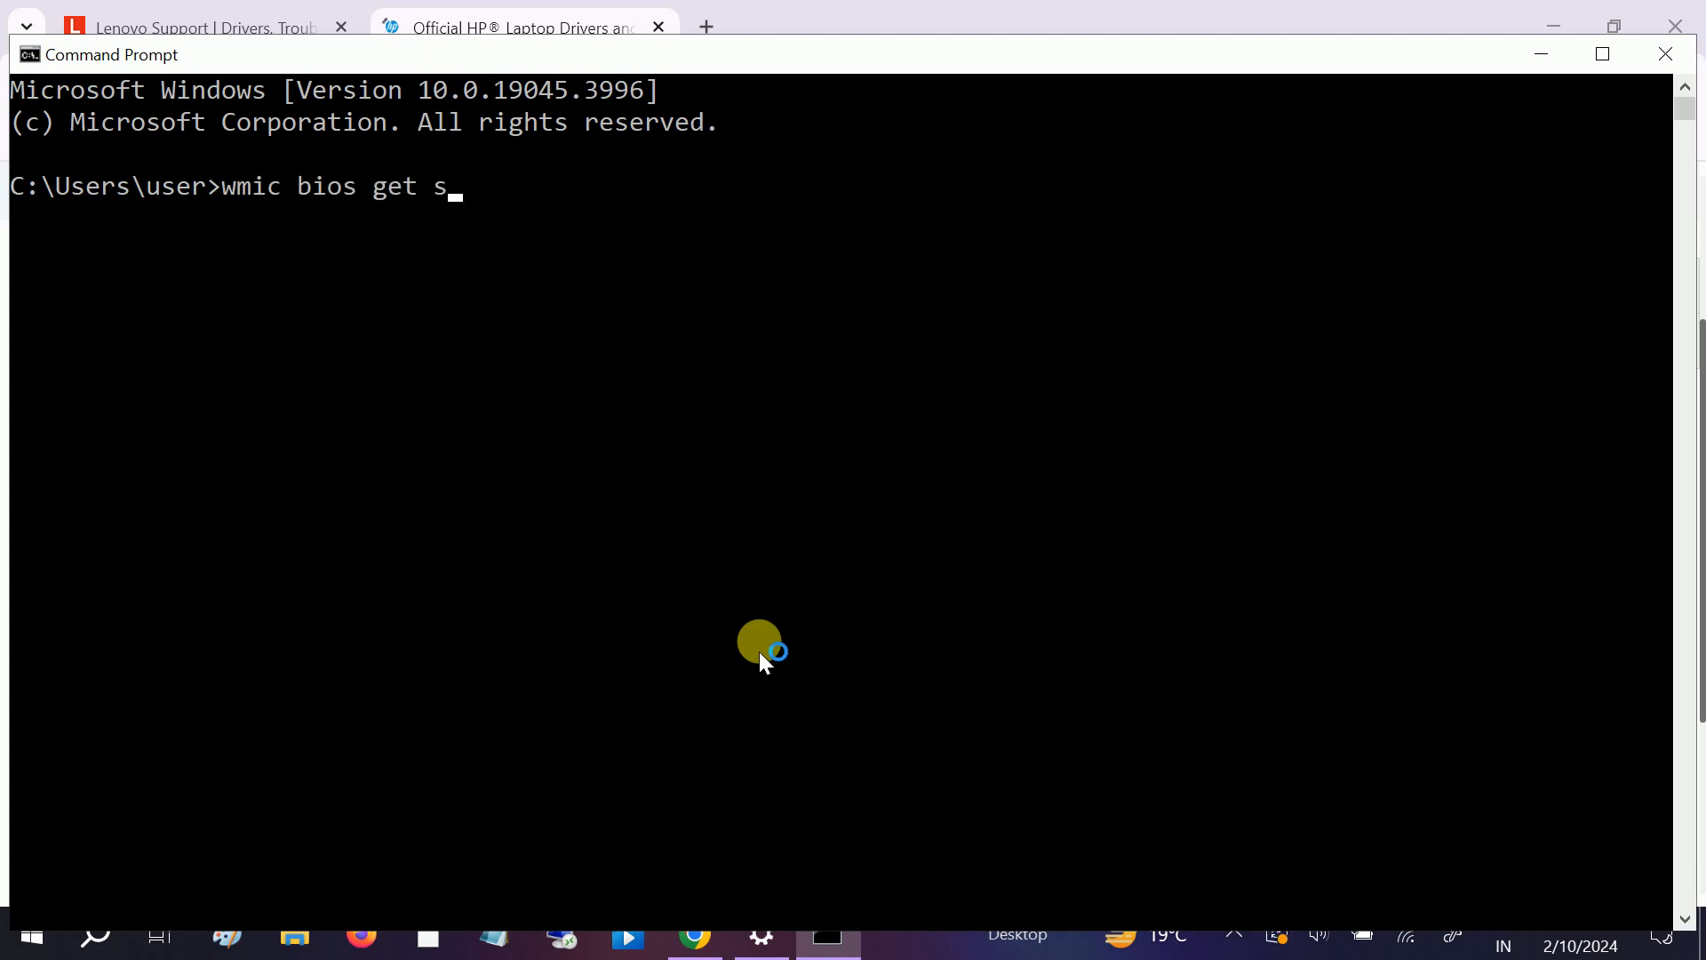
type("erialnumber")
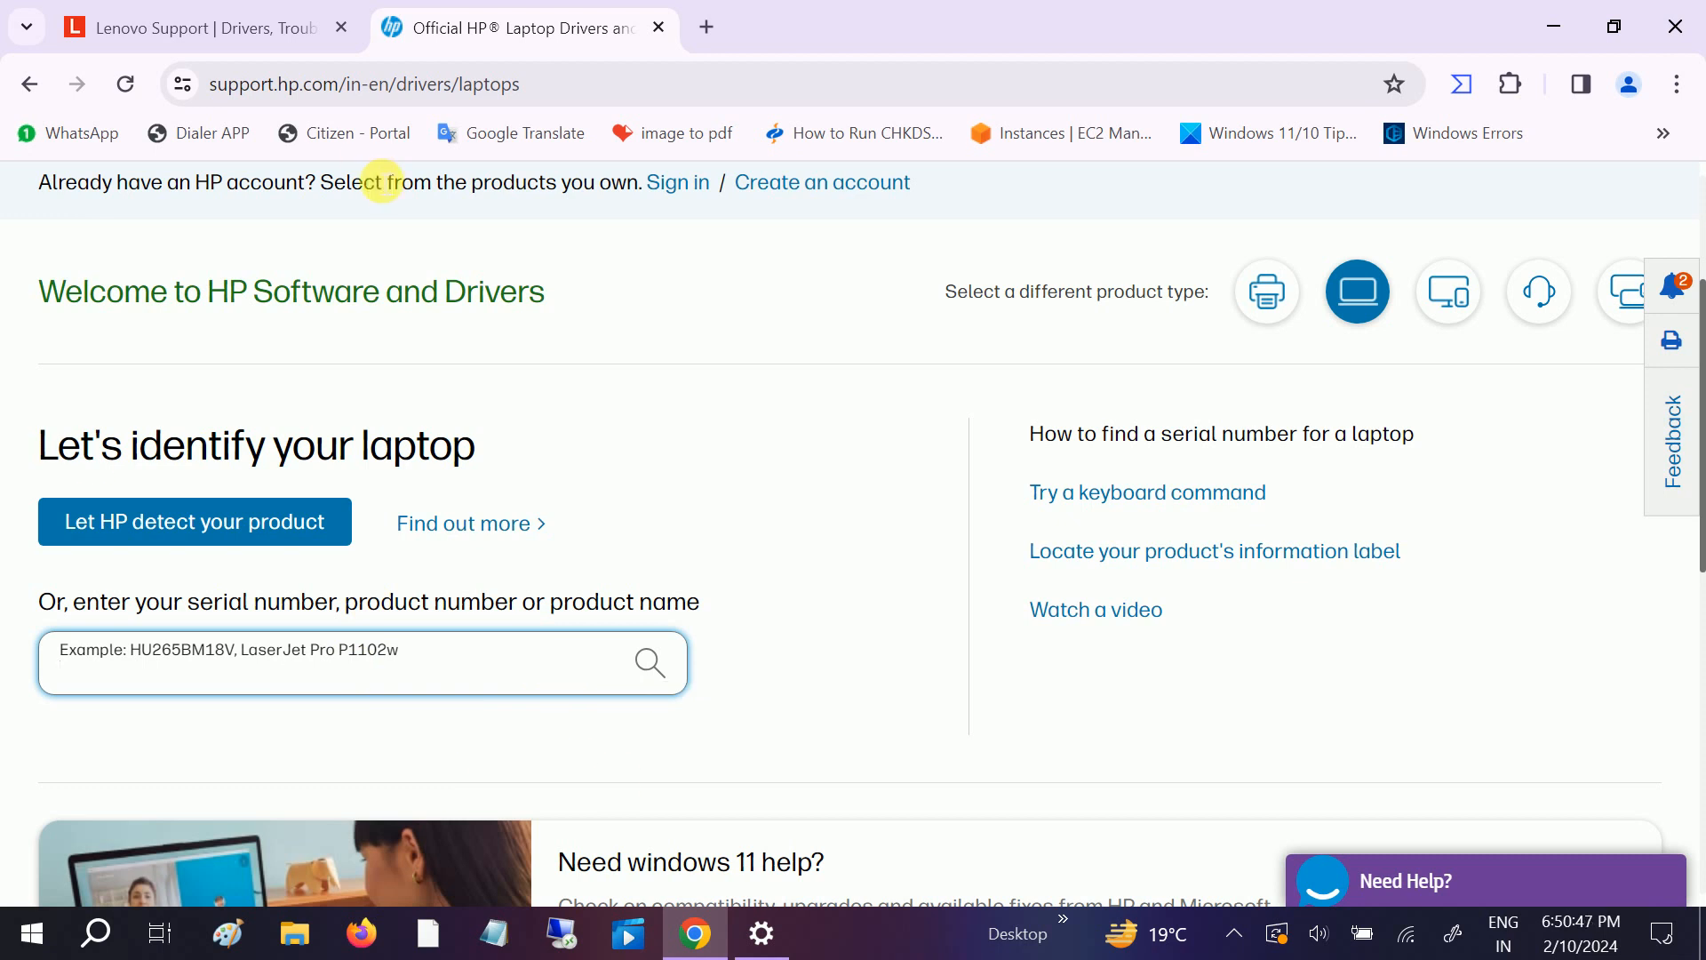
Review the Lenovo Support home page, then refresh the desktop with Chrome minimized.
left_click(195, 27)
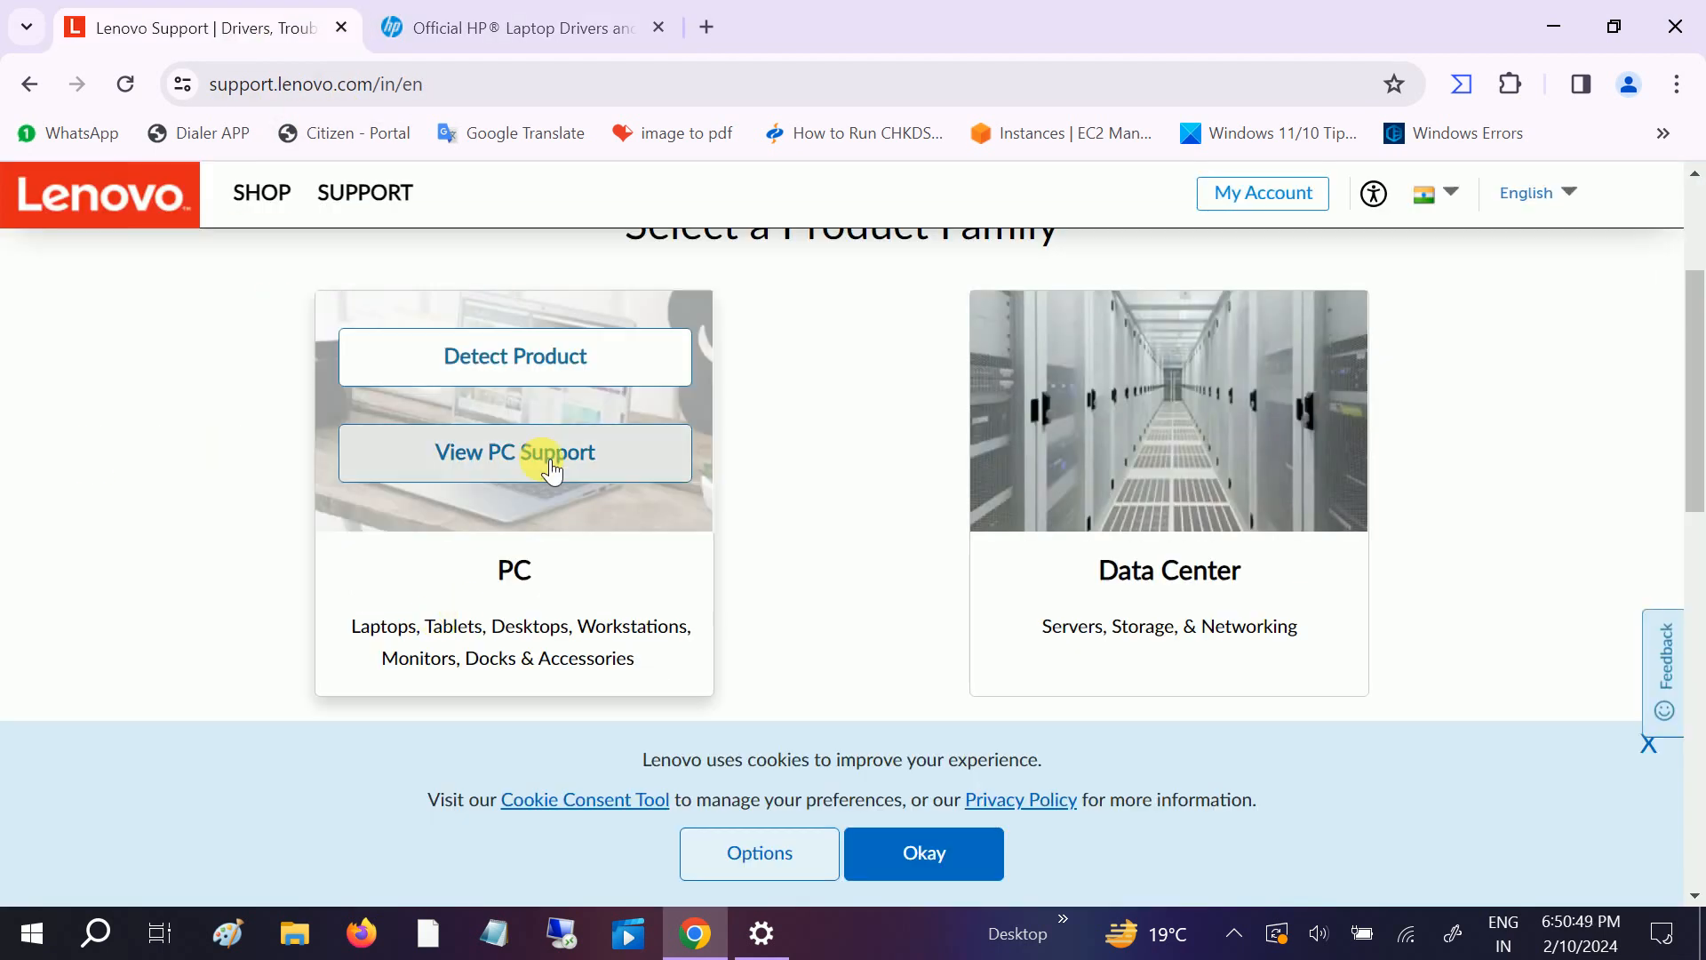
mouse_move(564, 363)
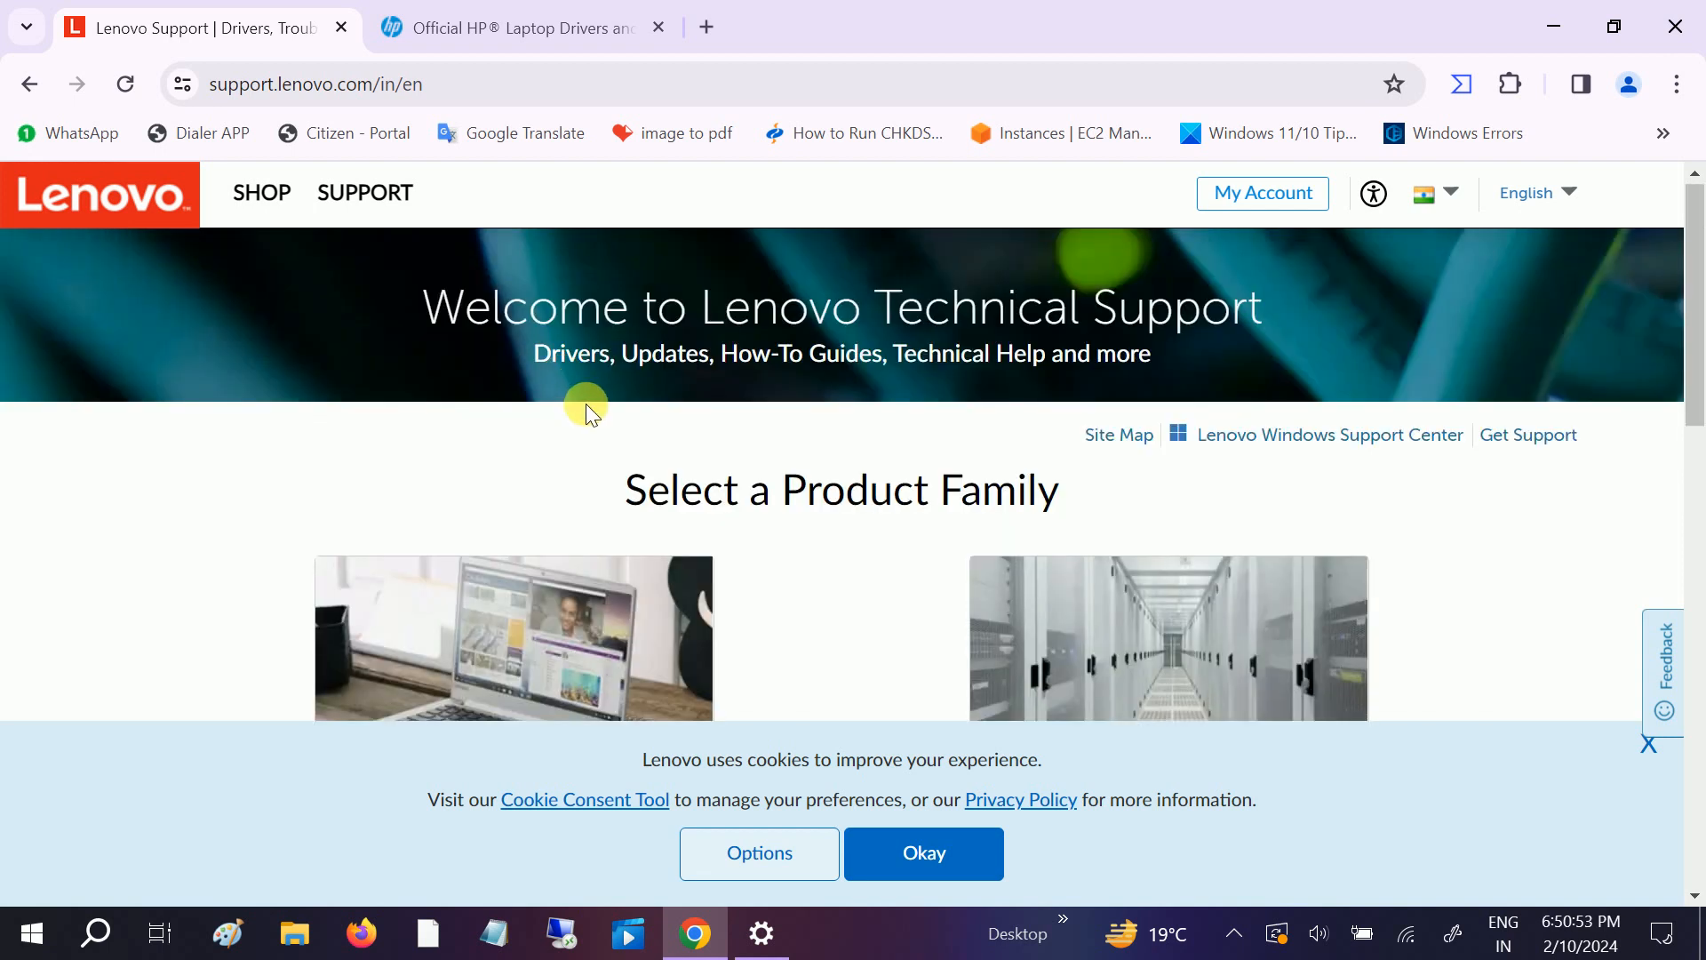
scroll("down", 3)
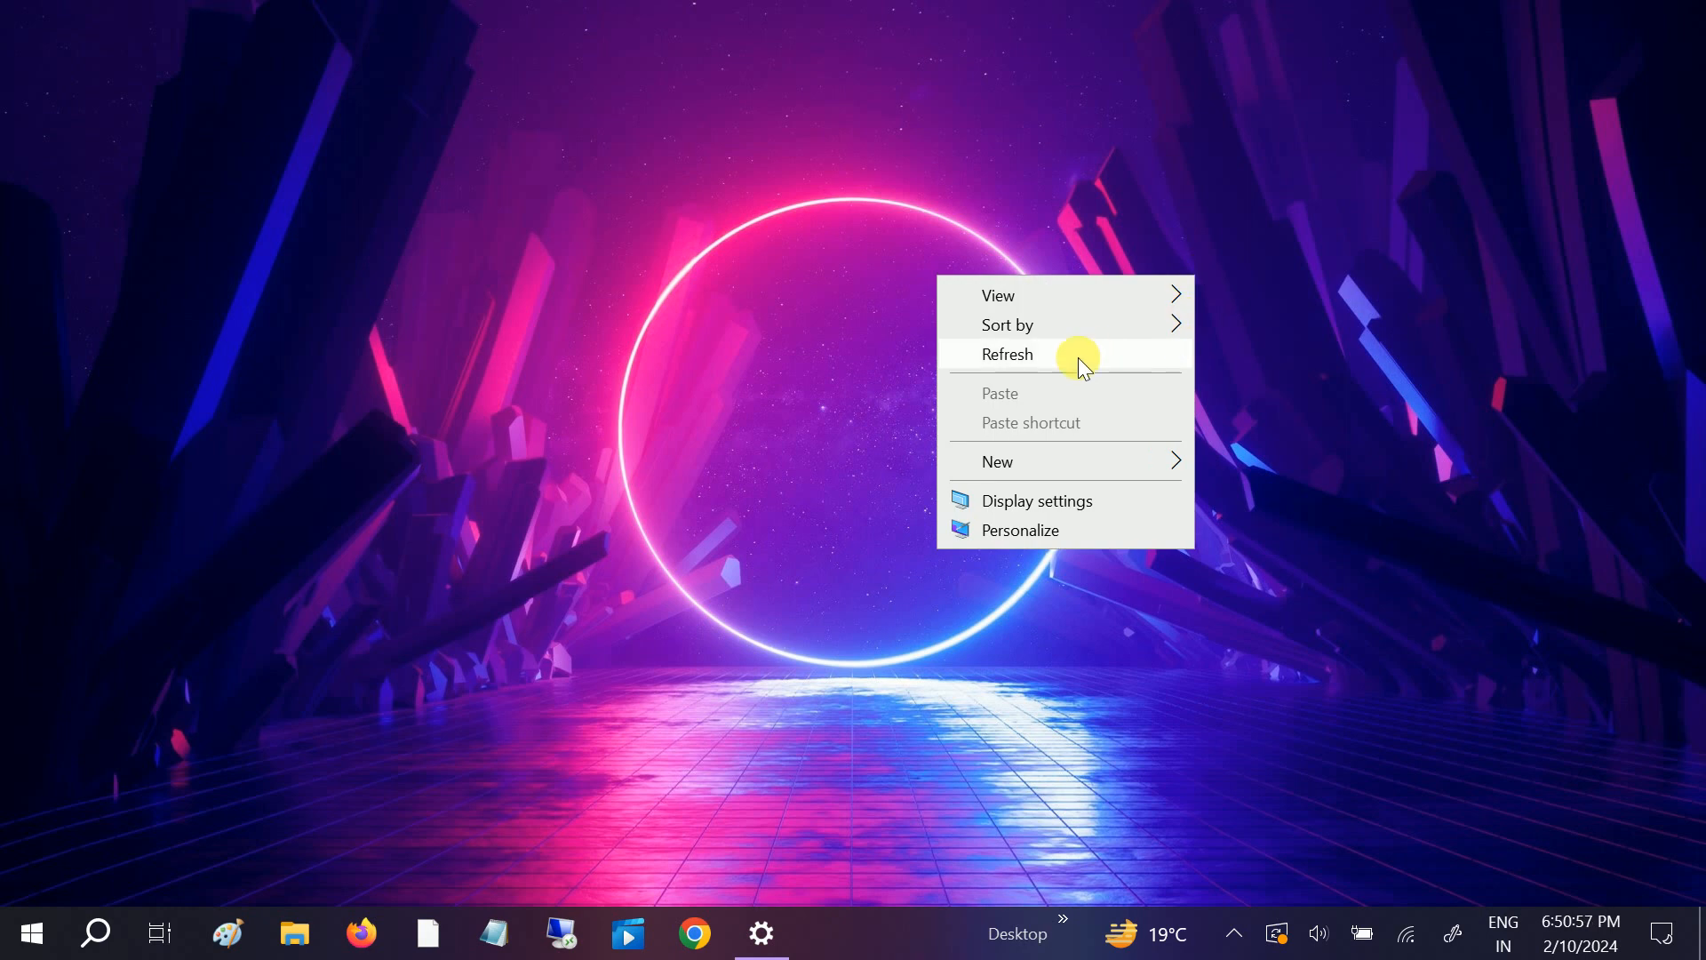
left_click(1006, 353)
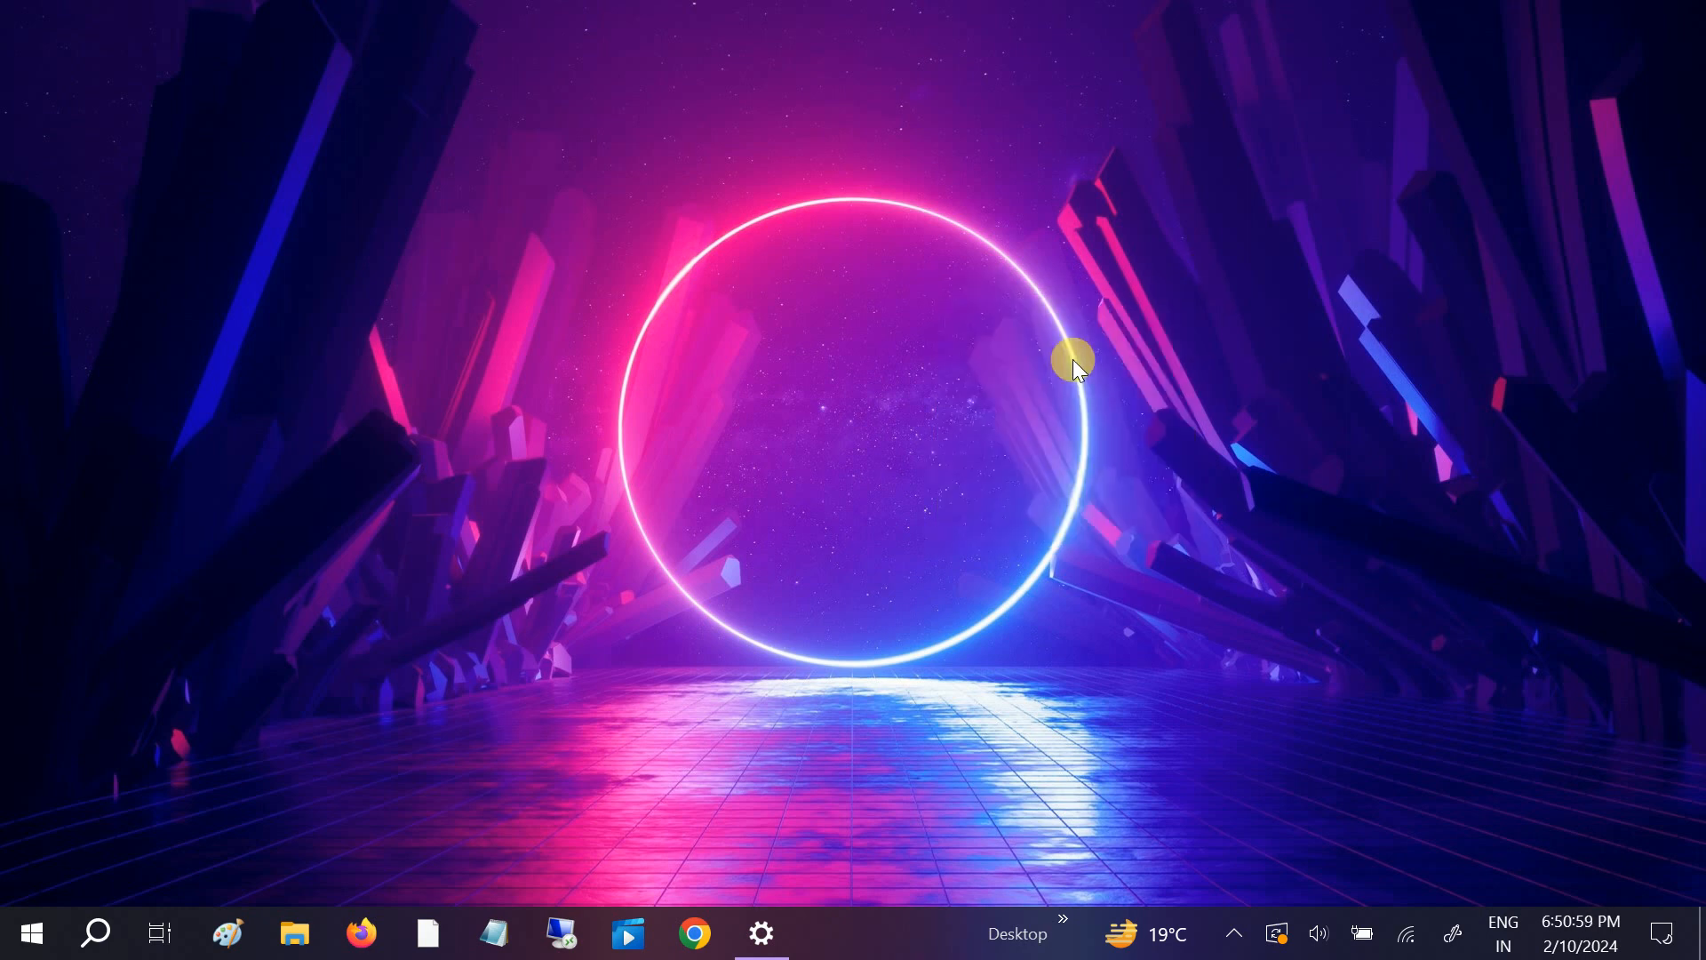